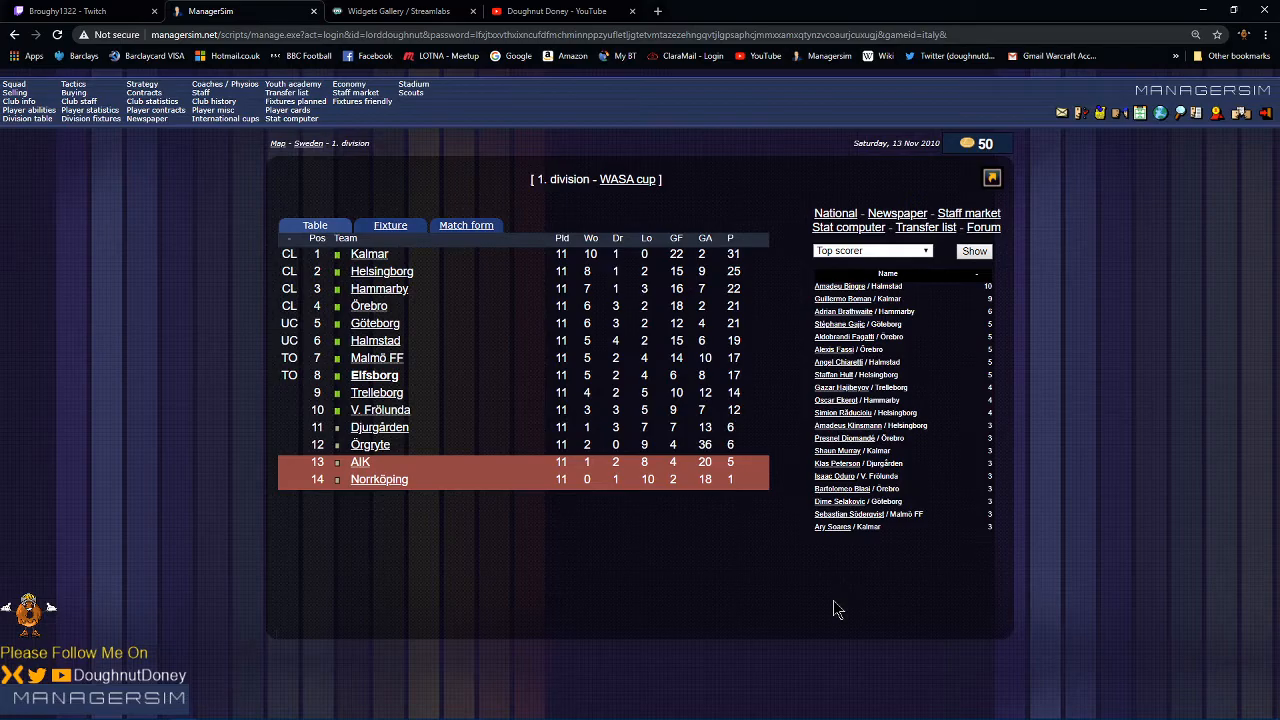
pyautogui.moveTo(1270, 36)
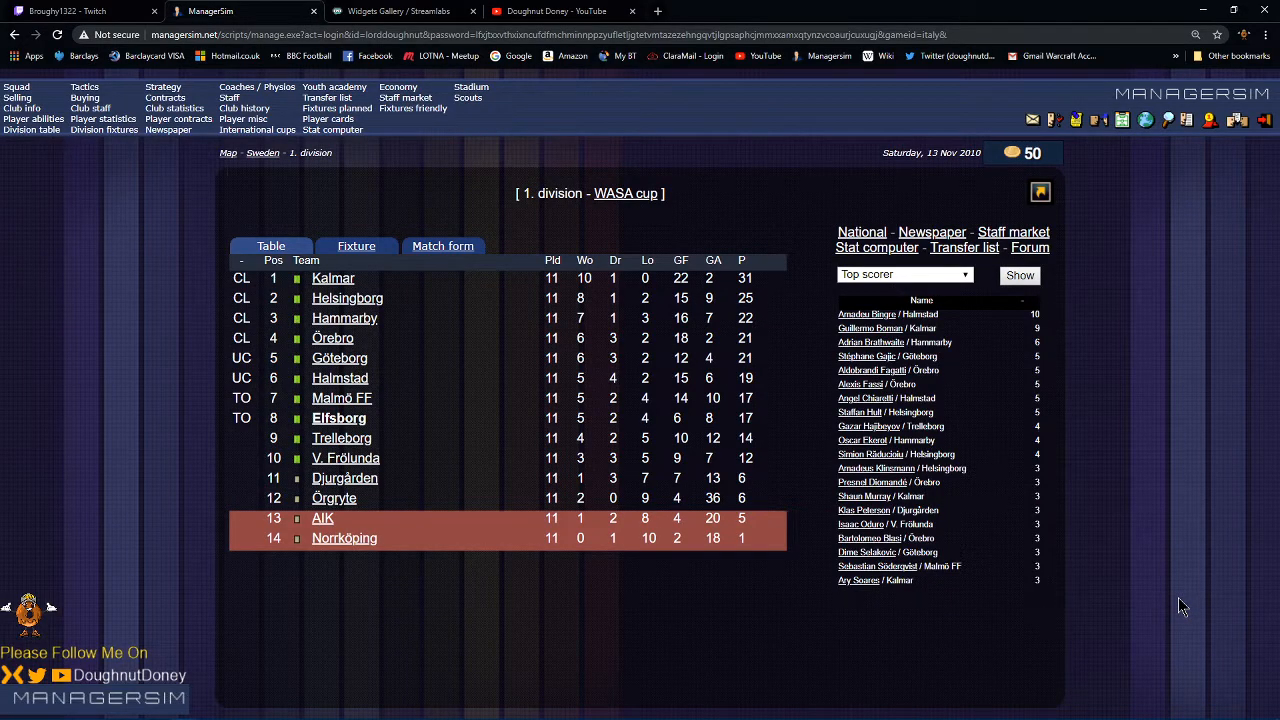
# Step: Go to the YouTube channel's playlists and start the Managersim Beginner Series playlist
pyautogui.click(556, 12)
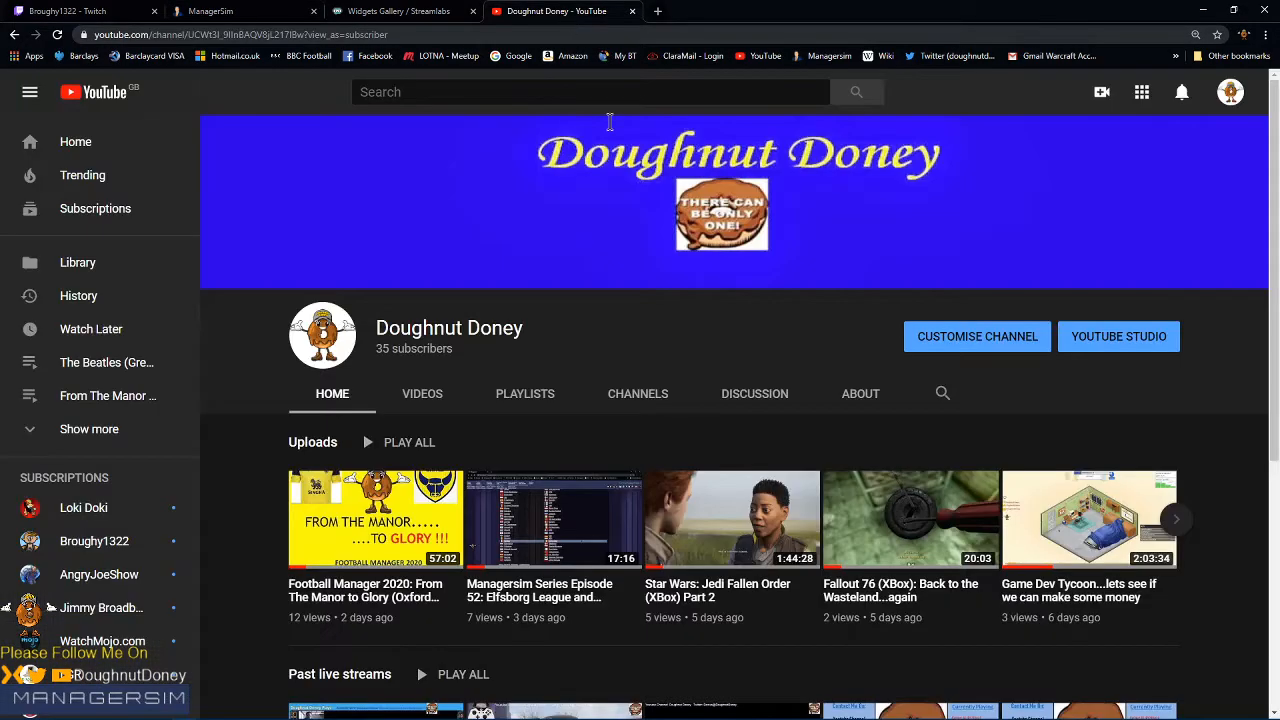
pyautogui.moveTo(536, 396)
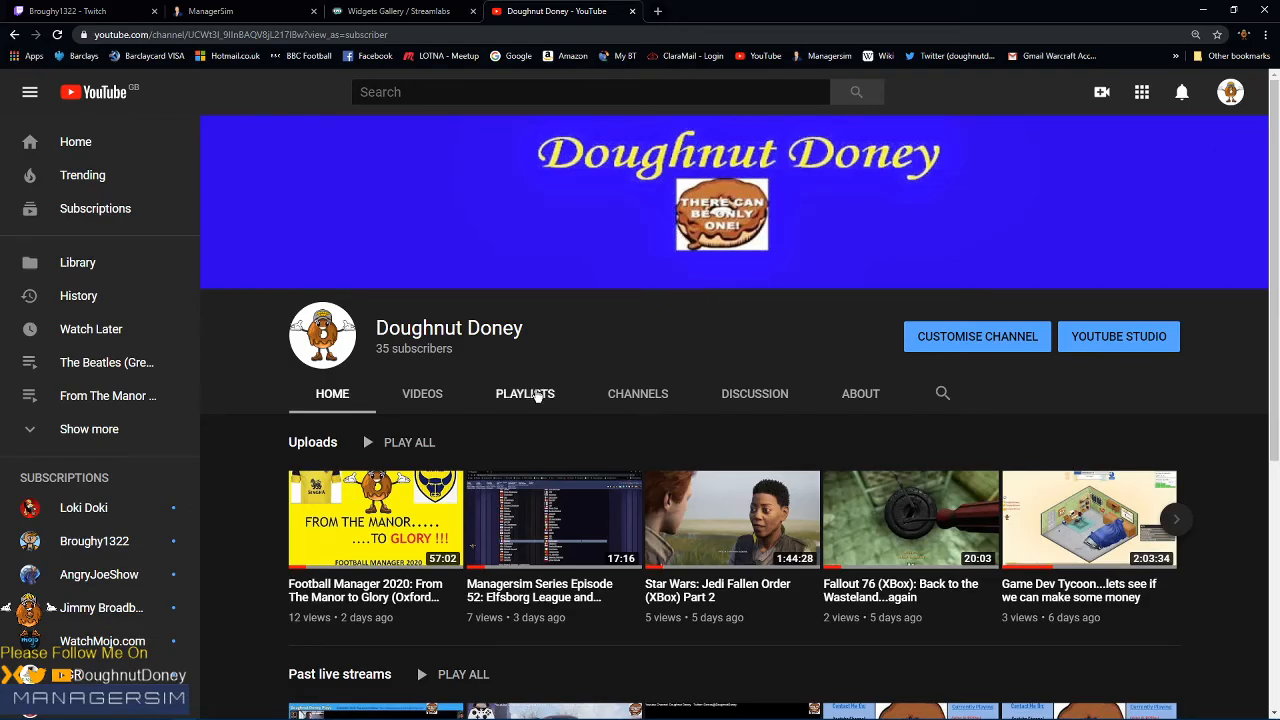
pyautogui.click(524, 392)
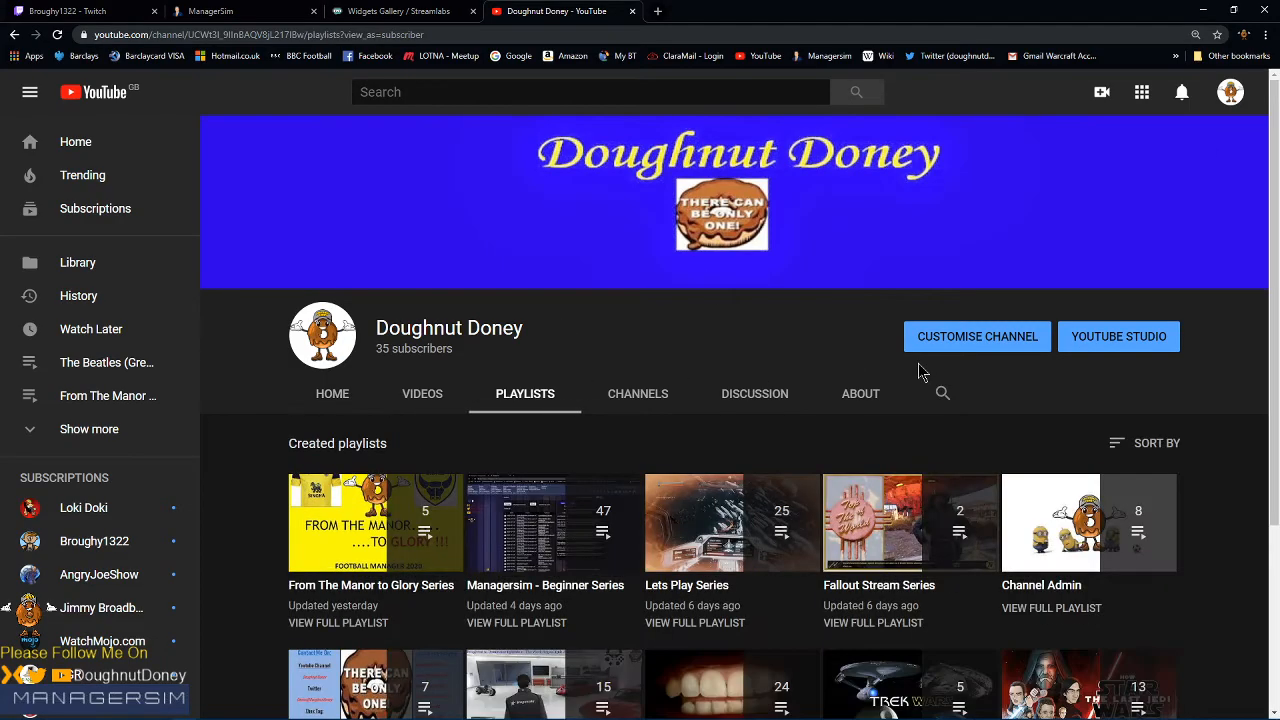
pyautogui.moveTo(552, 524)
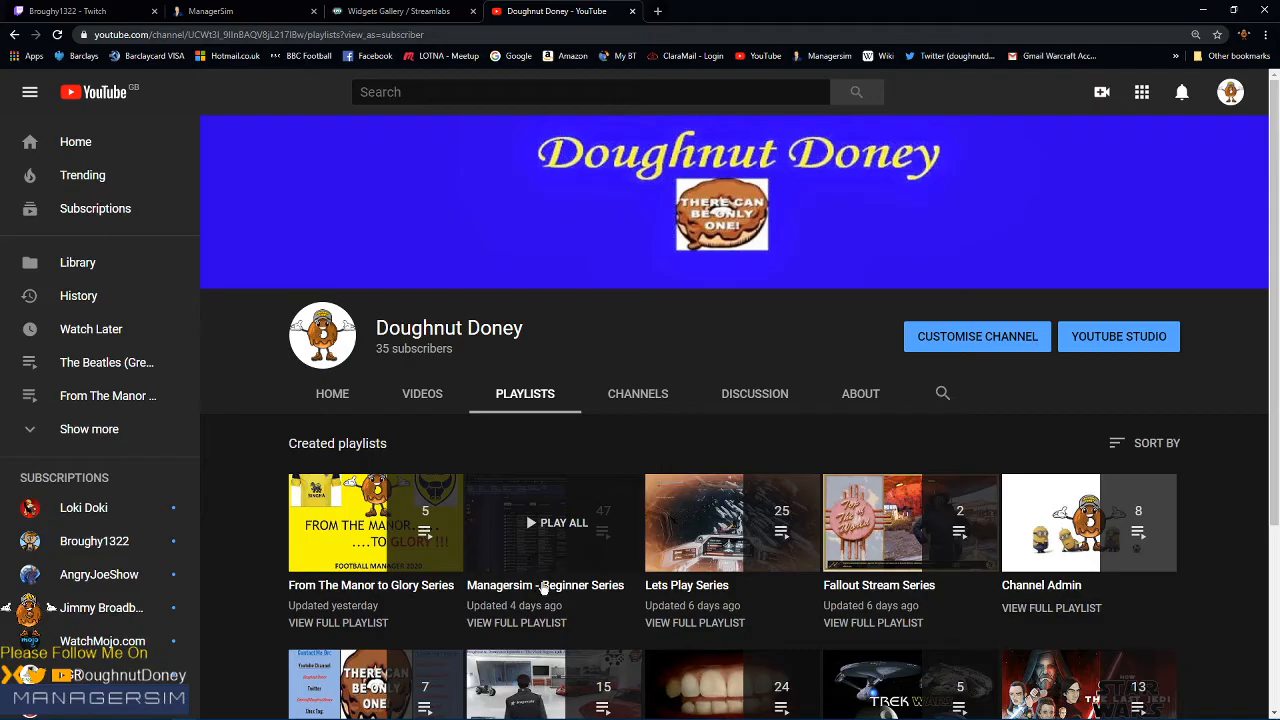
pyautogui.click(556, 522)
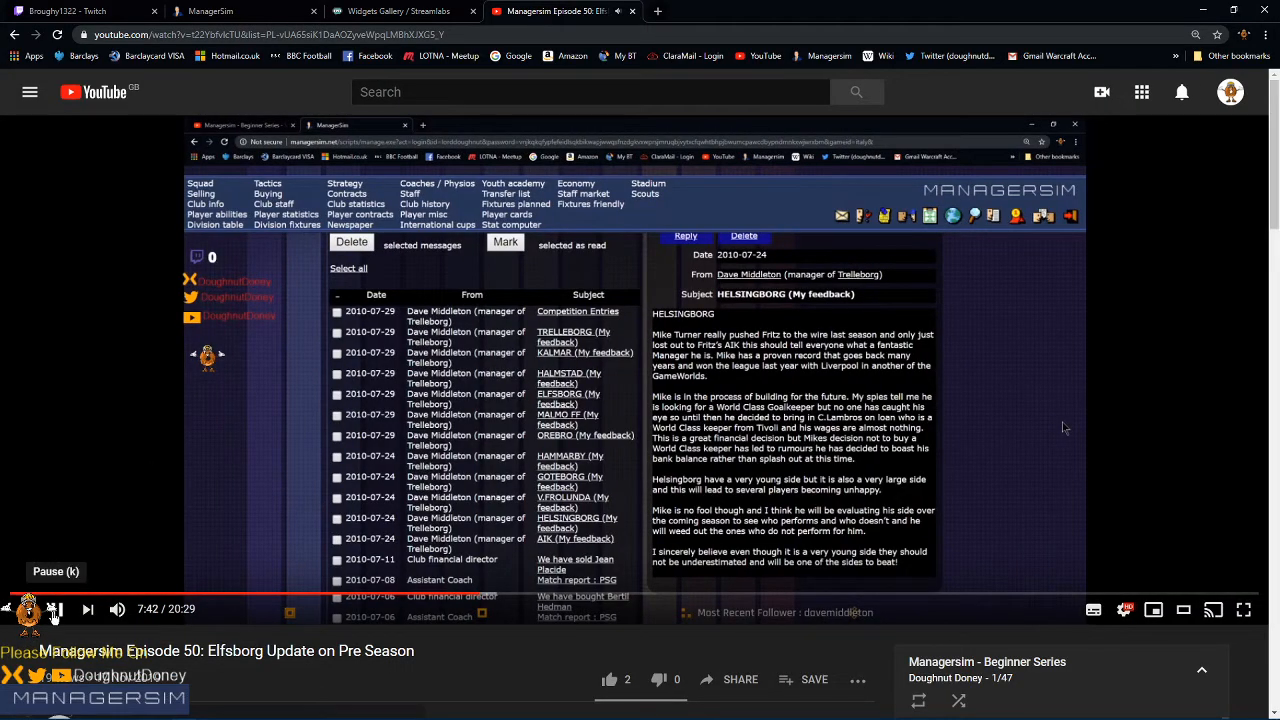
# Step: Scroll the playlist panel down to Episode 1
pyautogui.scroll(-3)
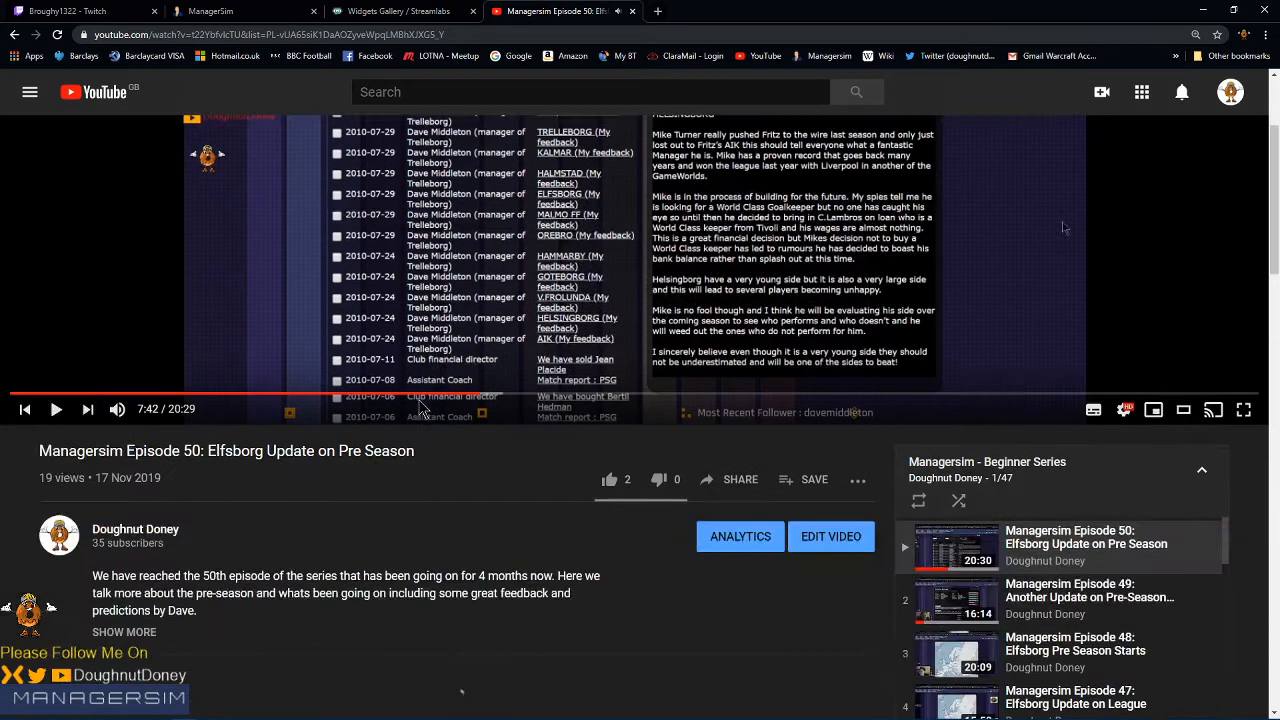
pyautogui.scroll(-3)
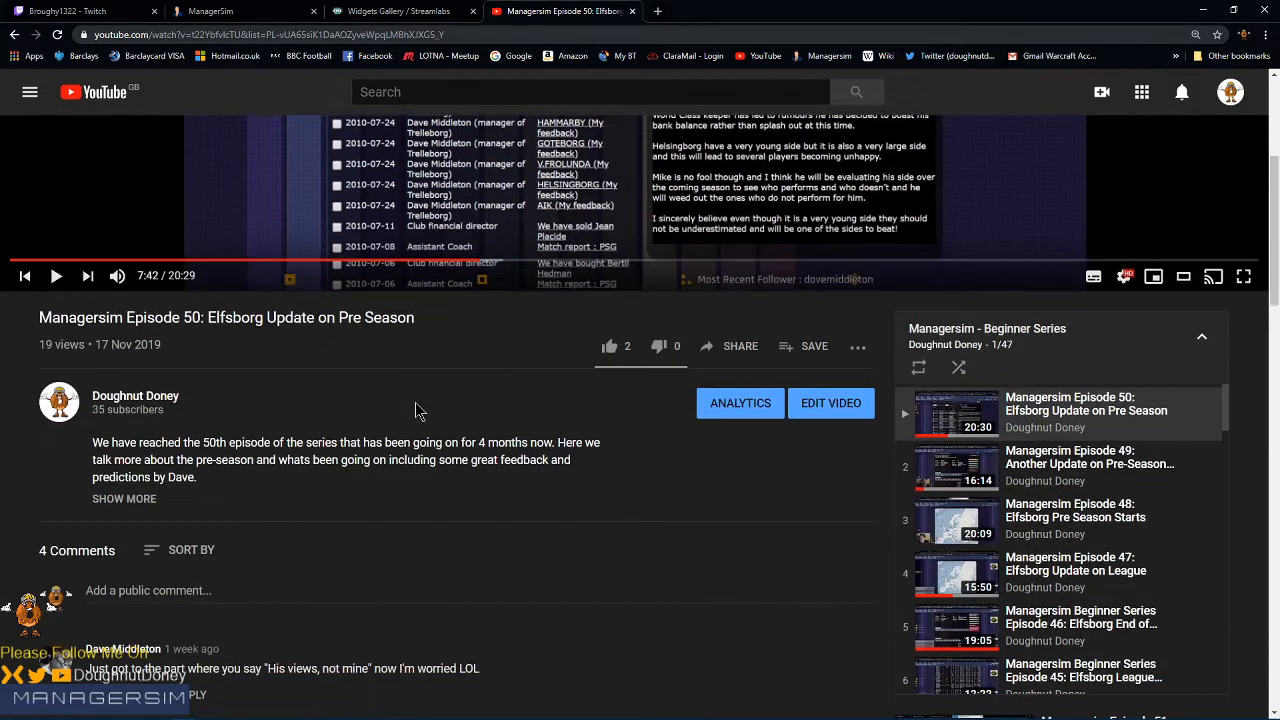
pyautogui.scroll(-3)
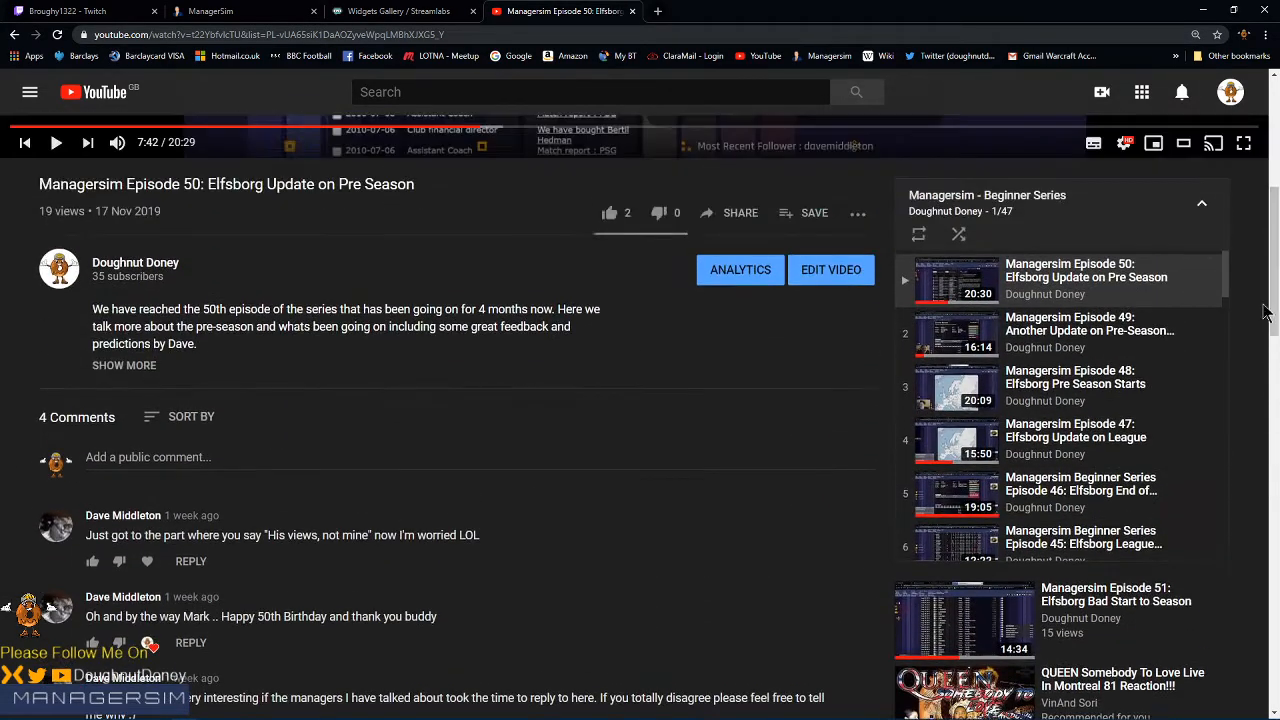
pyautogui.scroll(-3)
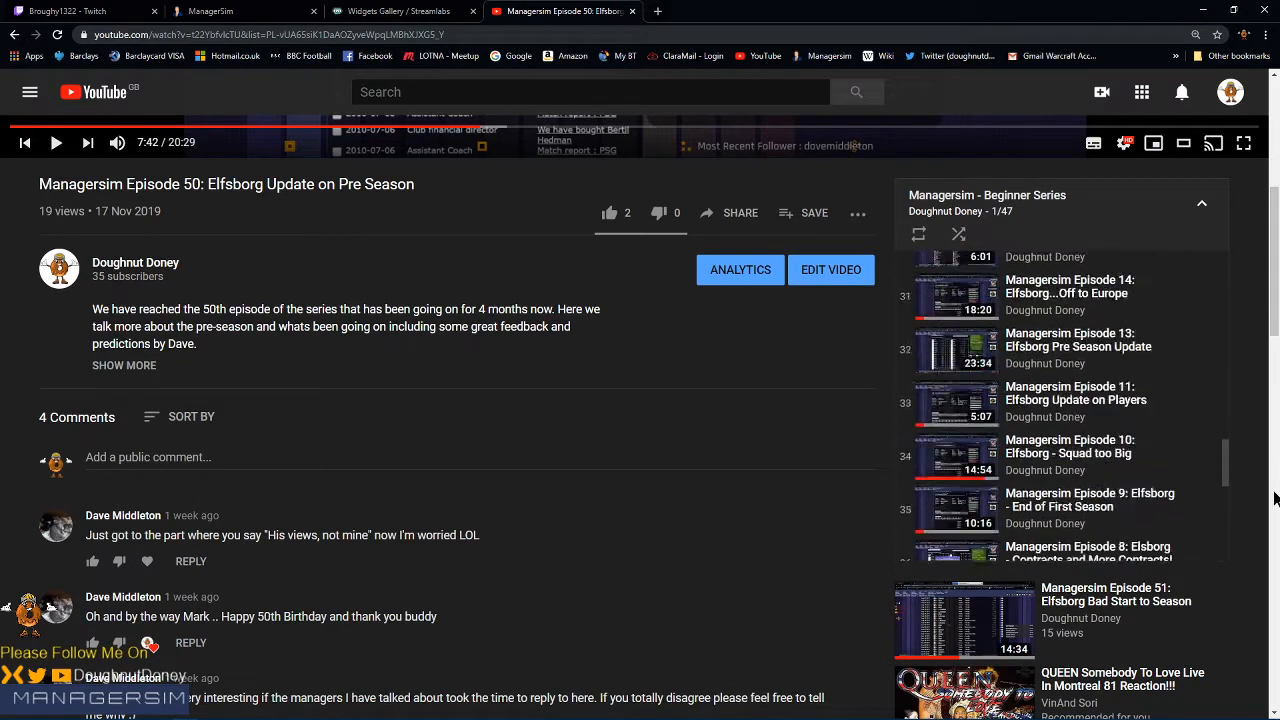
pyautogui.scroll(-3)
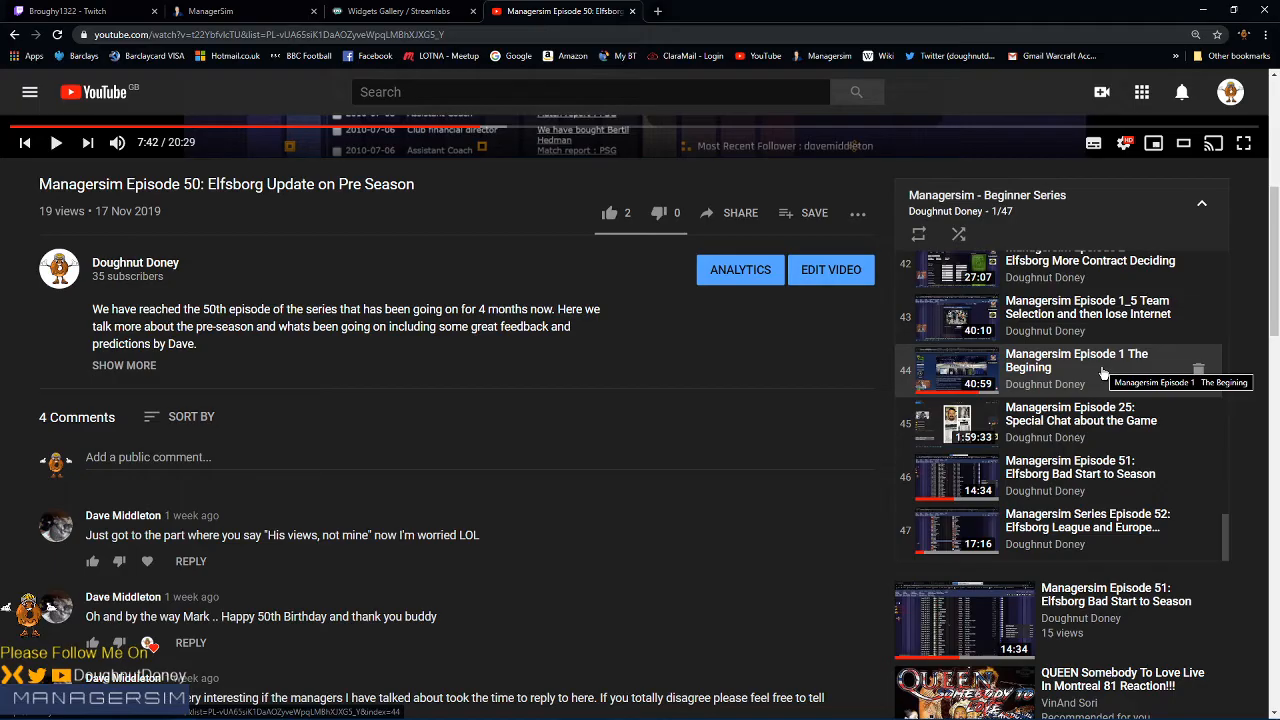
pyautogui.moveTo(1090, 376)
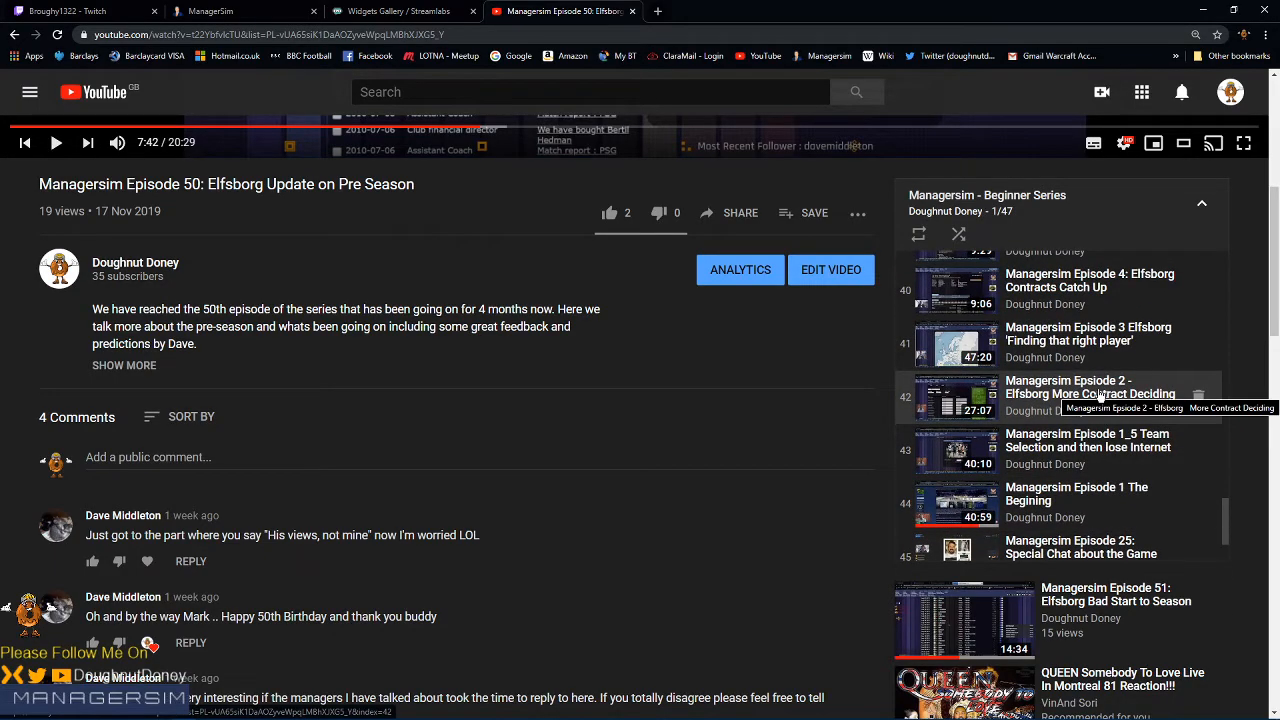
pyautogui.moveTo(1224, 524)
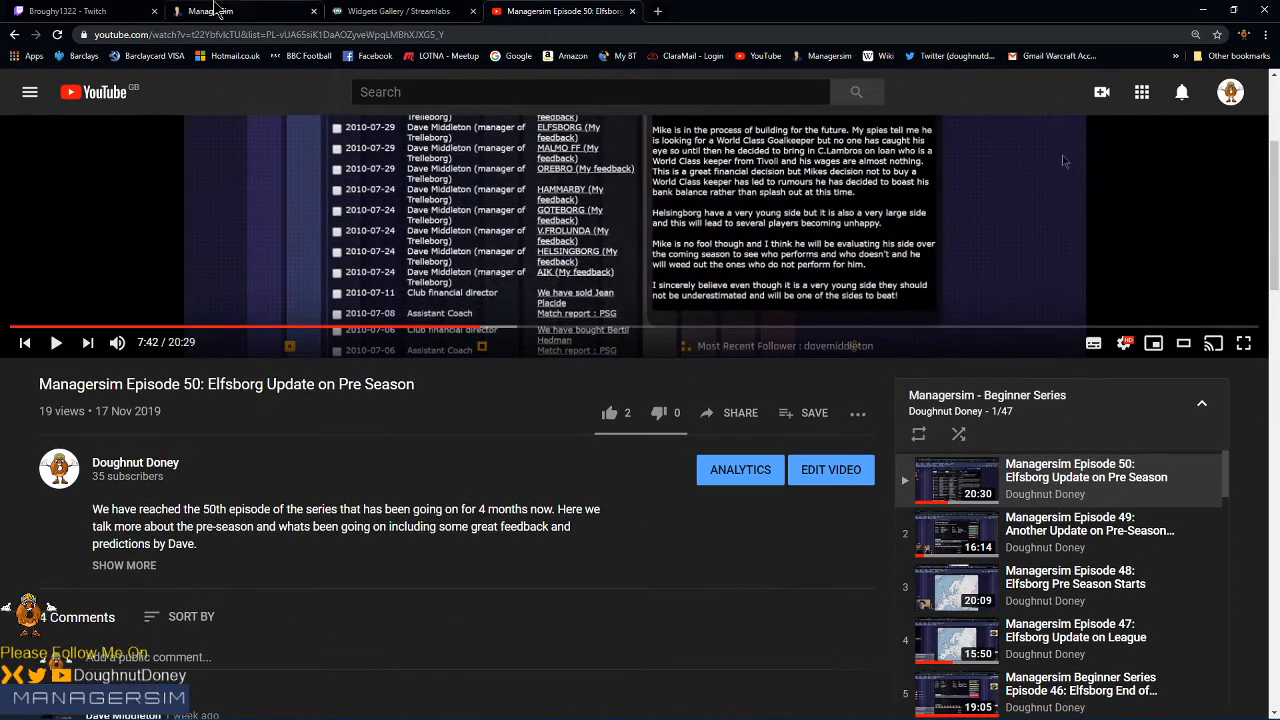
# Step: Return to the ManagerSim tab showing the Swedish 1. division table
pyautogui.click(216, 12)
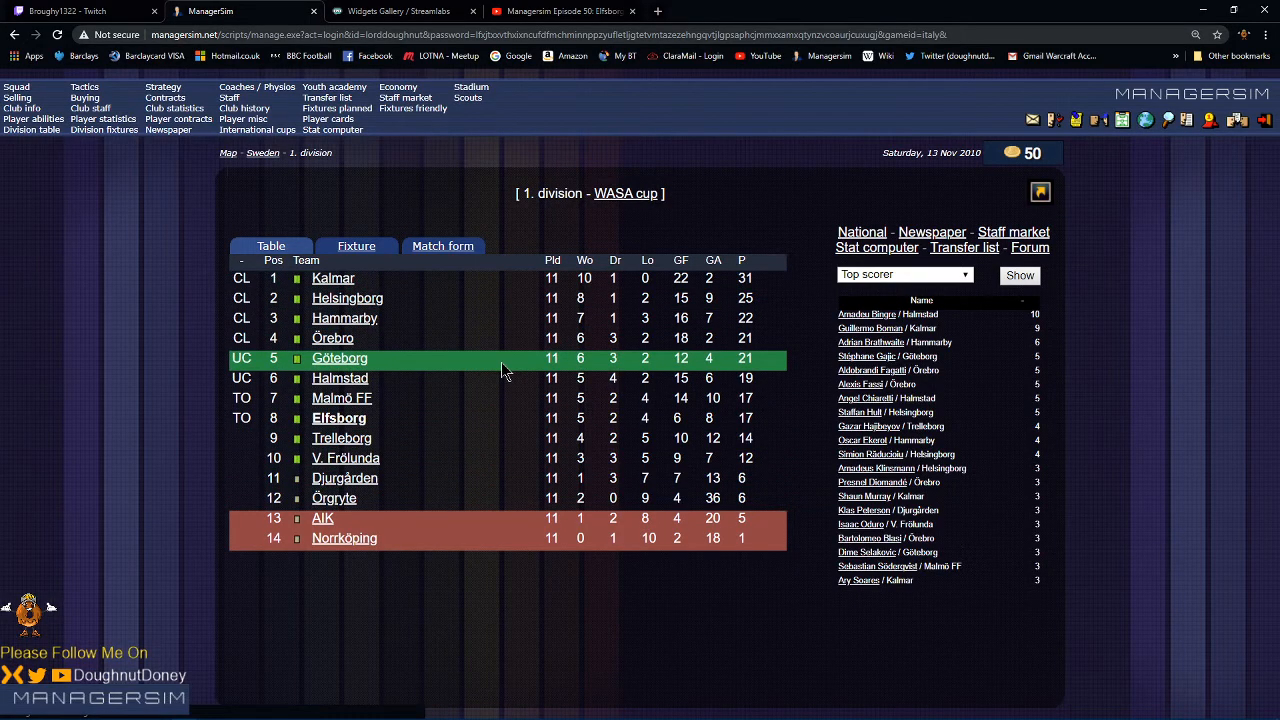
# Step: View Kalmar's club page and scroll through its 33-player first-team squad list
pyautogui.click(332, 278)
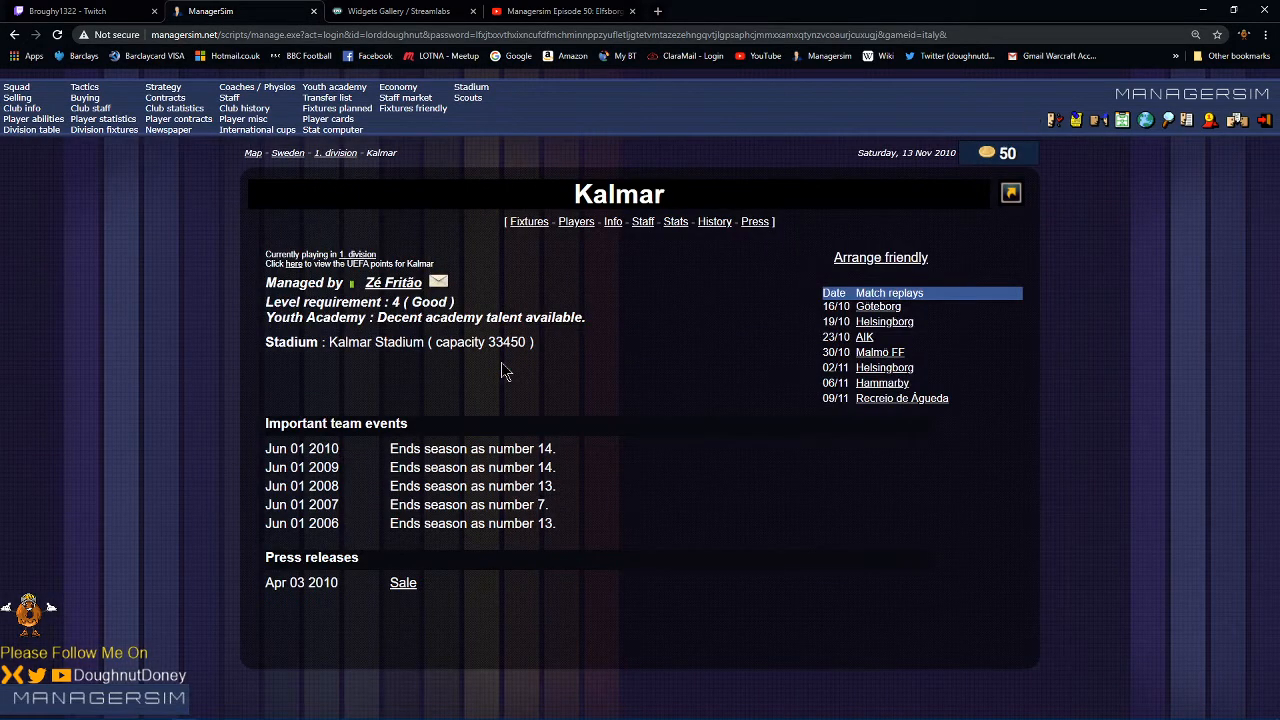
pyautogui.moveTo(576, 228)
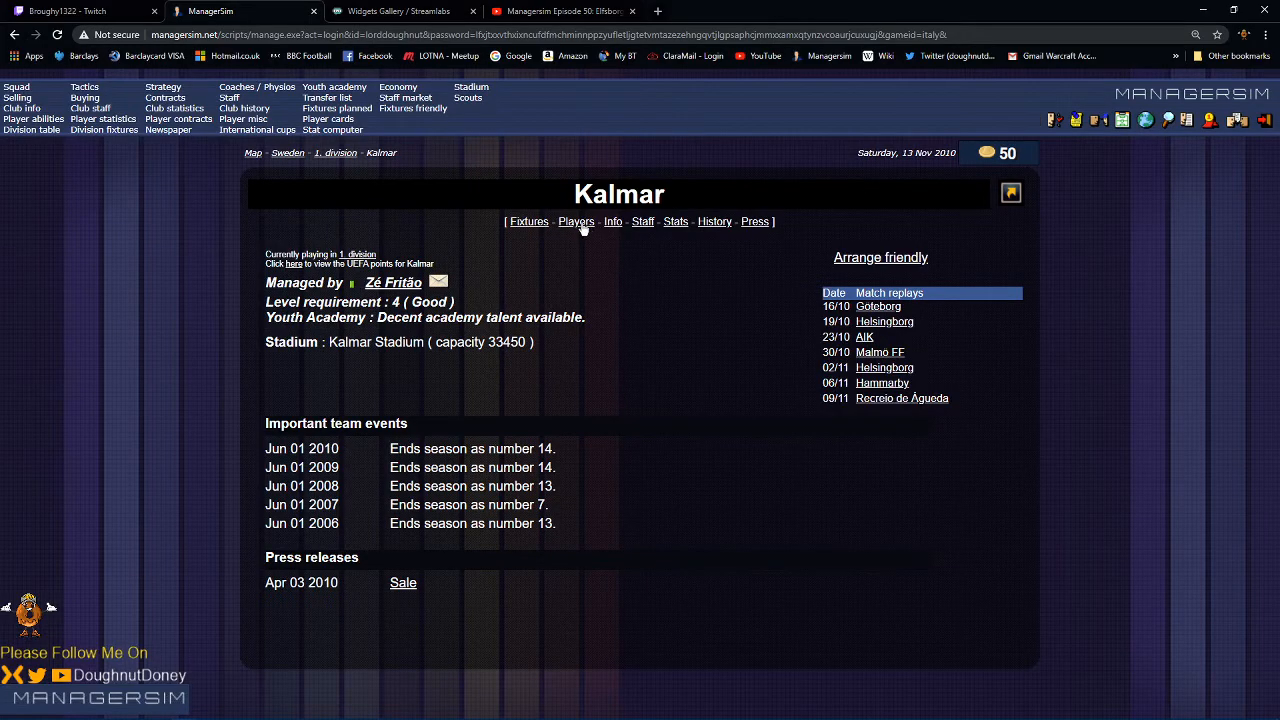
pyautogui.click(576, 220)
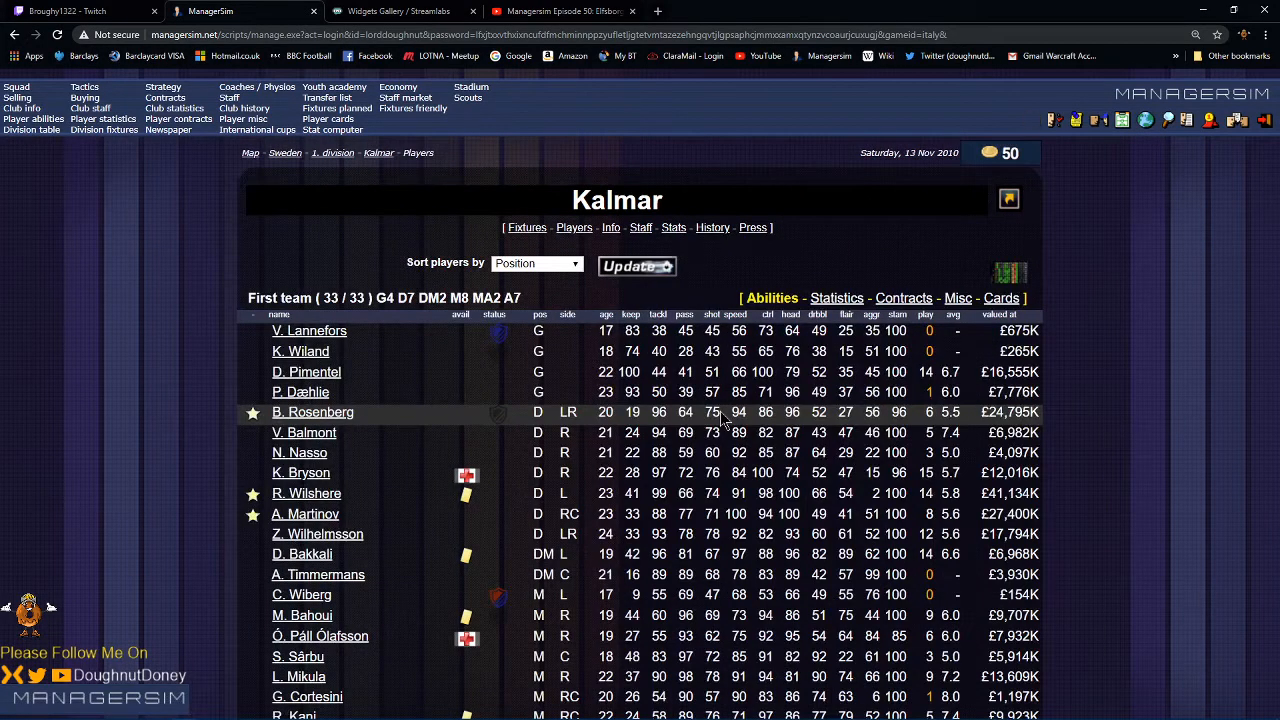
pyautogui.scroll(-3)
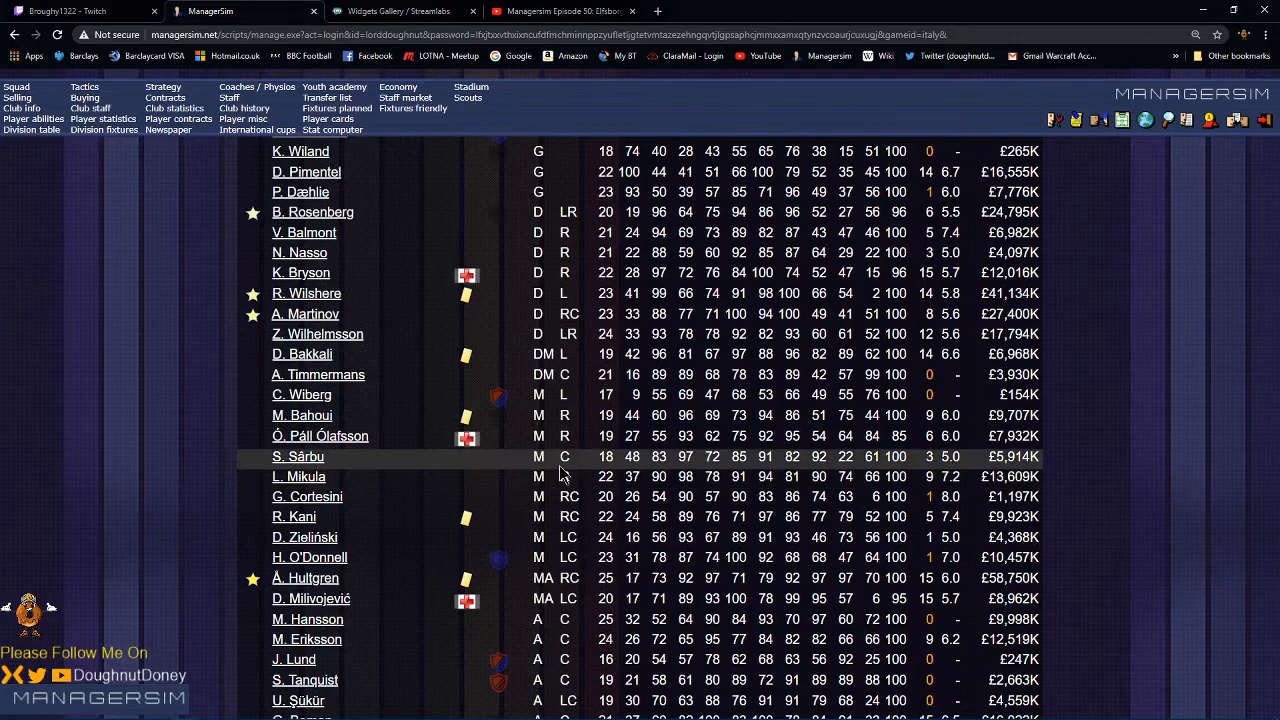
pyautogui.moveTo(372, 488)
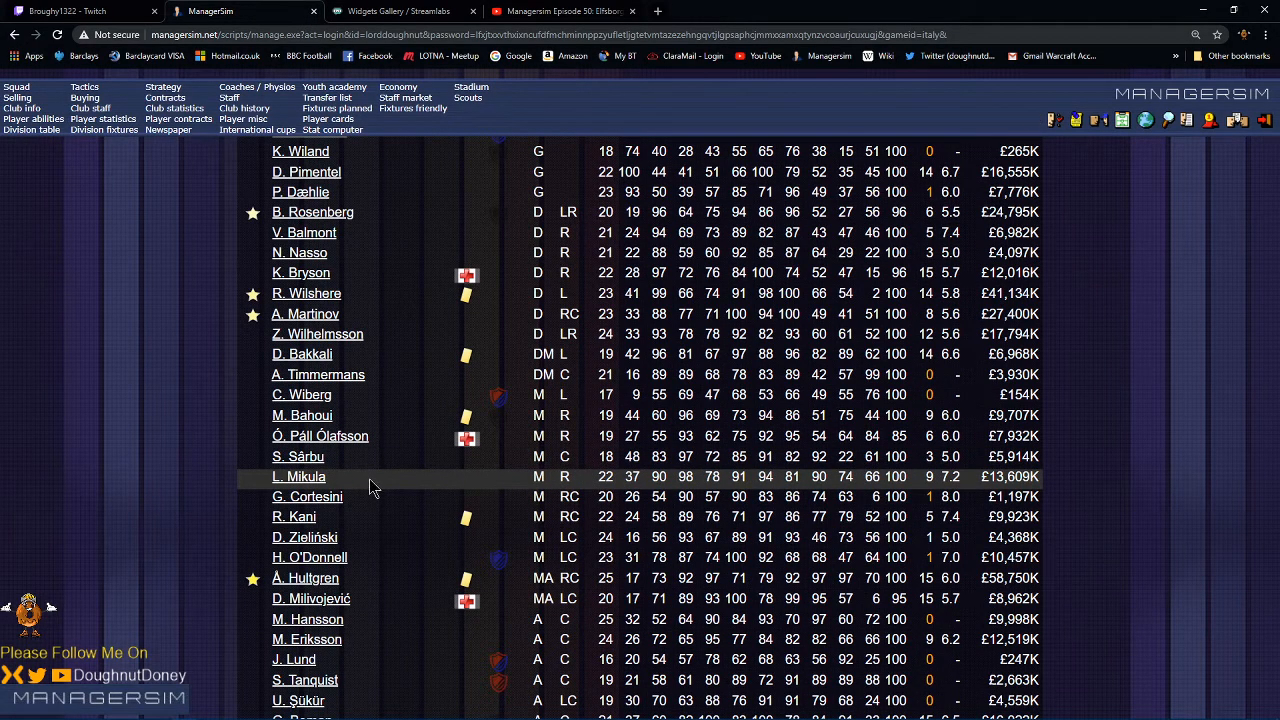
pyautogui.moveTo(688, 478)
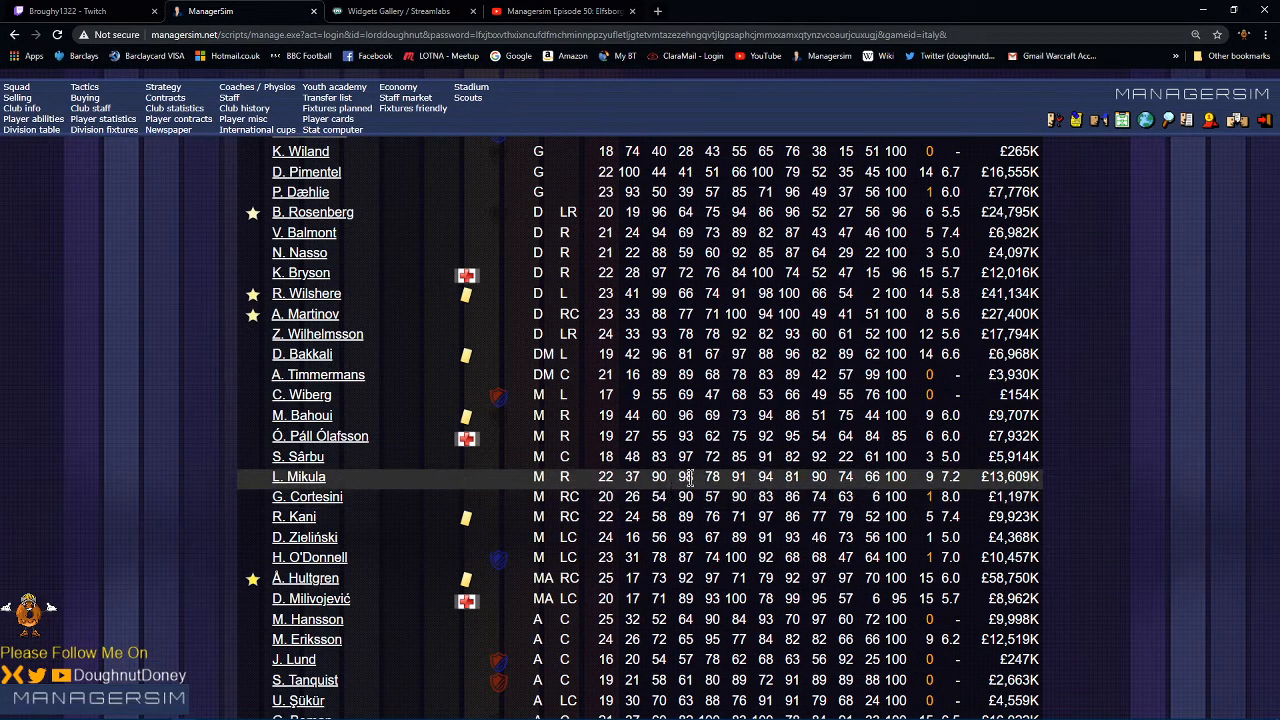
pyautogui.moveTo(792, 476)
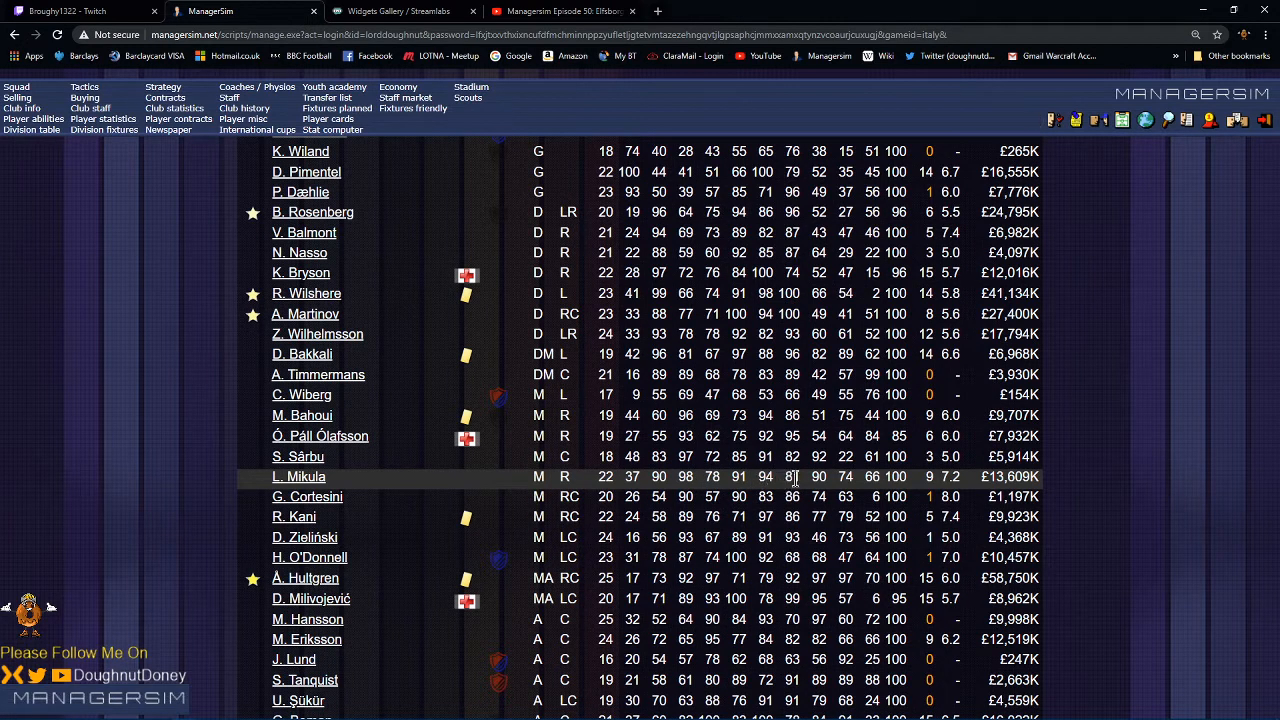
pyautogui.moveTo(844, 478)
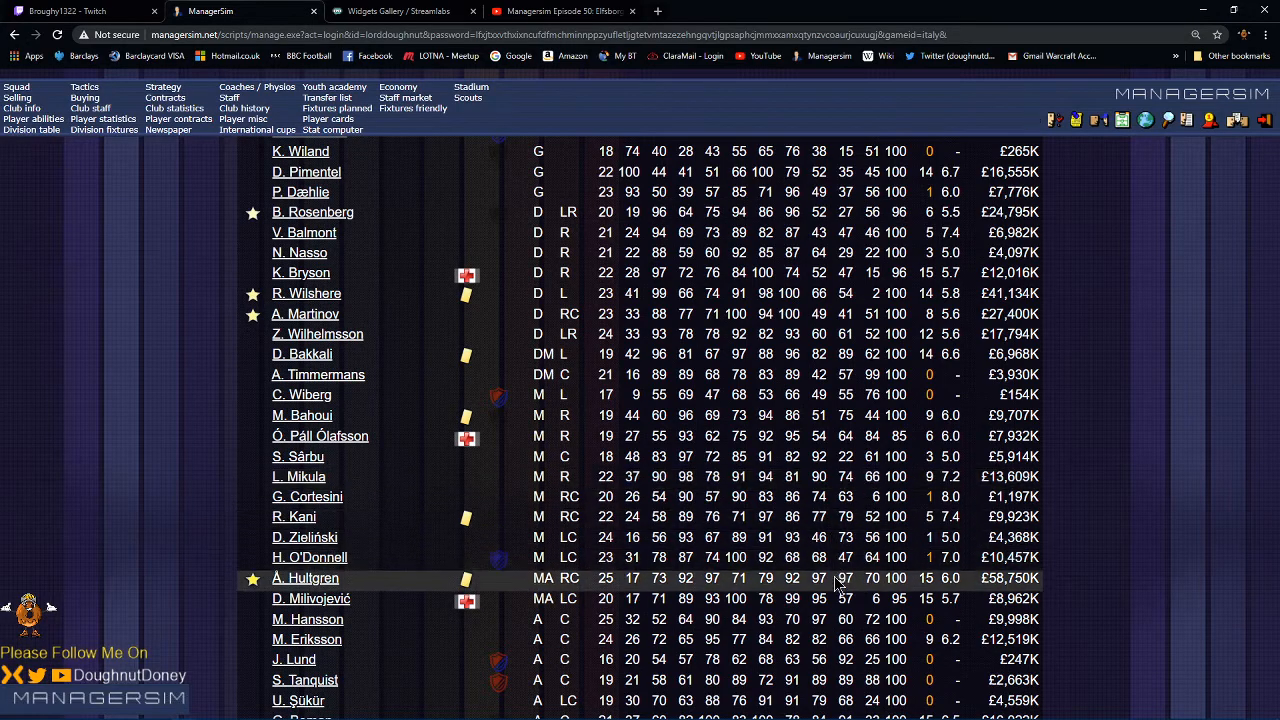
pyautogui.scroll(-3)
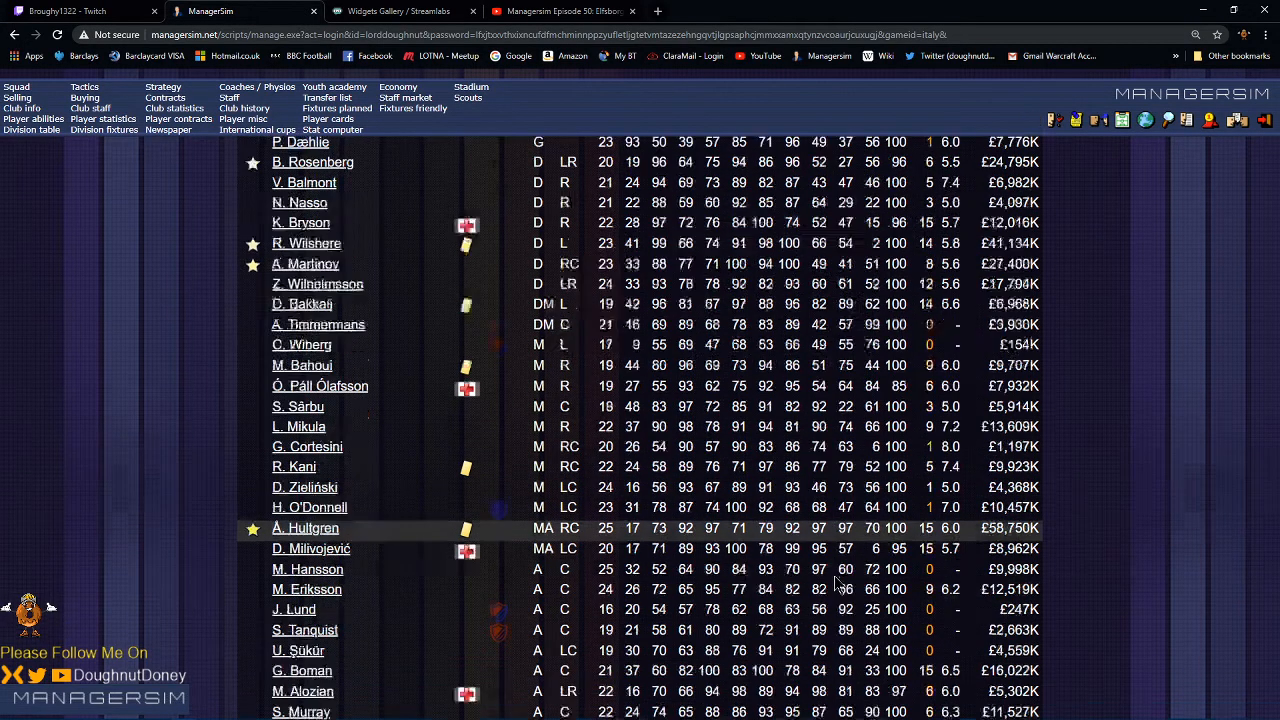
pyautogui.scroll(-3)
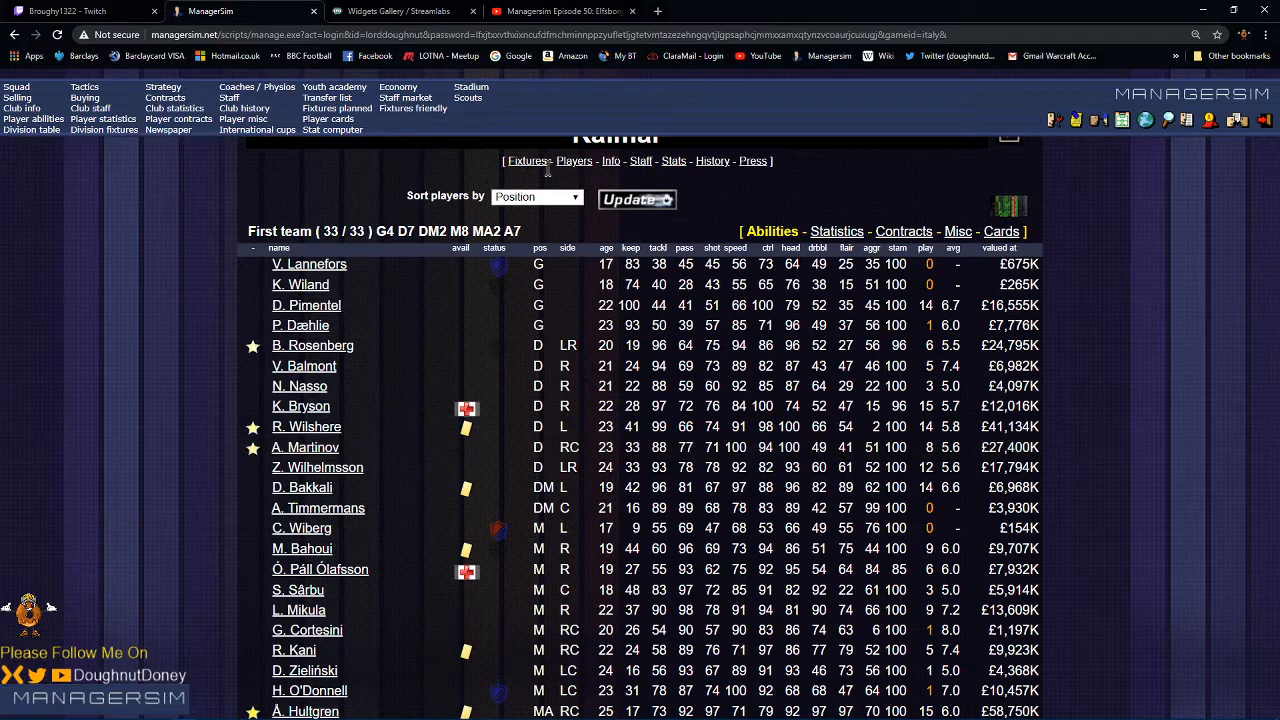
# Step: Check Kalmar's fixtures and the report of their 2-0 home win over Hammarby, then return
pyautogui.click(528, 160)
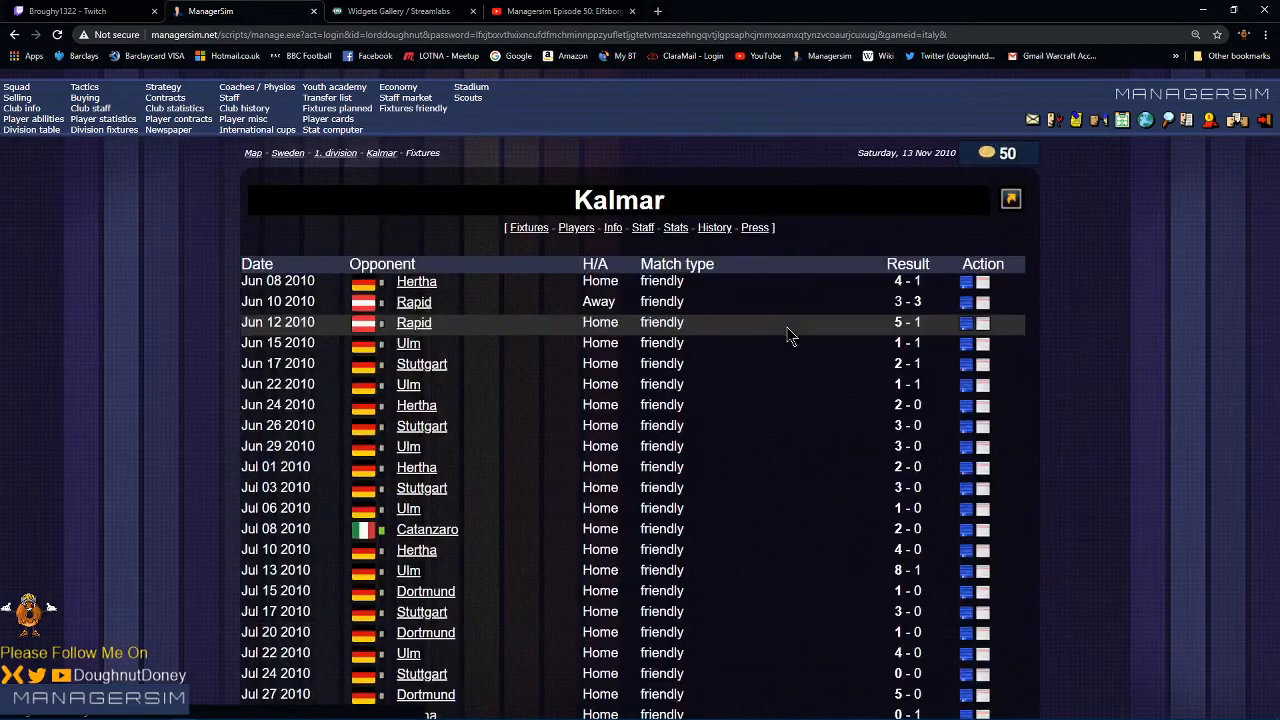
pyautogui.scroll(-3)
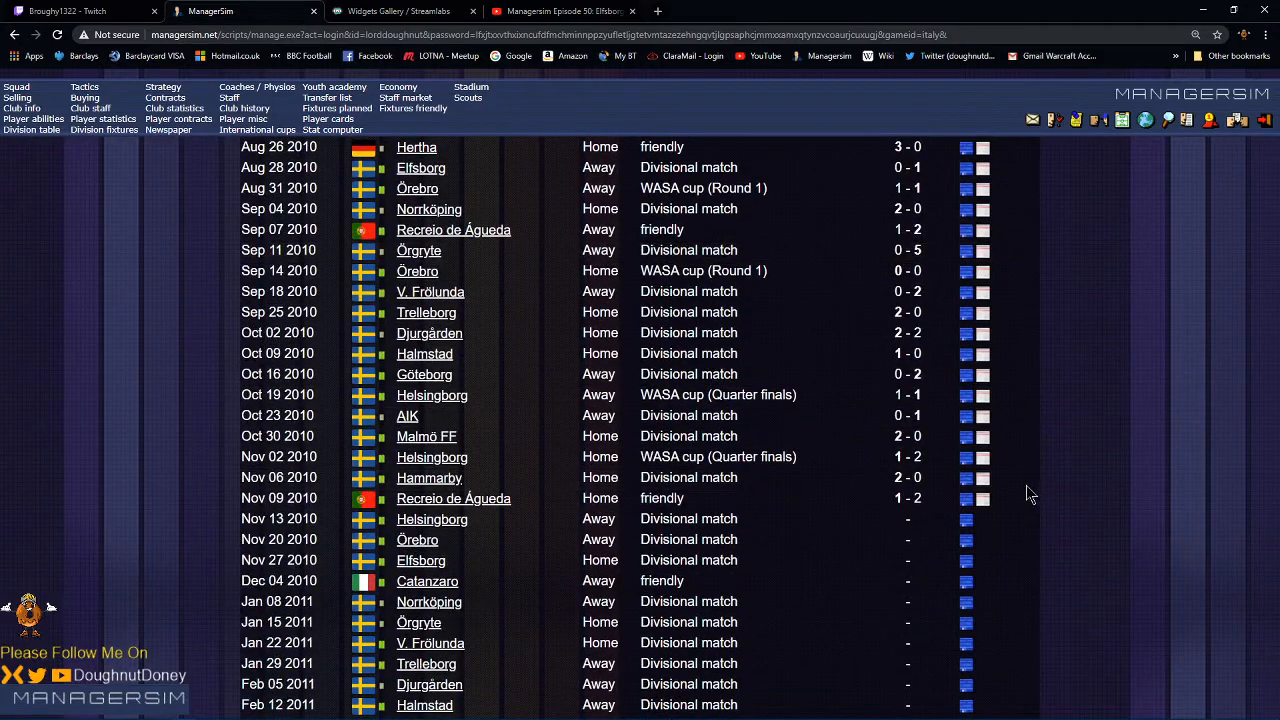
pyautogui.moveTo(988, 482)
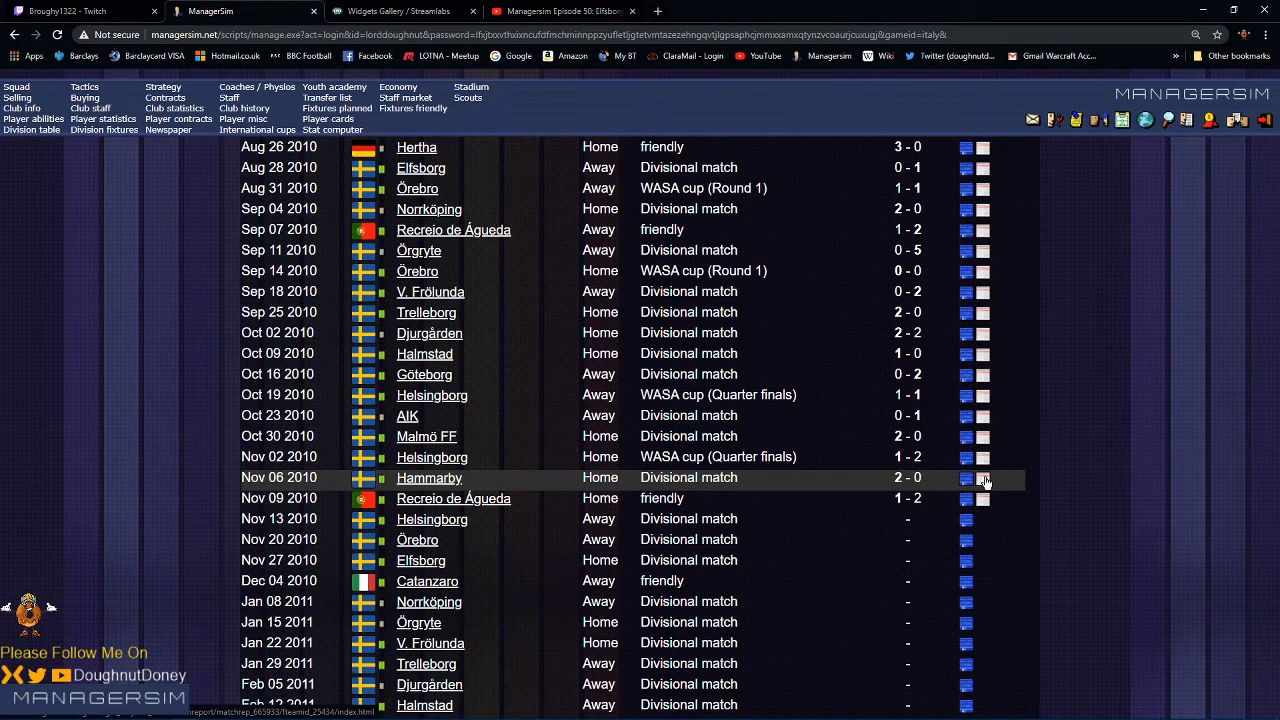
pyautogui.click(984, 480)
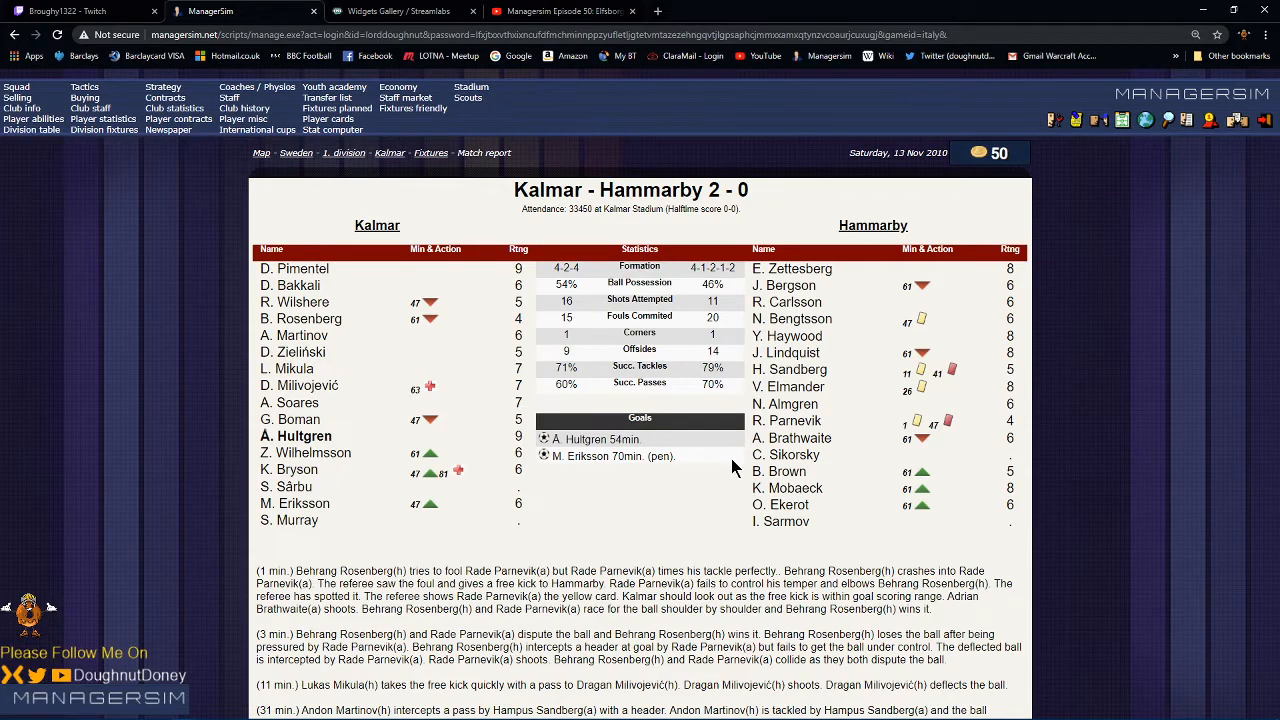
pyautogui.moveTo(106, 178)
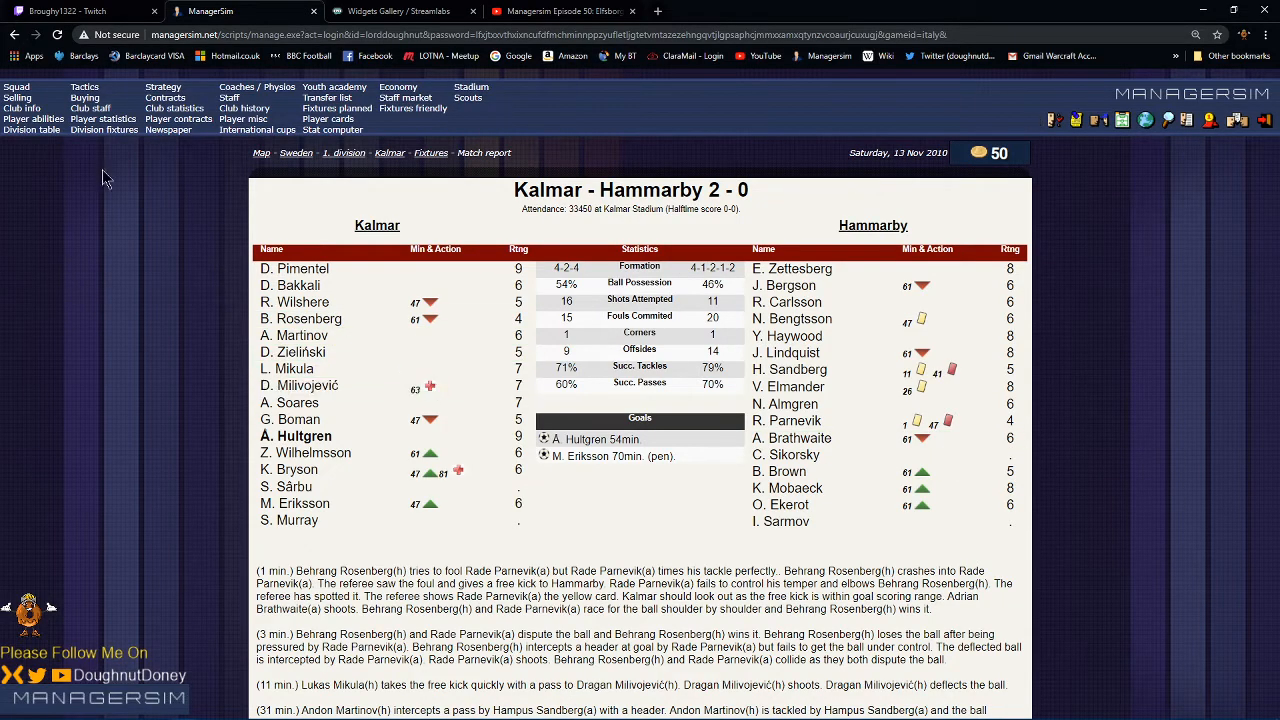
pyautogui.click(20, 36)
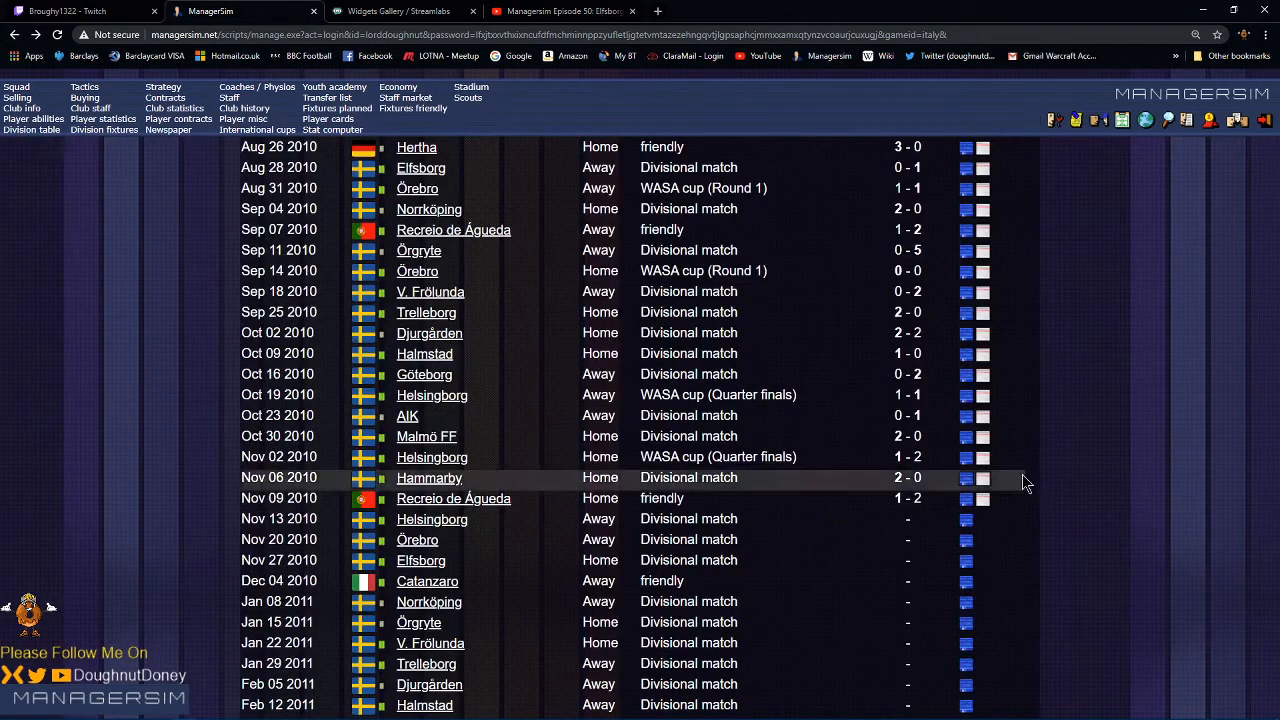
pyautogui.moveTo(1022, 486)
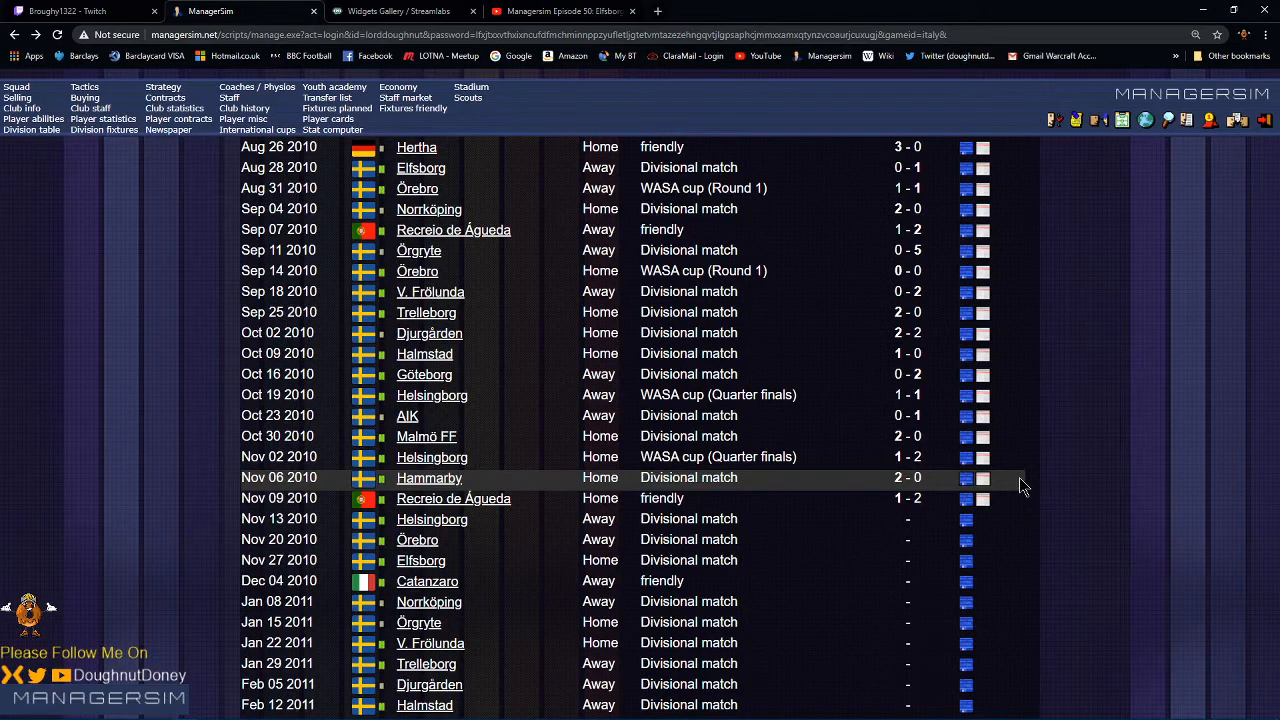
pyautogui.moveTo(800, 436)
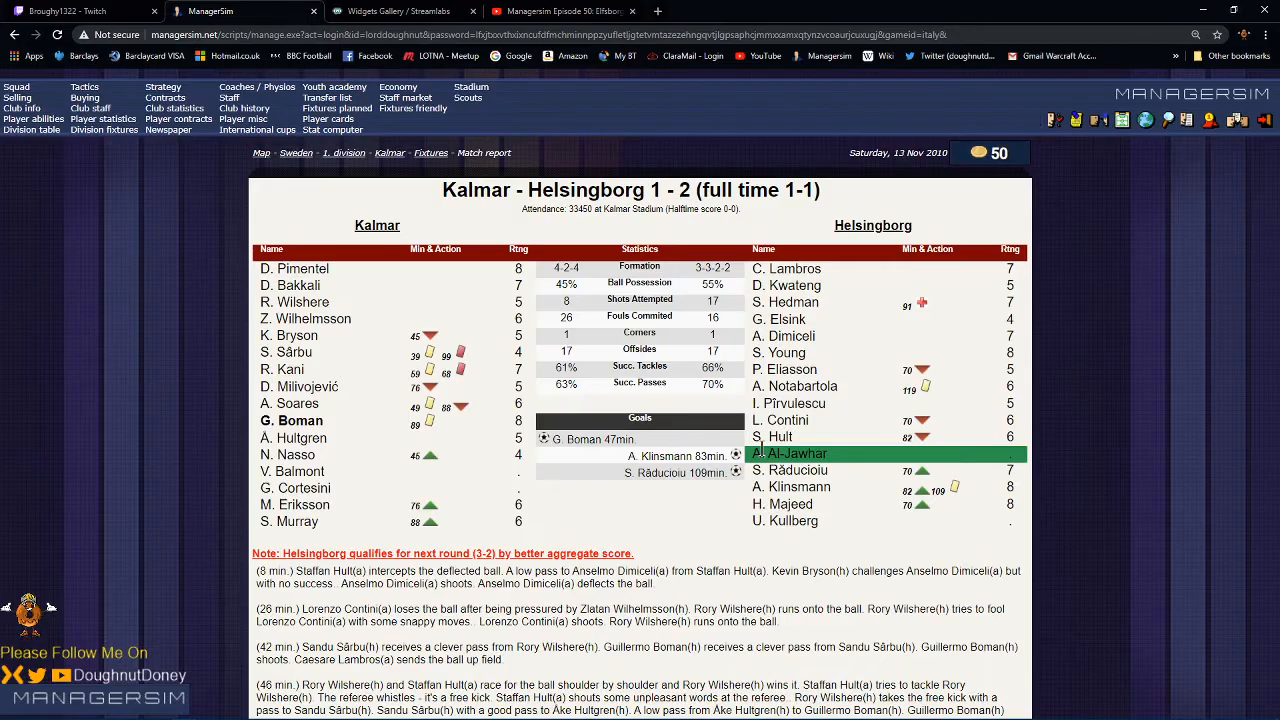
pyautogui.moveTo(618, 332)
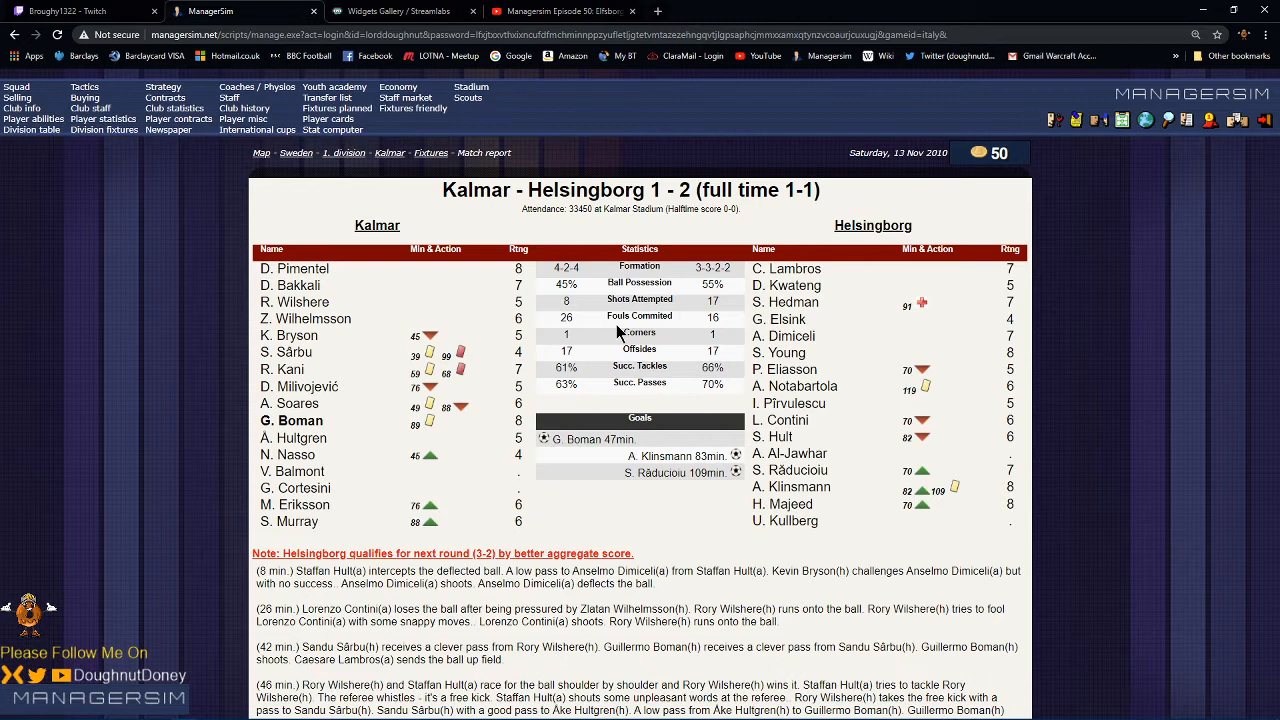
pyautogui.moveTo(148, 162)
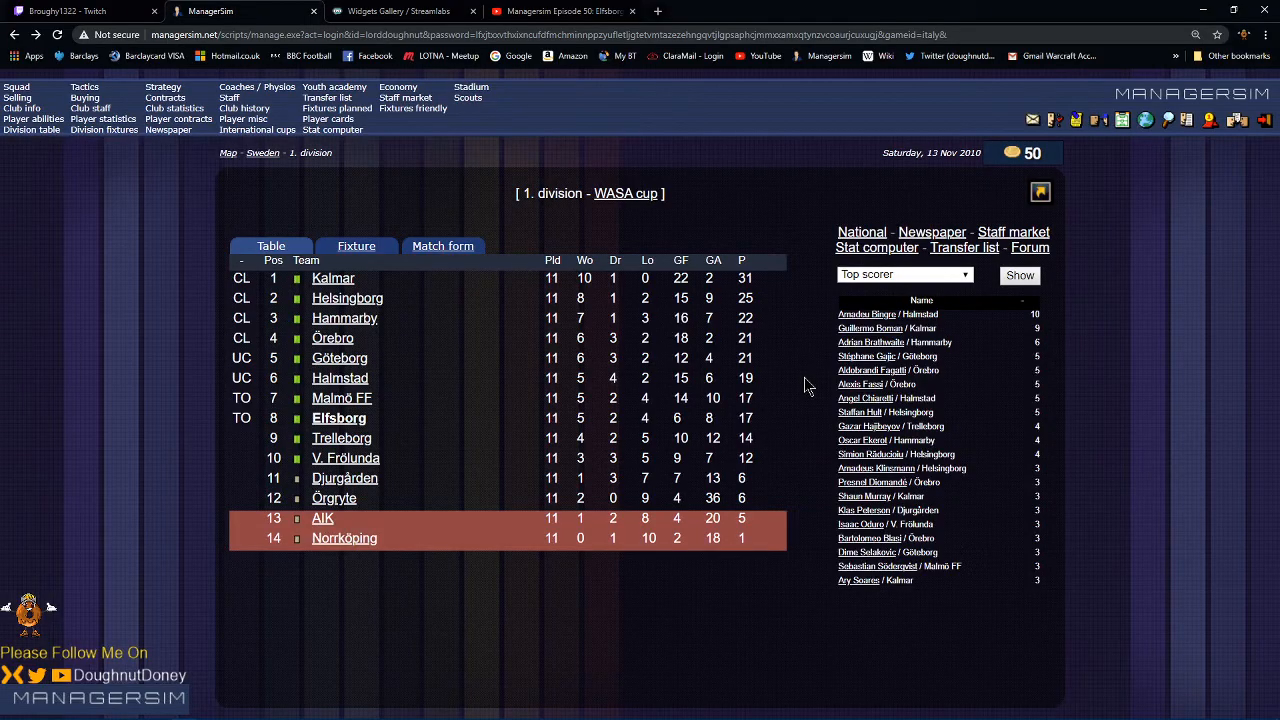
pyautogui.moveTo(392, 364)
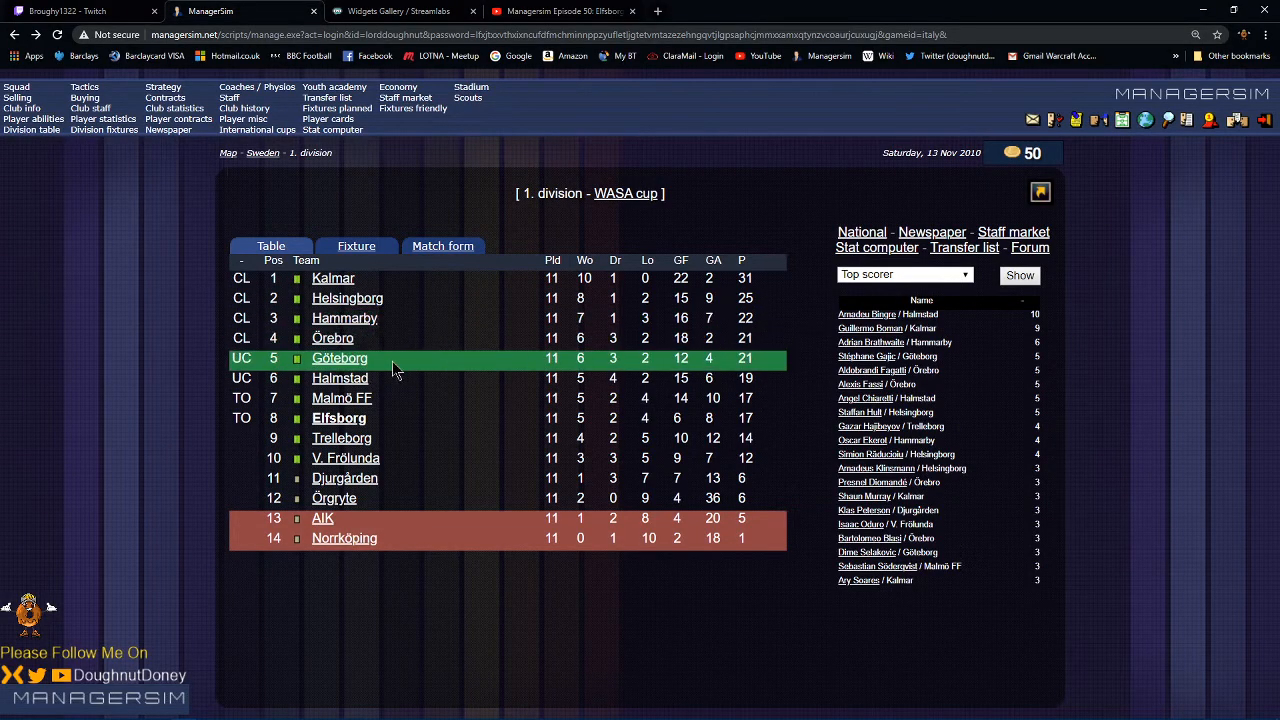
pyautogui.click(340, 378)
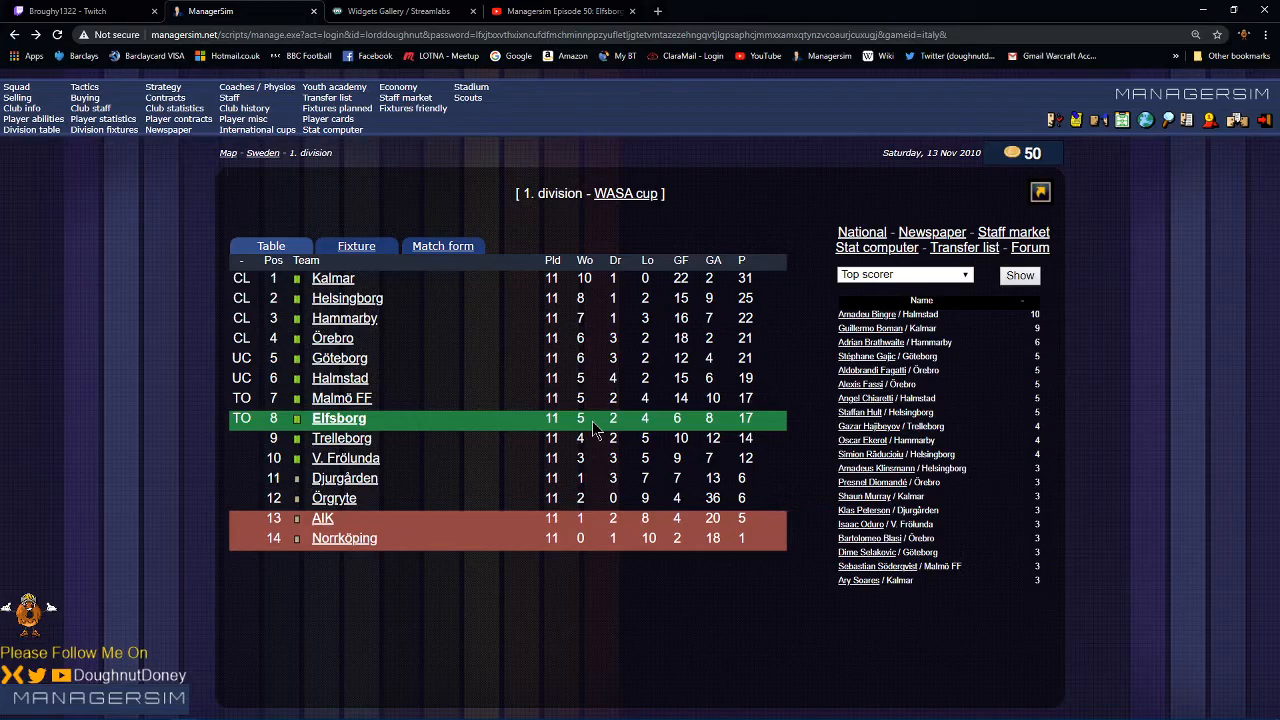
pyautogui.moveTo(476, 532)
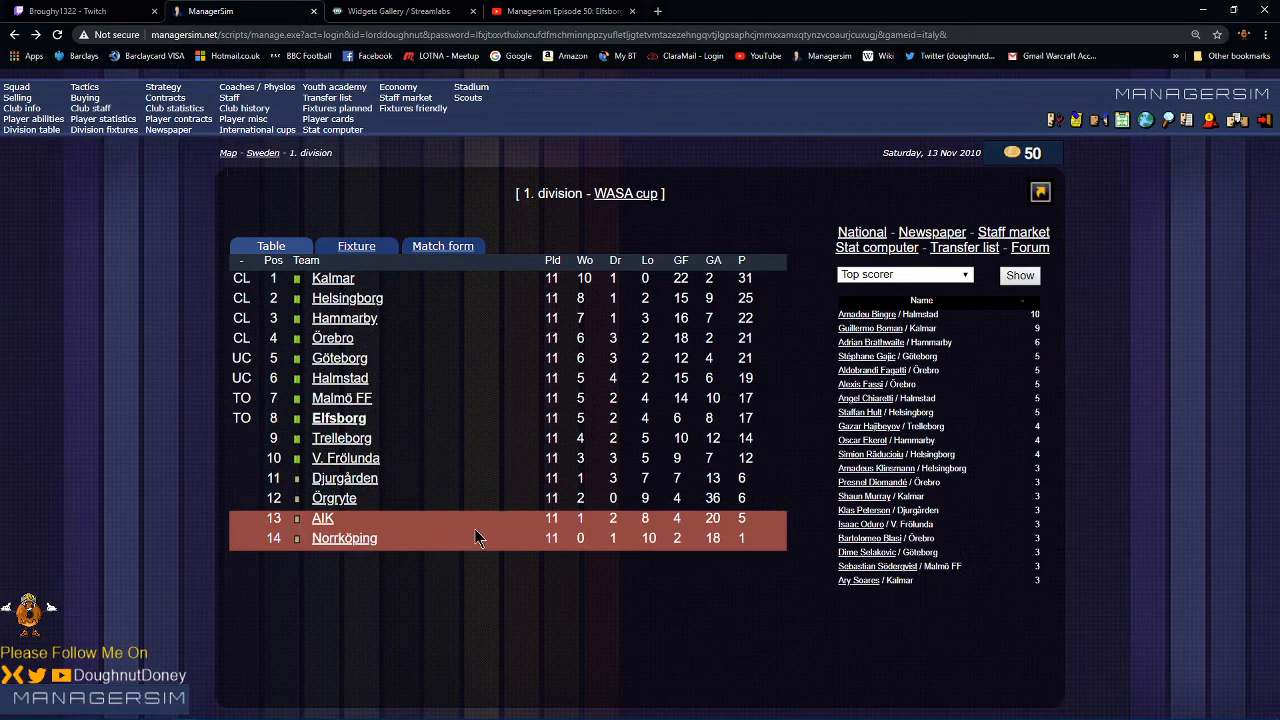
pyautogui.moveTo(440, 640)
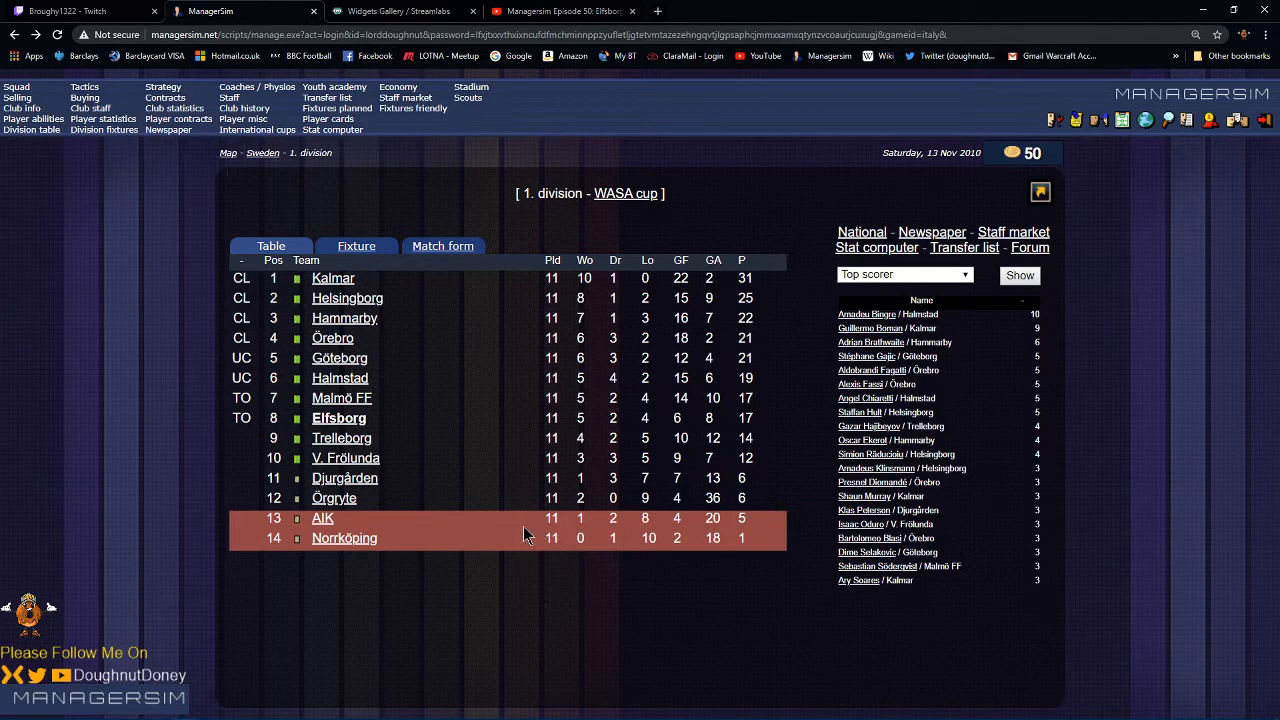
pyautogui.moveTo(460, 418)
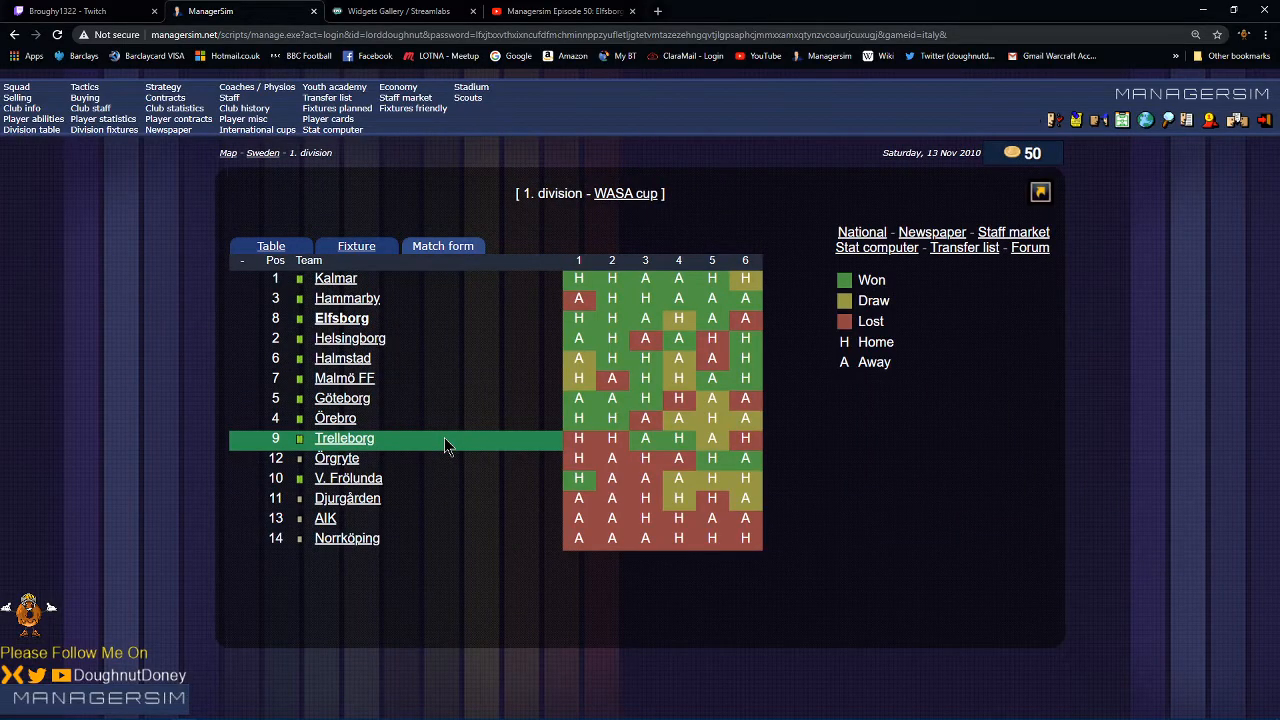
pyautogui.moveTo(190, 330)
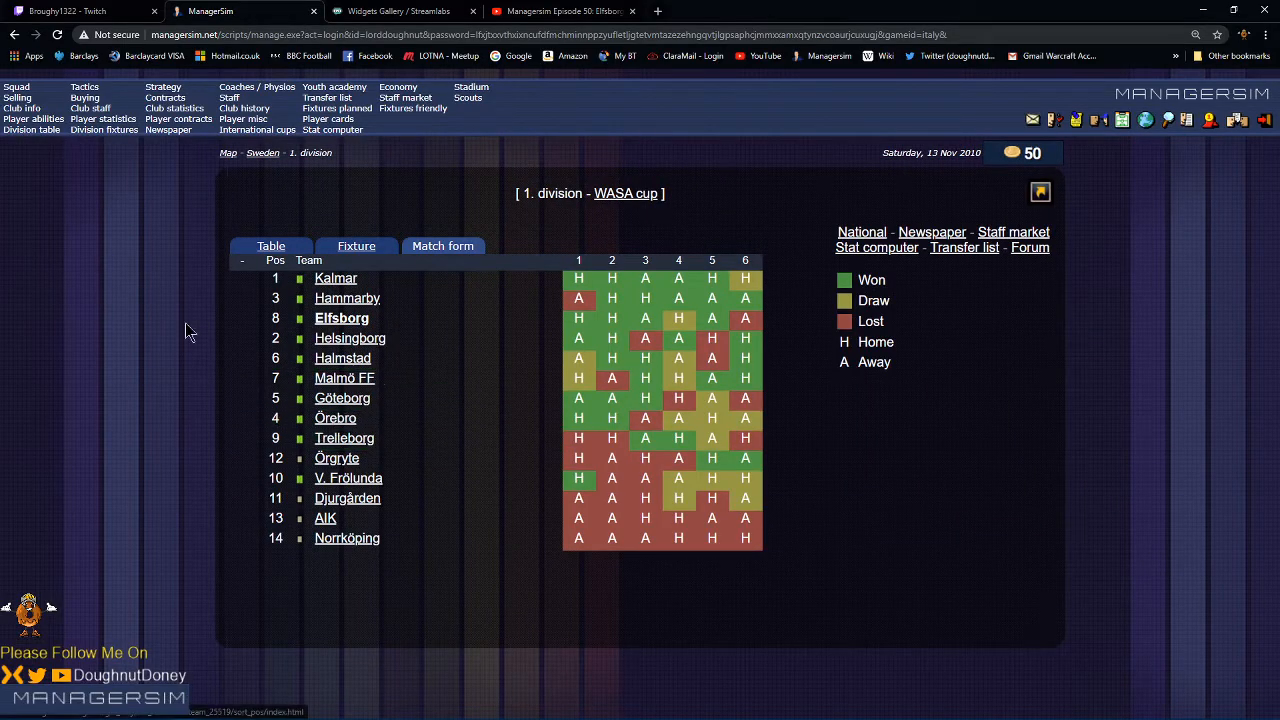
pyautogui.click(272, 244)
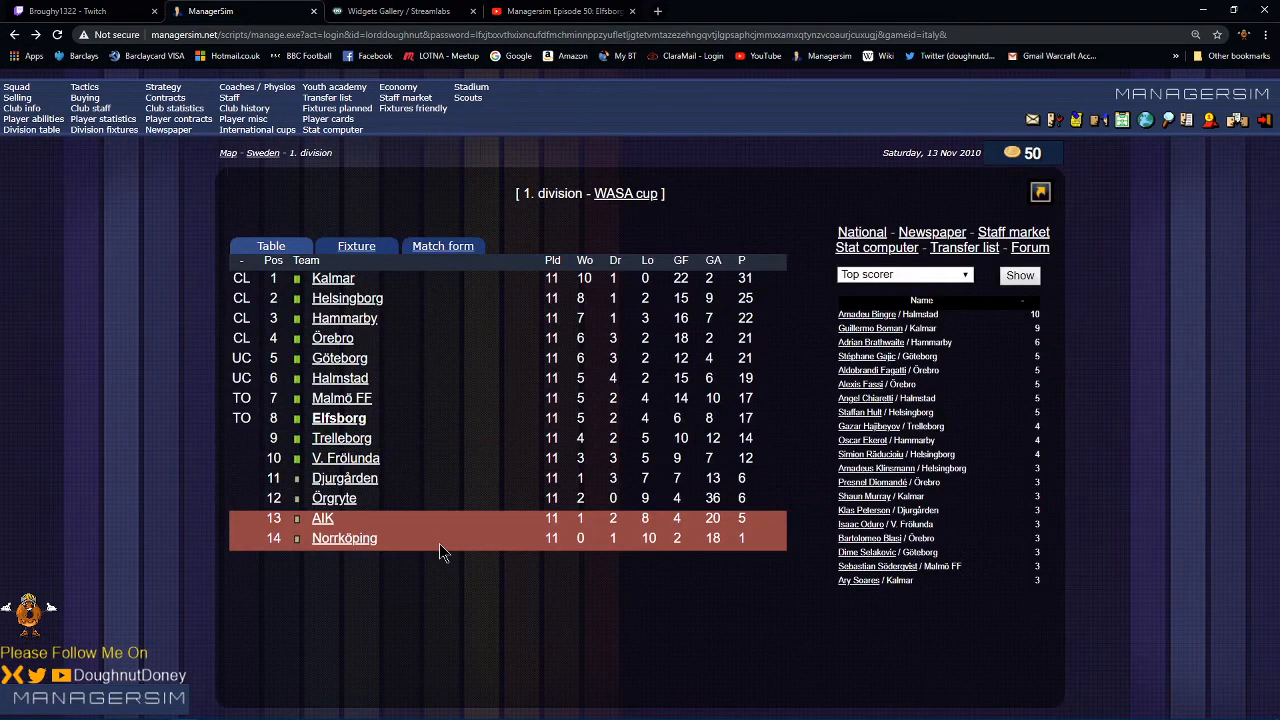
pyautogui.moveTo(504, 210)
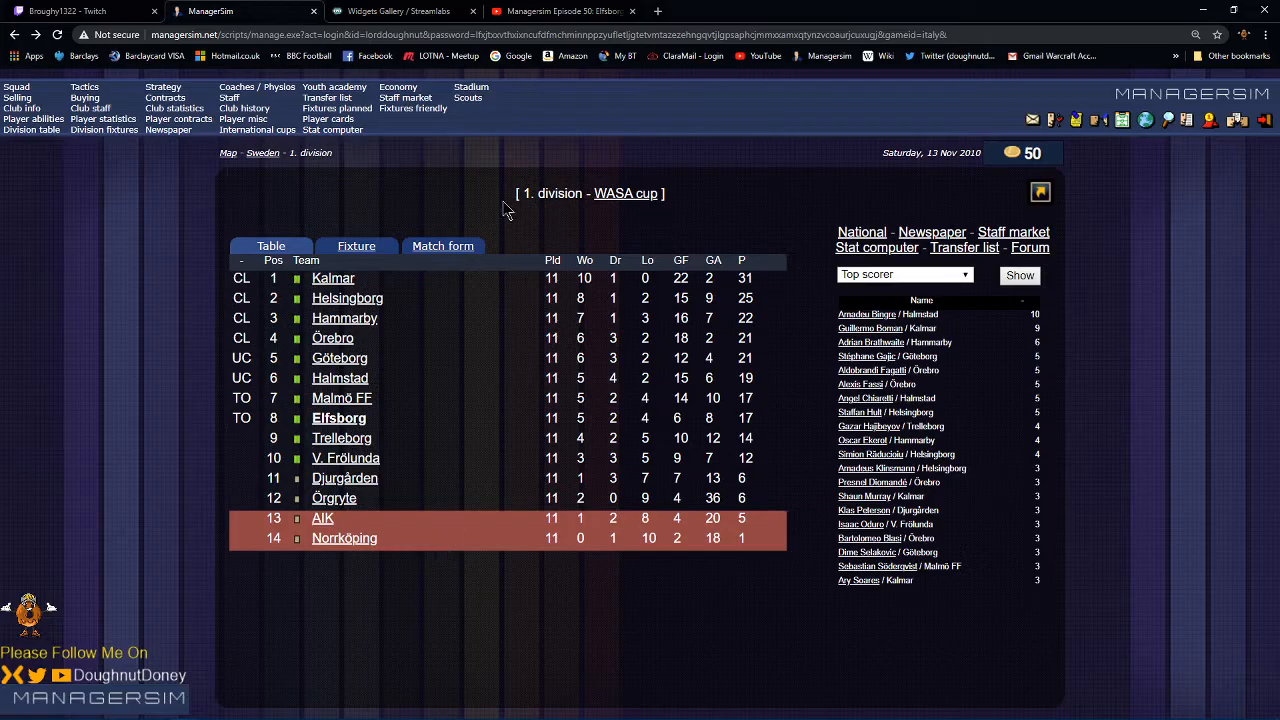
pyautogui.moveTo(290, 458)
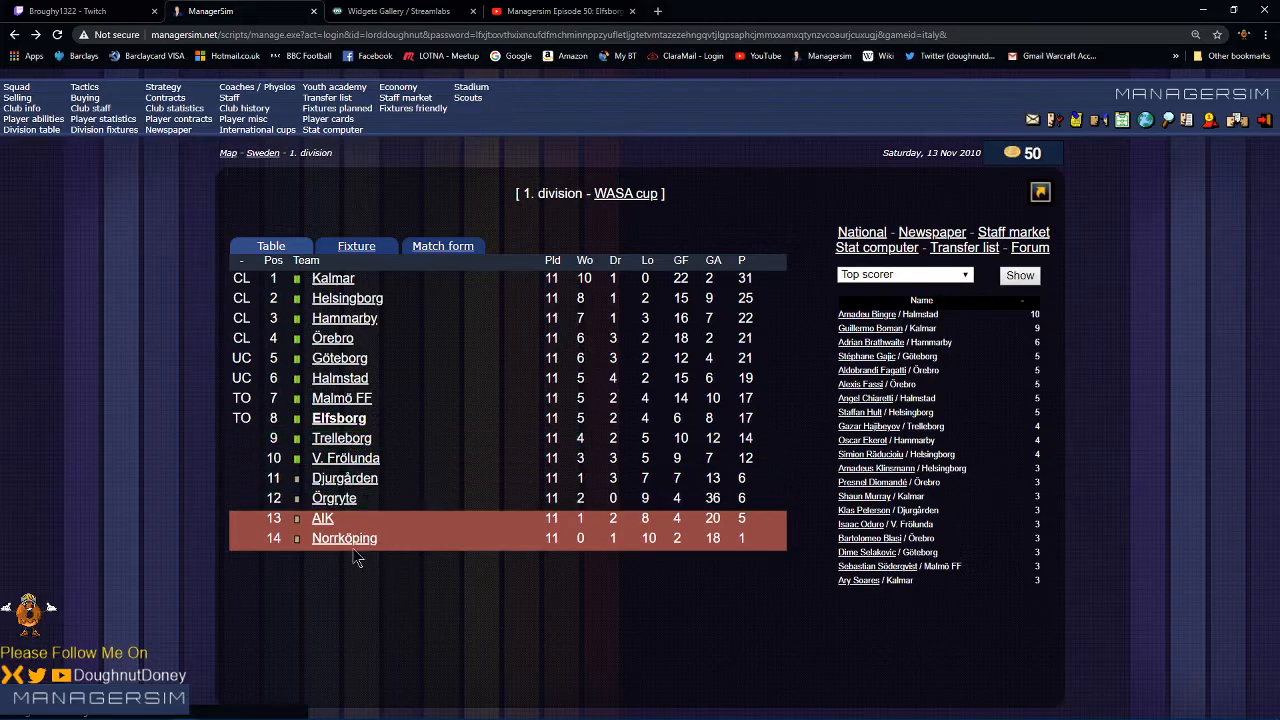
pyautogui.moveTo(306, 446)
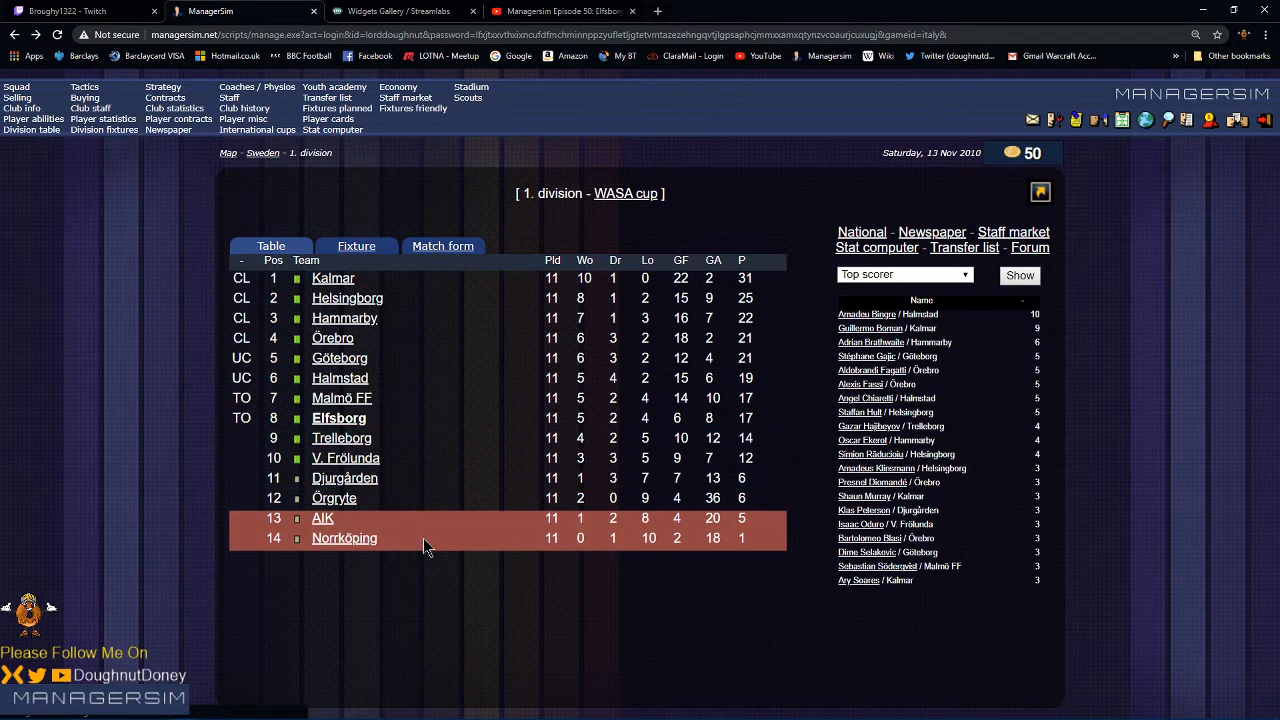
pyautogui.click(340, 438)
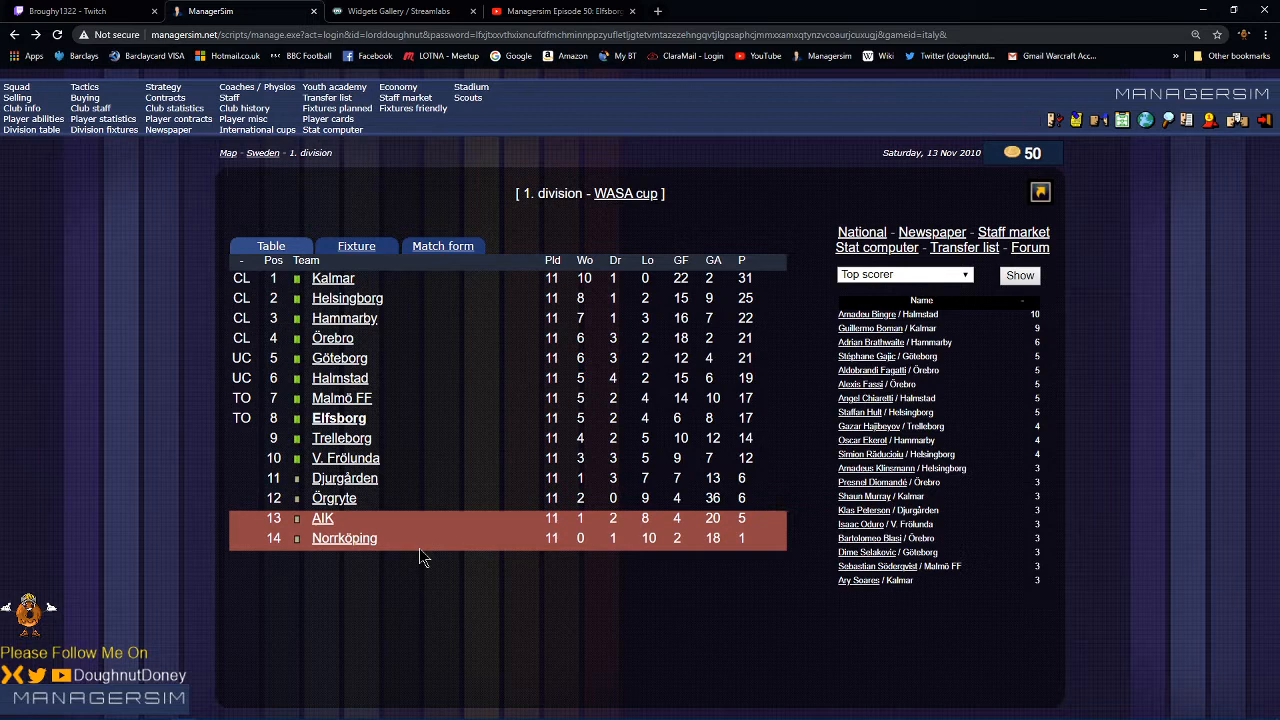
pyautogui.moveTo(436, 532)
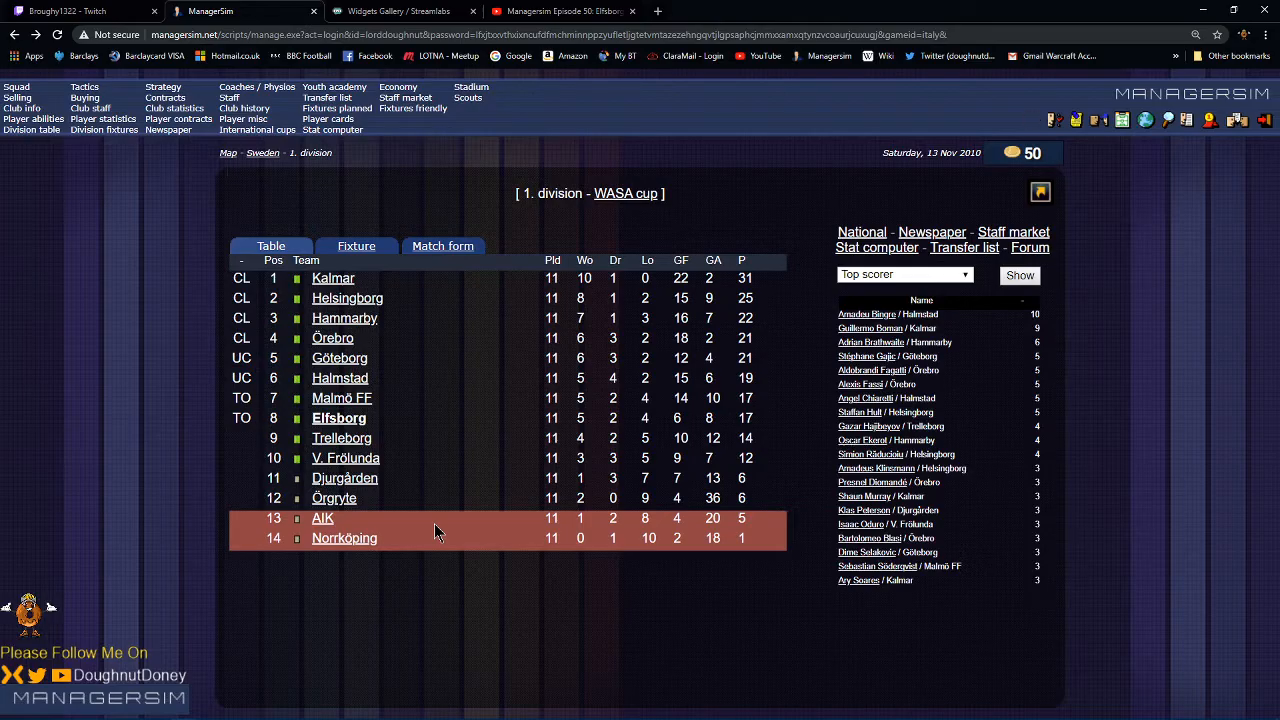
pyautogui.moveTo(490, 392)
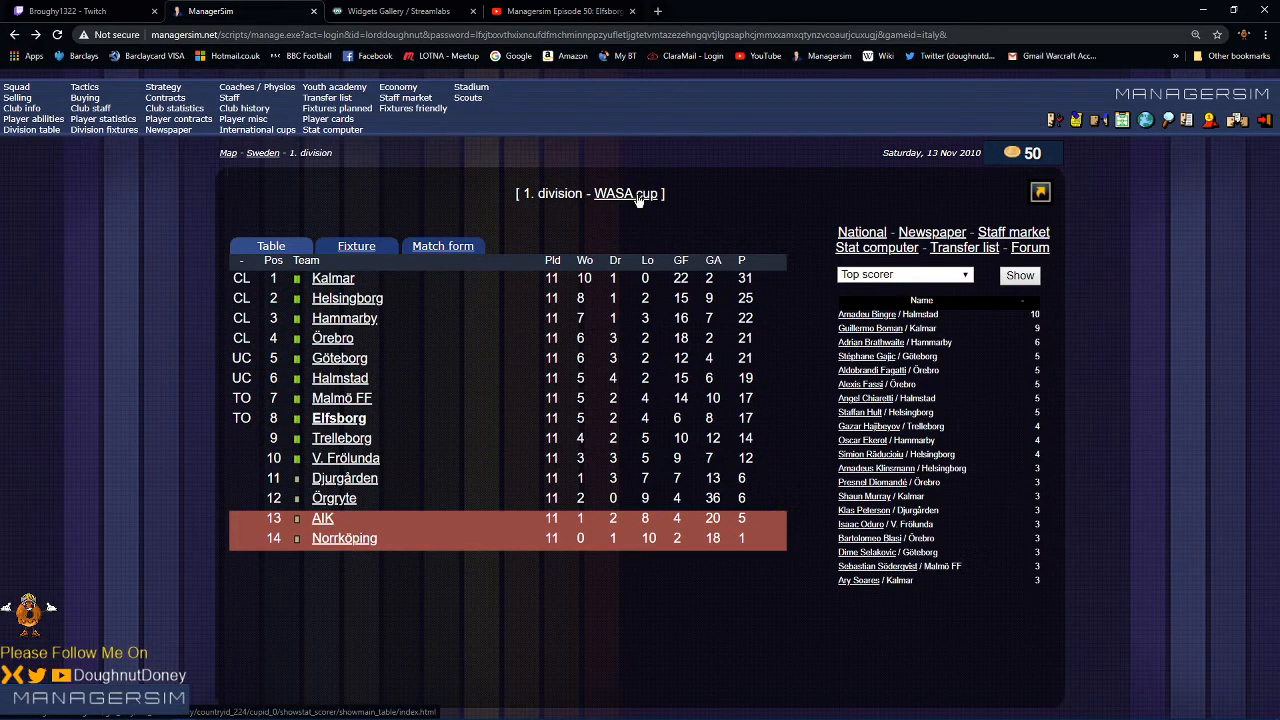
pyautogui.click(628, 192)
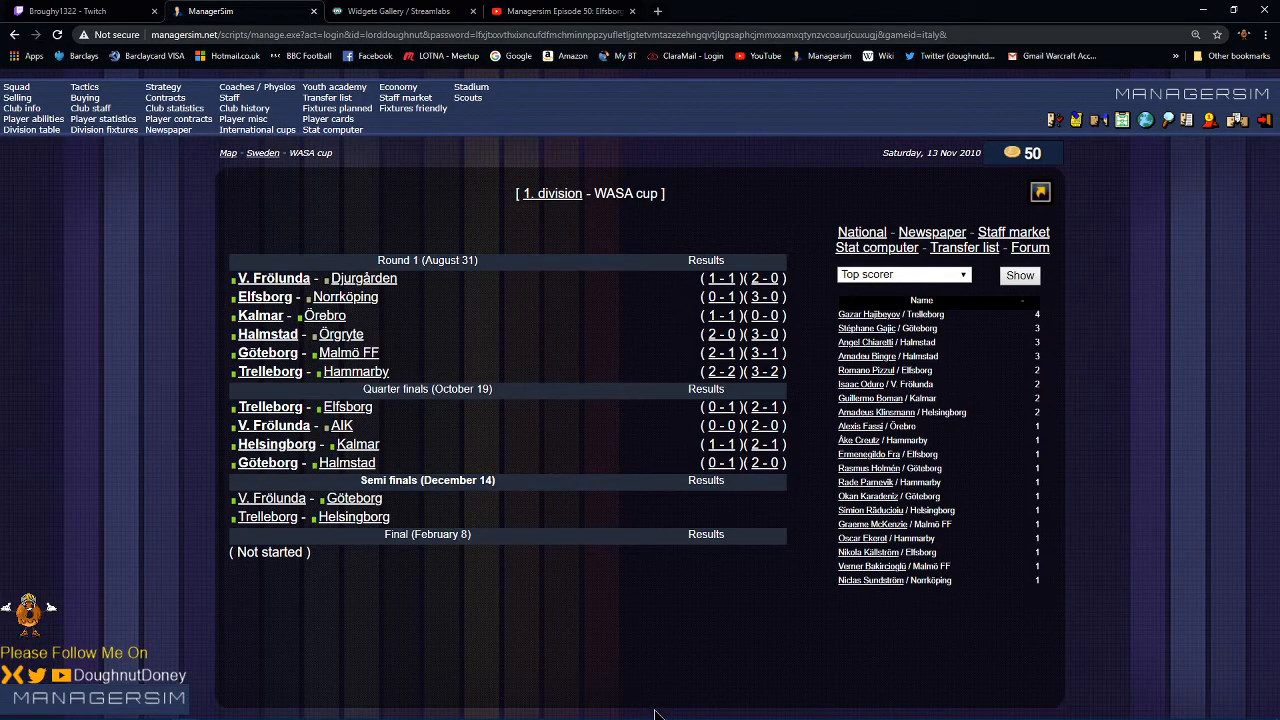
pyautogui.moveTo(770, 452)
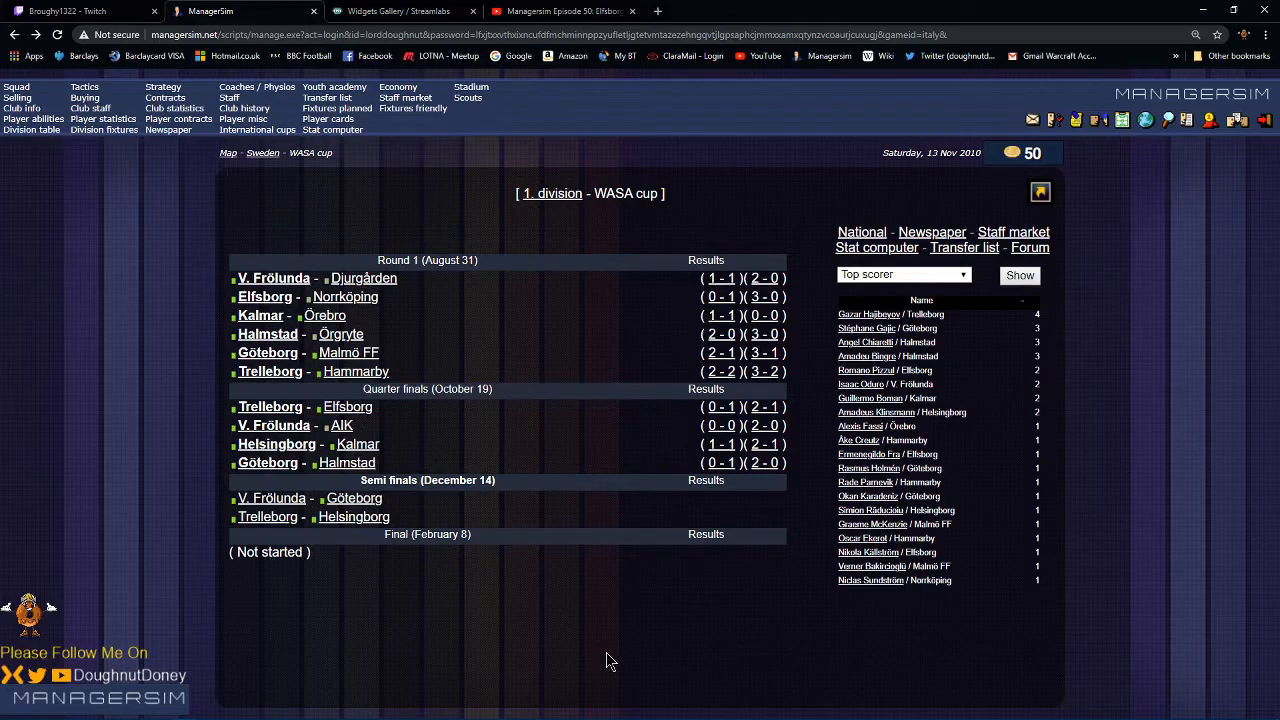
pyautogui.moveTo(164, 376)
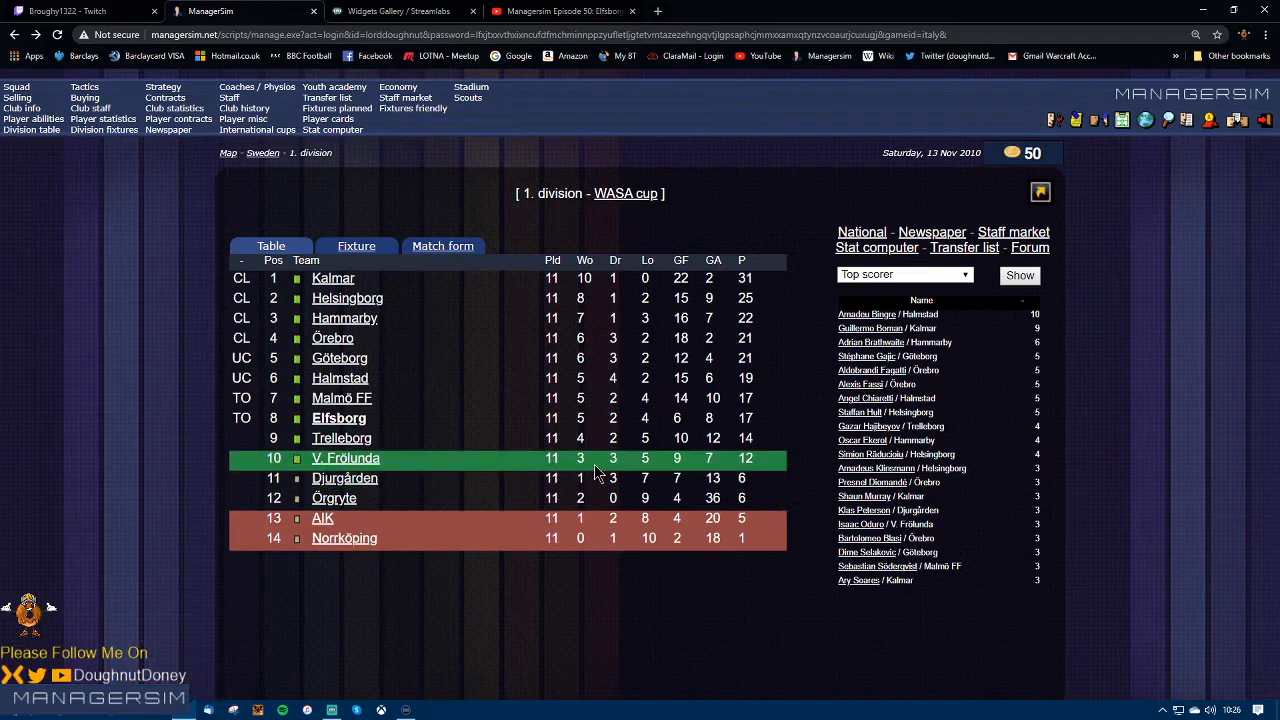
pyautogui.click(1268, 42)
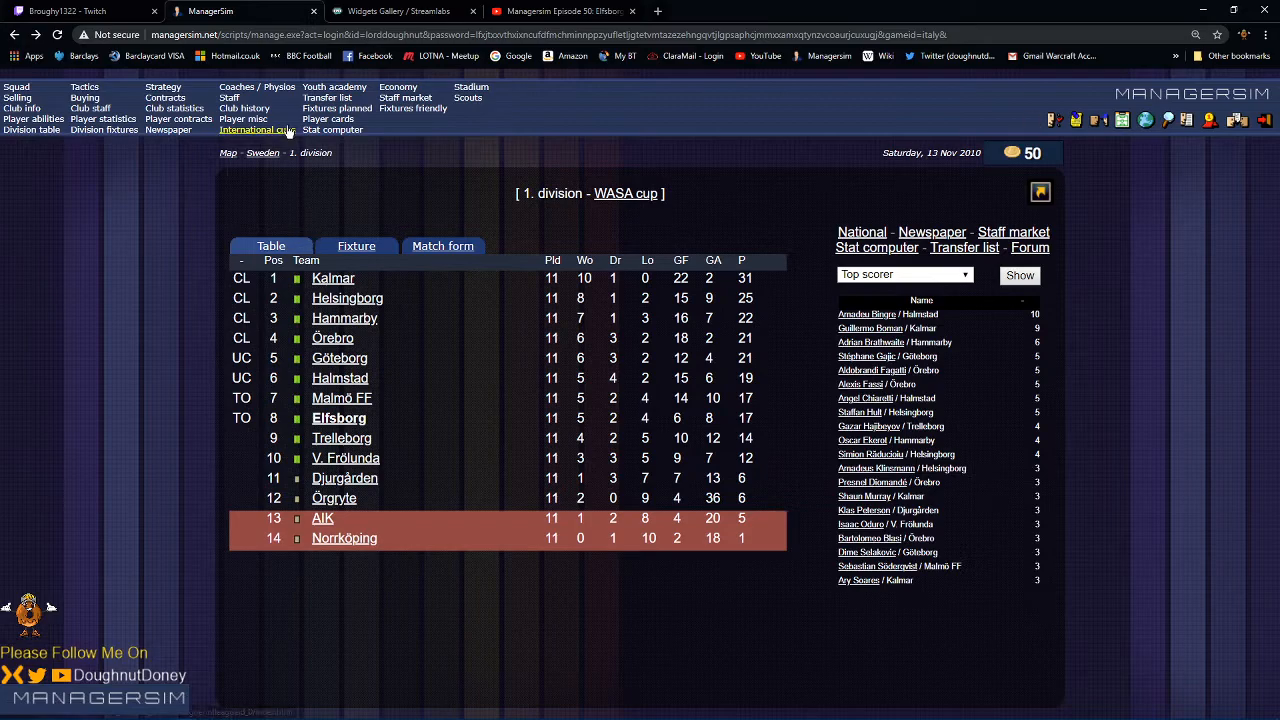
# Step: View the Champions League group standings via International cups and browse the groups
pyautogui.click(254, 128)
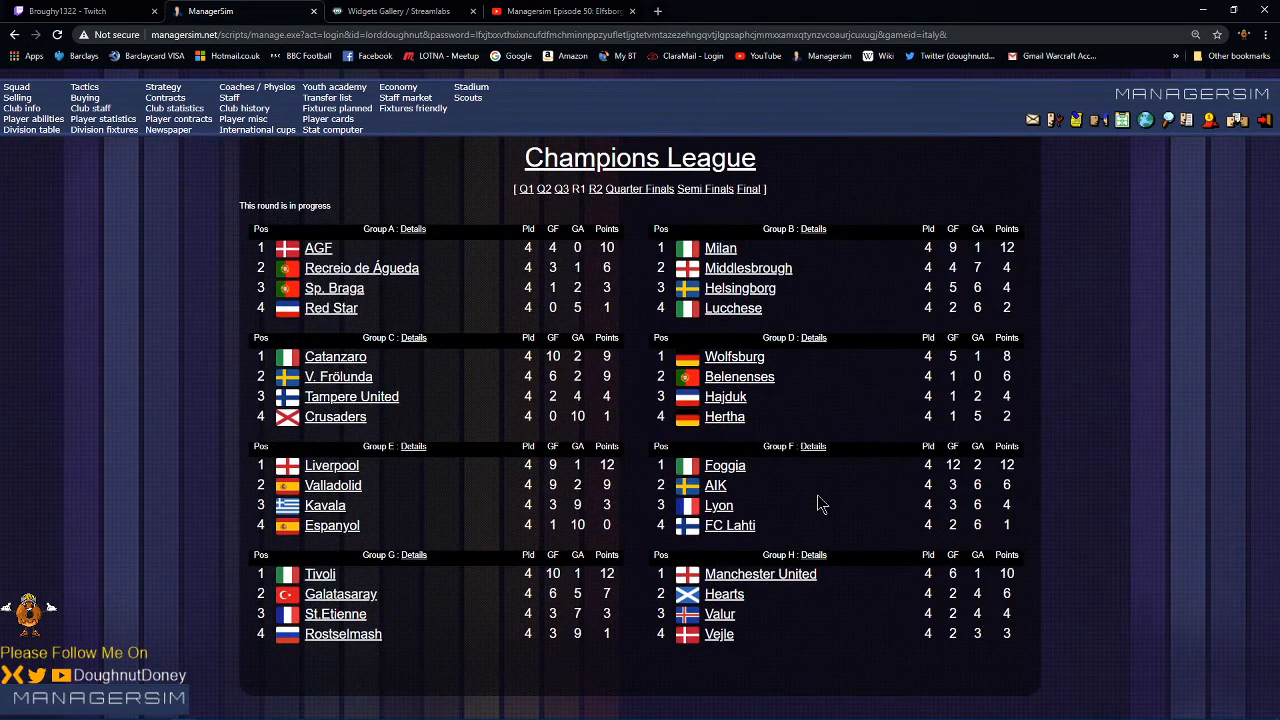
pyautogui.moveTo(562, 424)
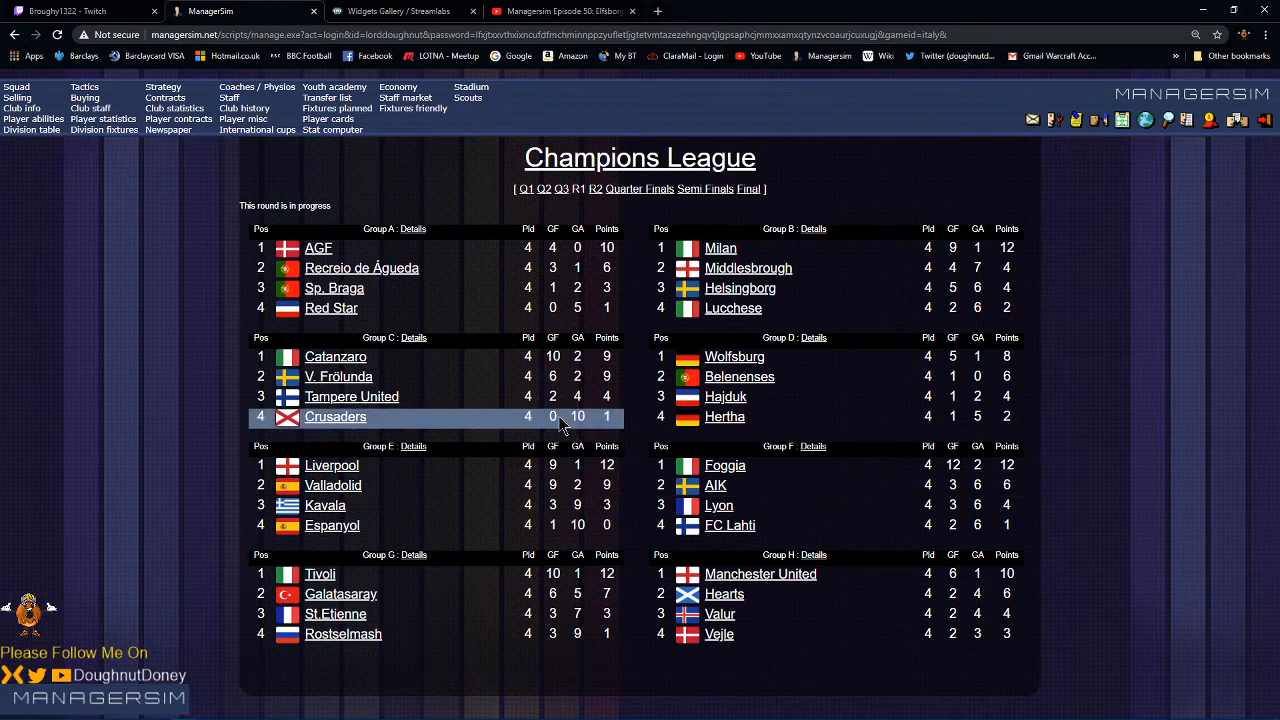
pyautogui.moveTo(448, 388)
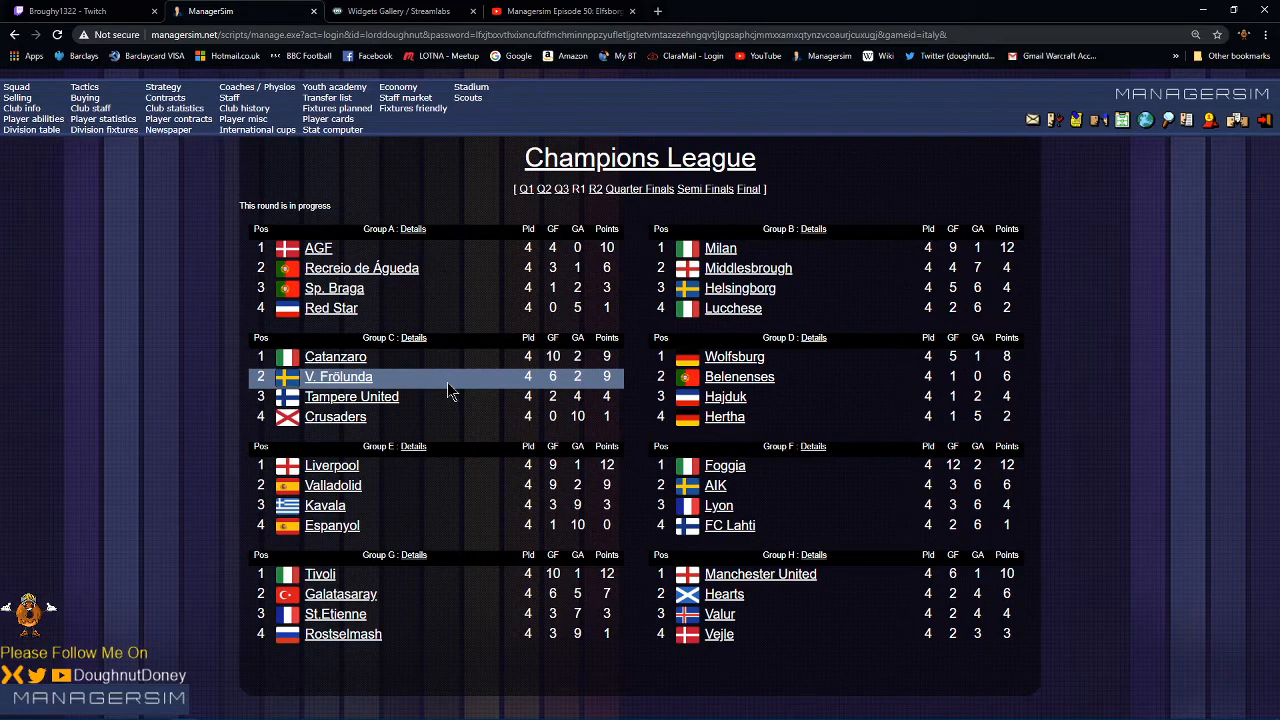
pyautogui.moveTo(338, 376)
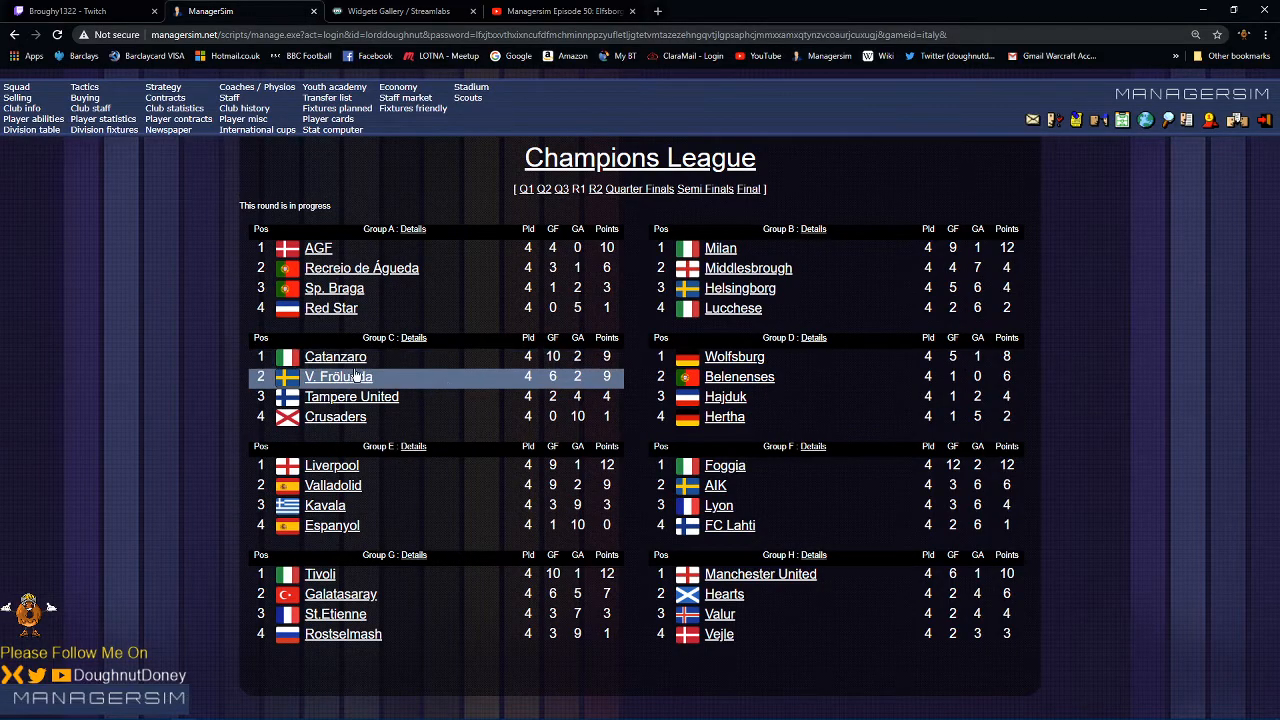
pyautogui.click(338, 376)
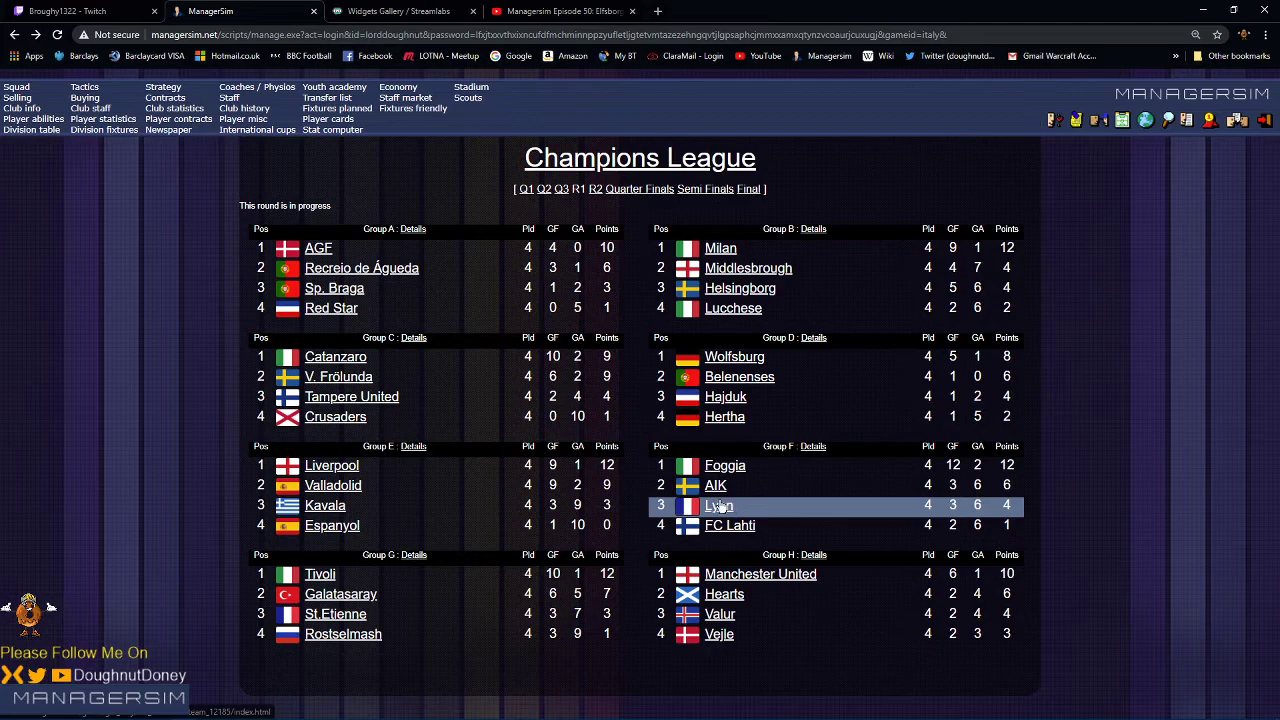
pyautogui.click(712, 504)
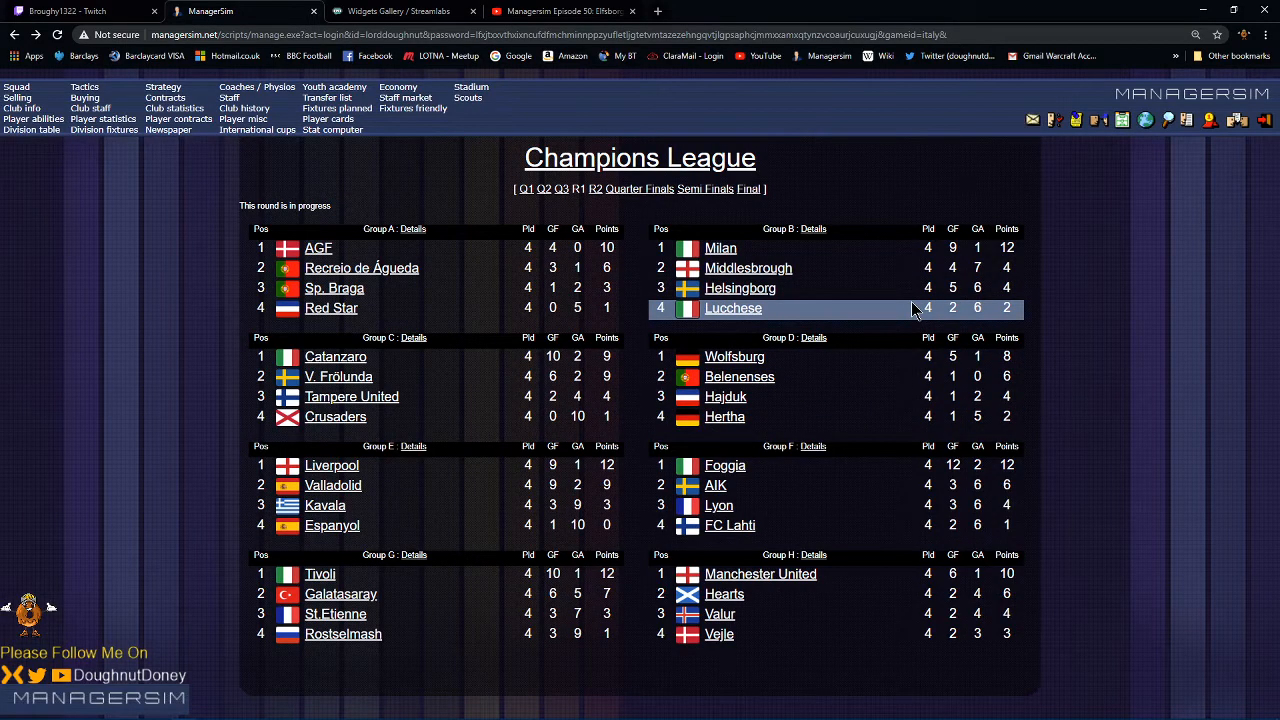
pyautogui.moveTo(856, 268)
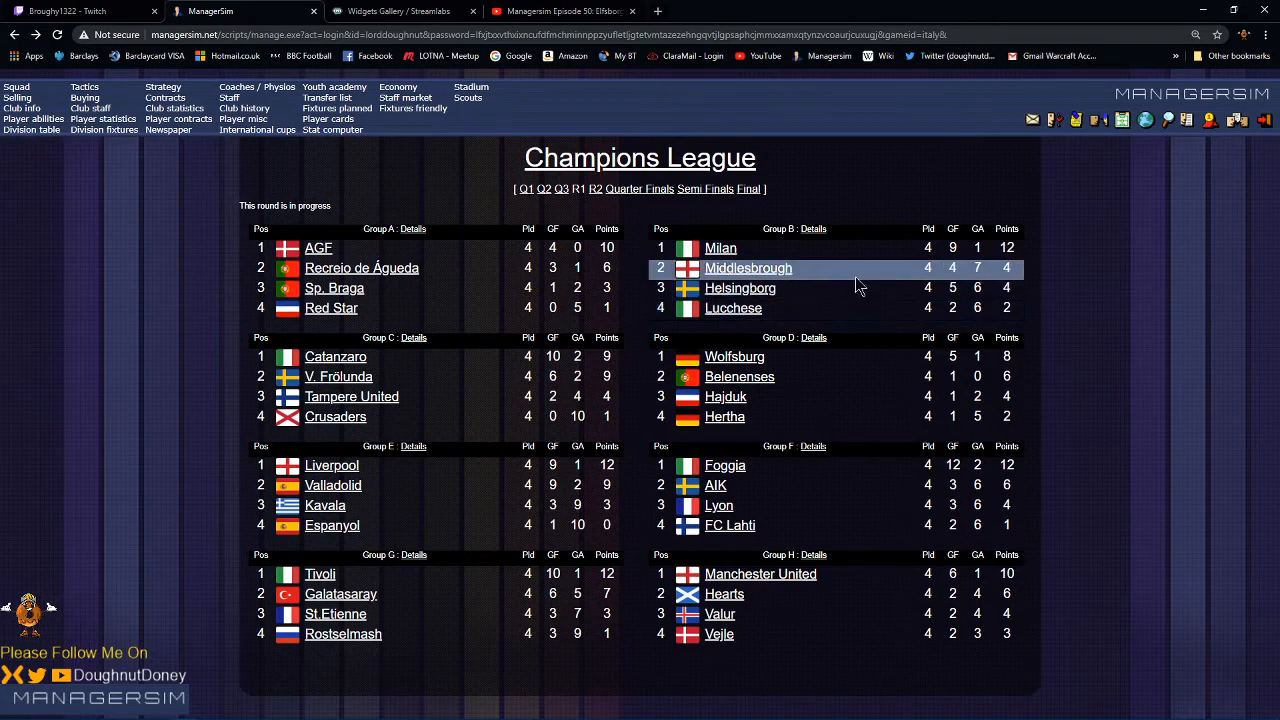
pyautogui.moveTo(844, 272)
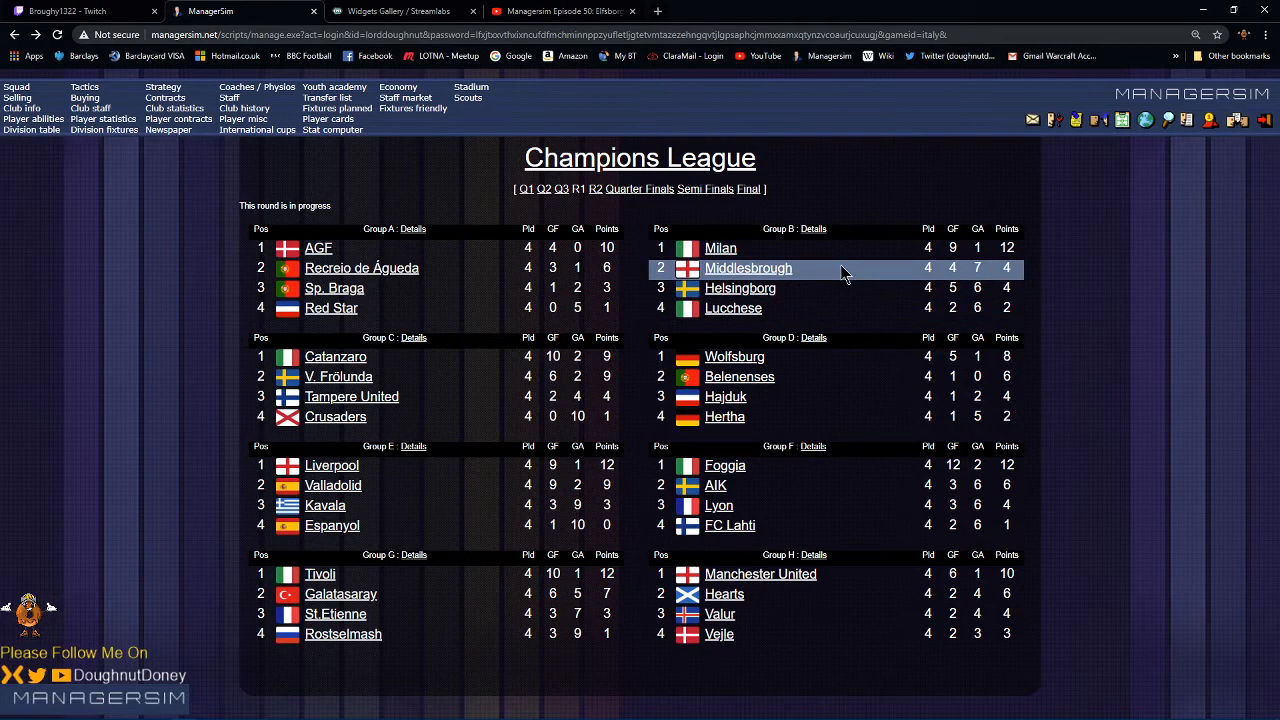
pyautogui.moveTo(822, 260)
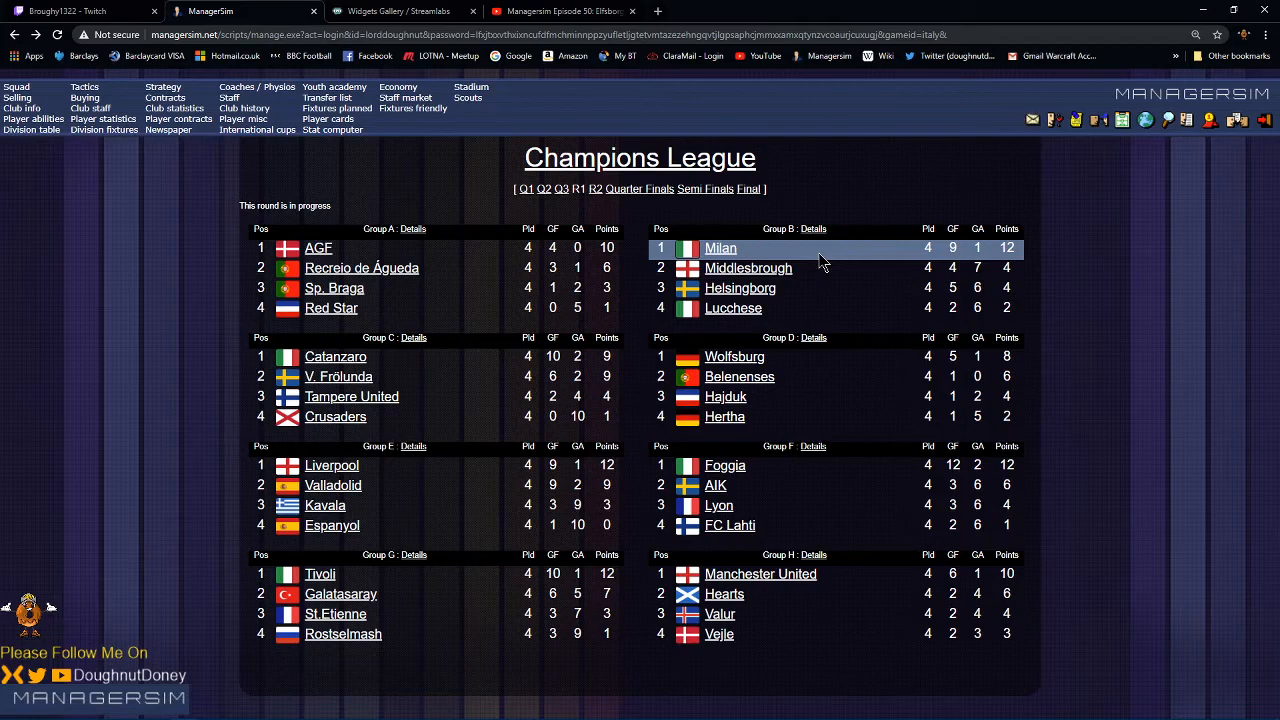
# Step: View Middlesbrough's club page from the Champions League group tables
pyautogui.click(748, 268)
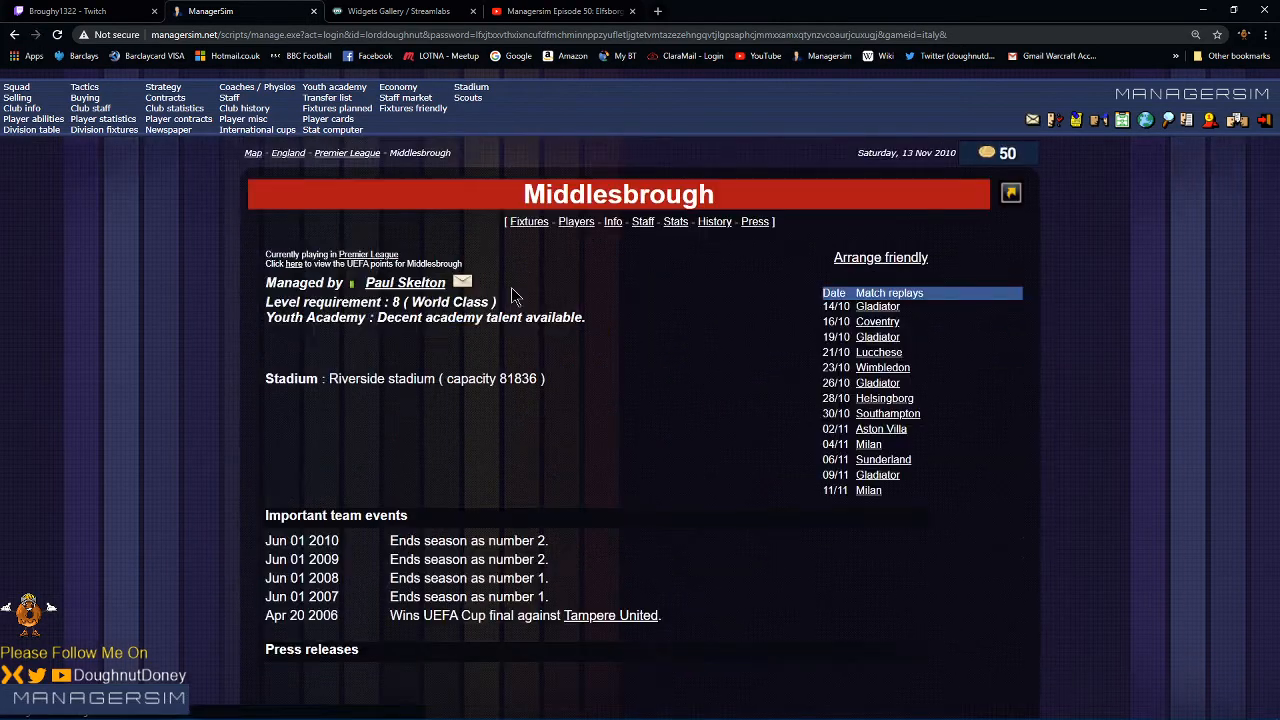
pyautogui.moveTo(160, 216)
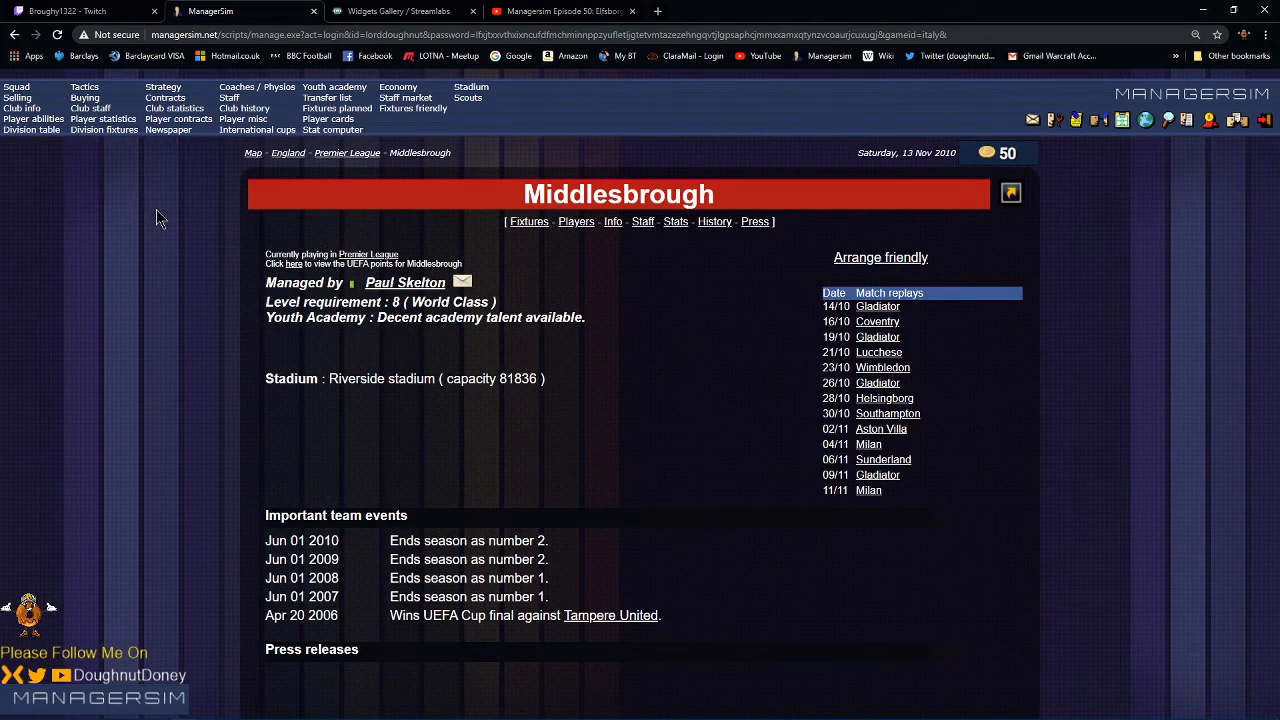
pyautogui.moveTo(98, 228)
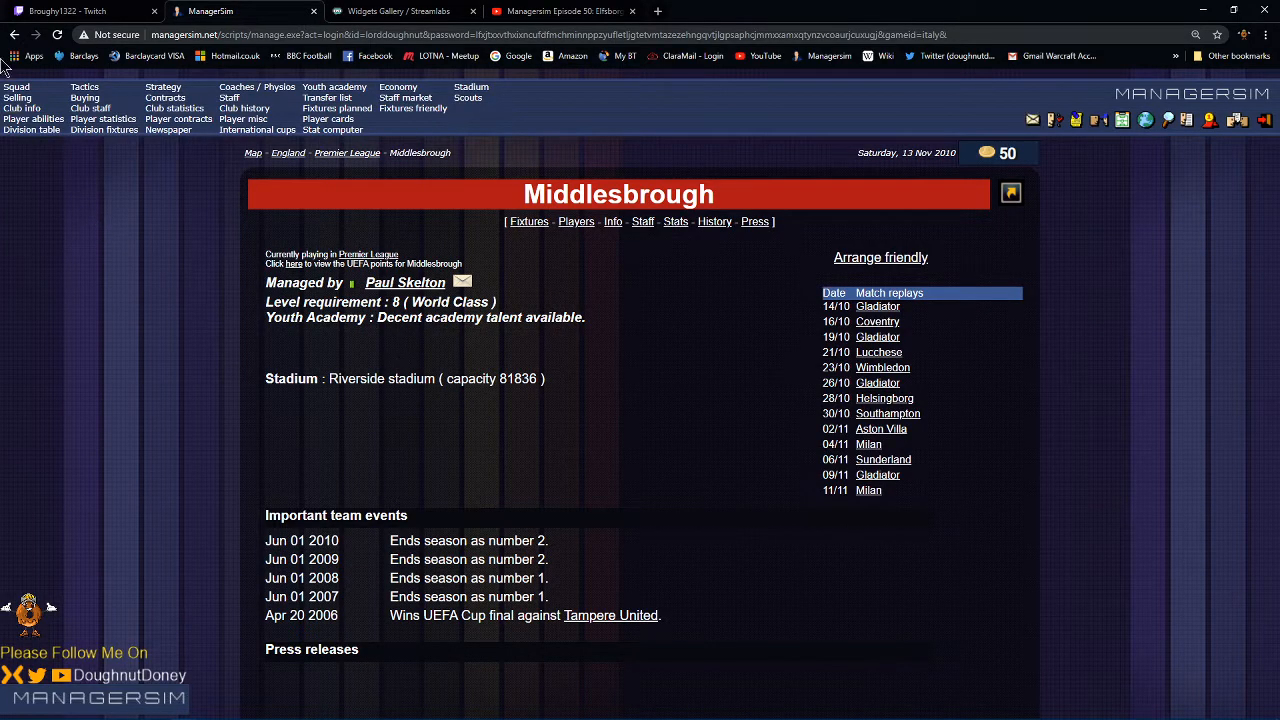
pyautogui.moveTo(12, 44)
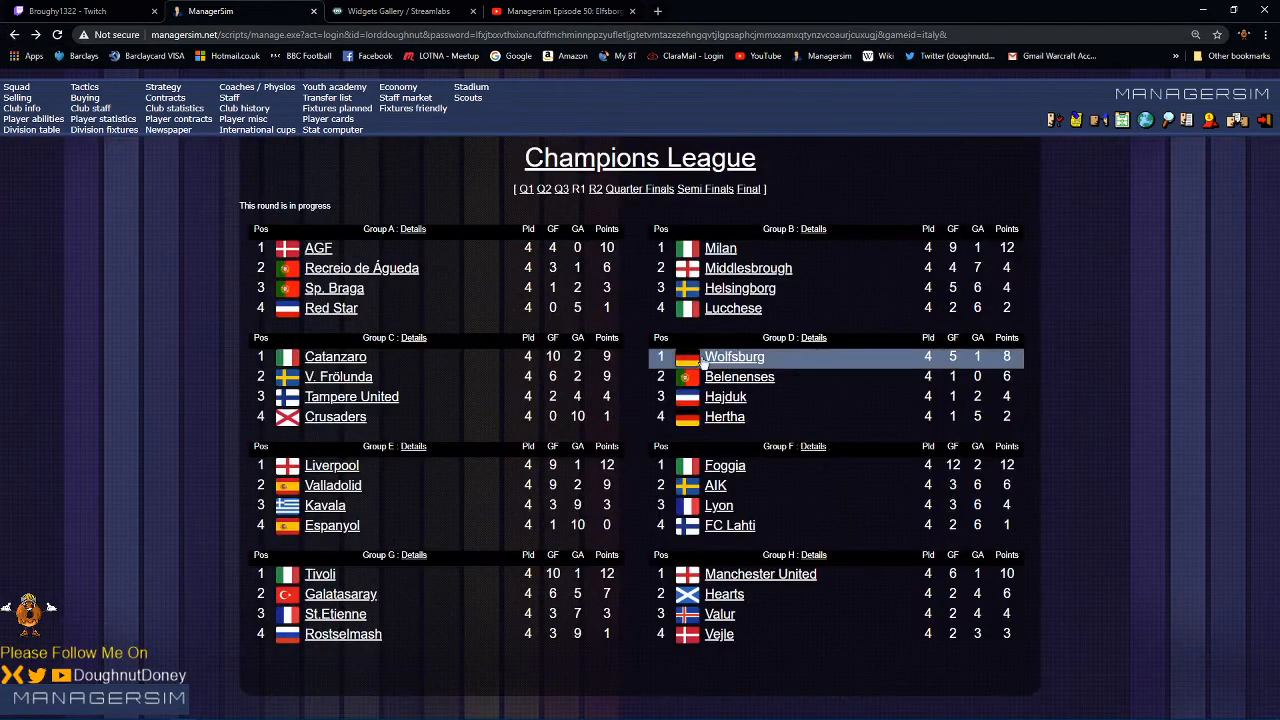
pyautogui.moveTo(804, 330)
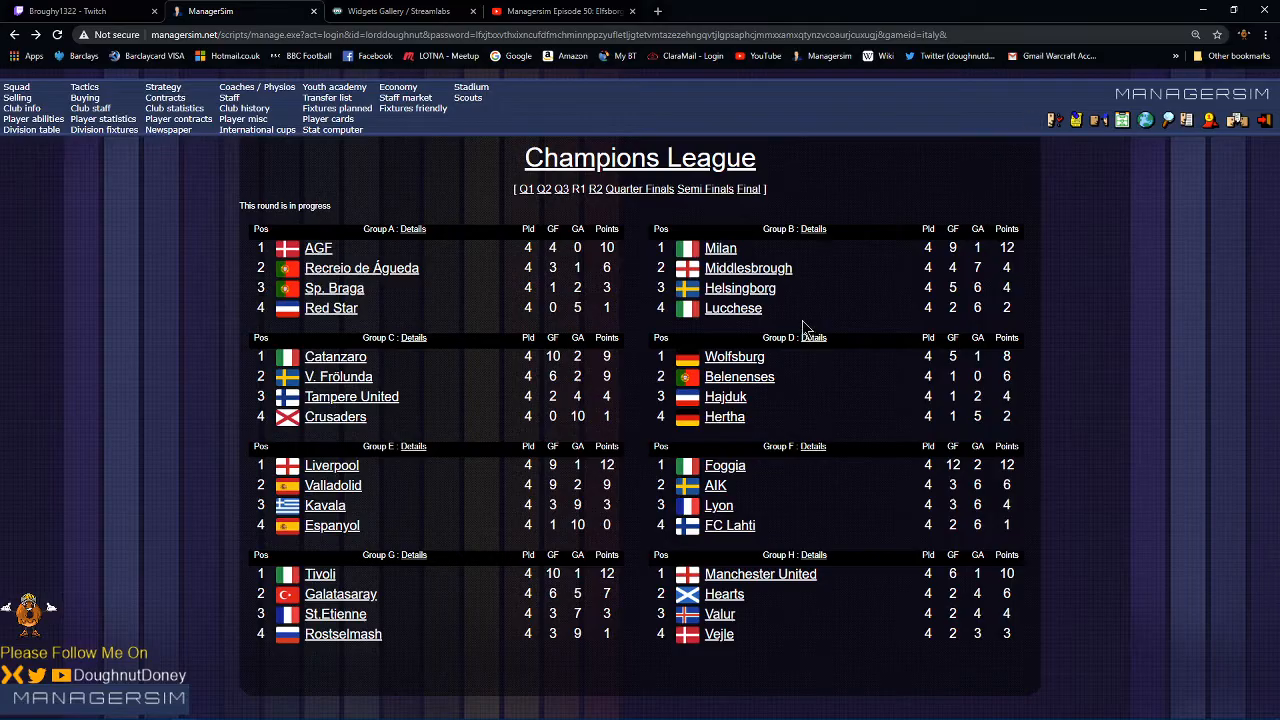
pyautogui.moveTo(812, 228)
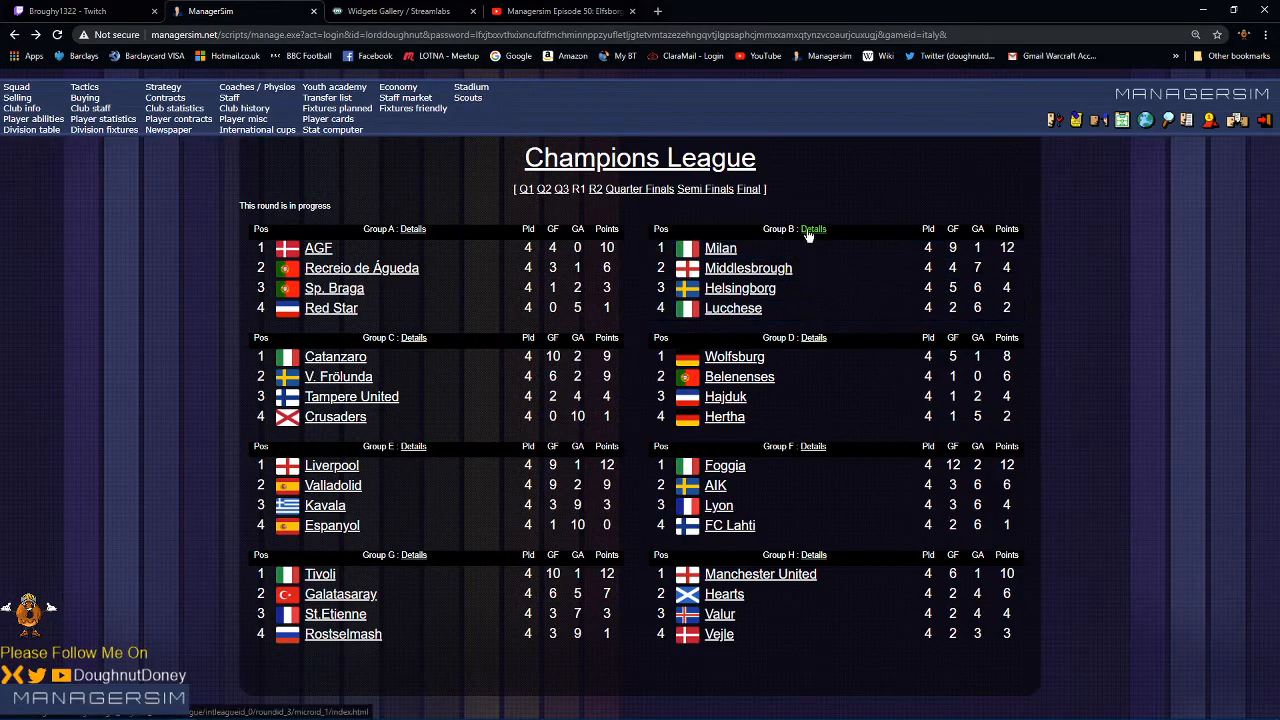
# Step: Show the UEFA Cup round 2 draw with Trelleborg paired against Legia Warsaw
pyautogui.click(812, 228)
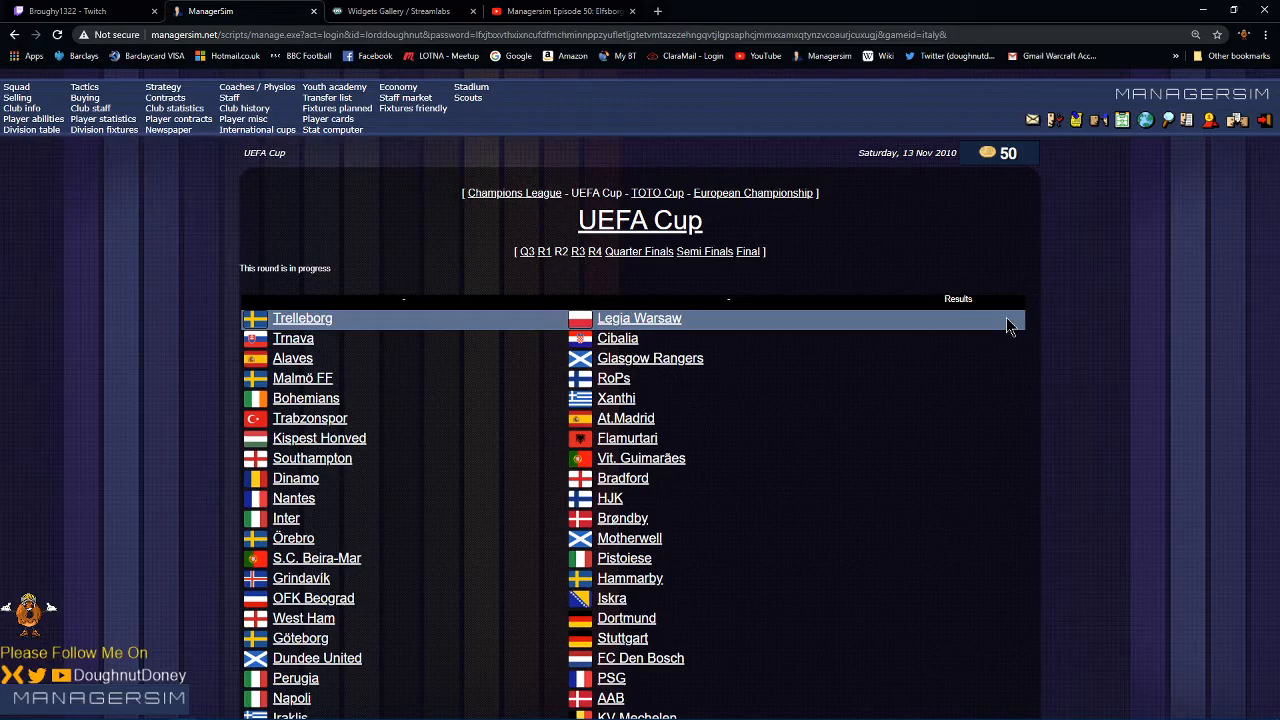
pyautogui.moveTo(594, 268)
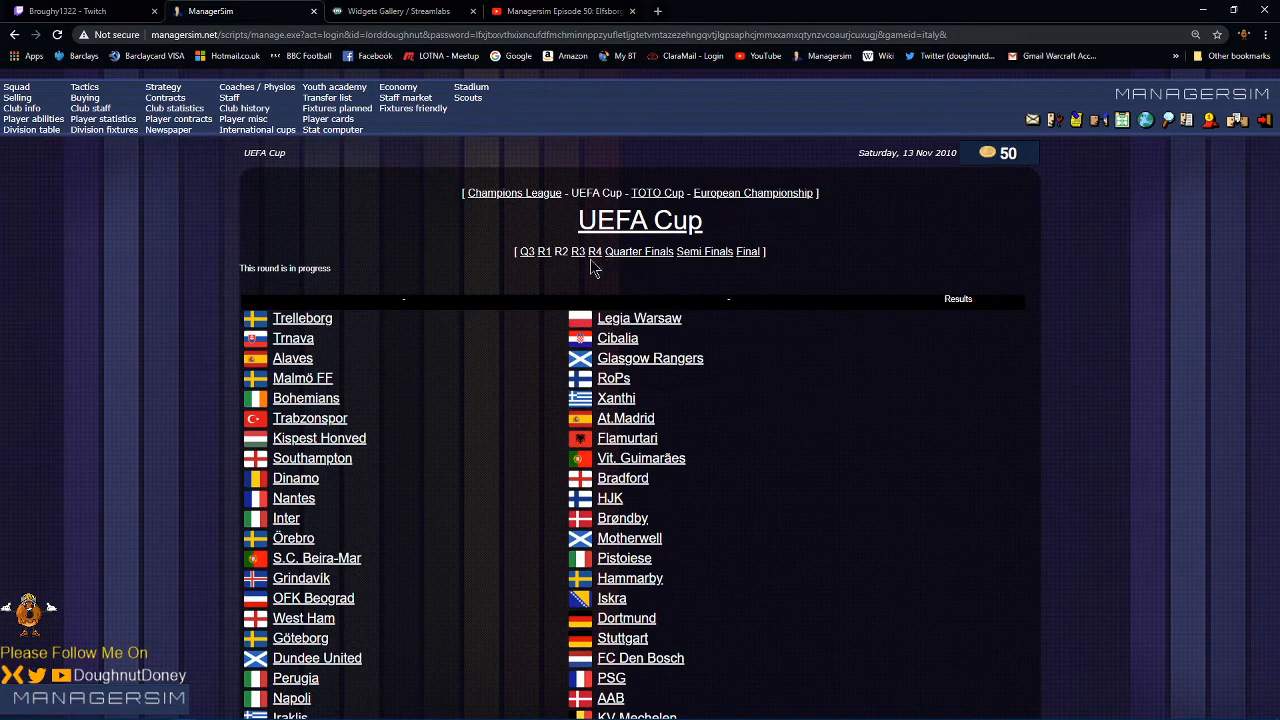
# Step: Show the completed UEFA Cup round 1 results and scroll through the ties
pyautogui.click(544, 252)
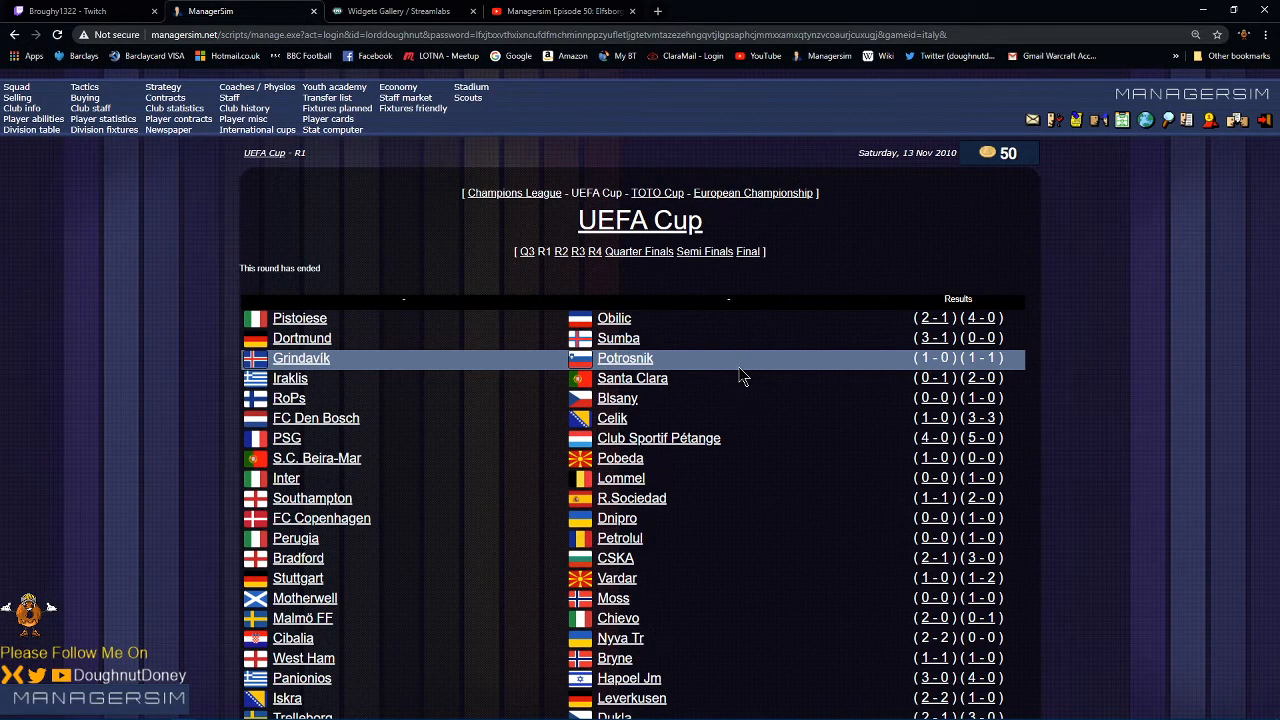
pyautogui.scroll(-3)
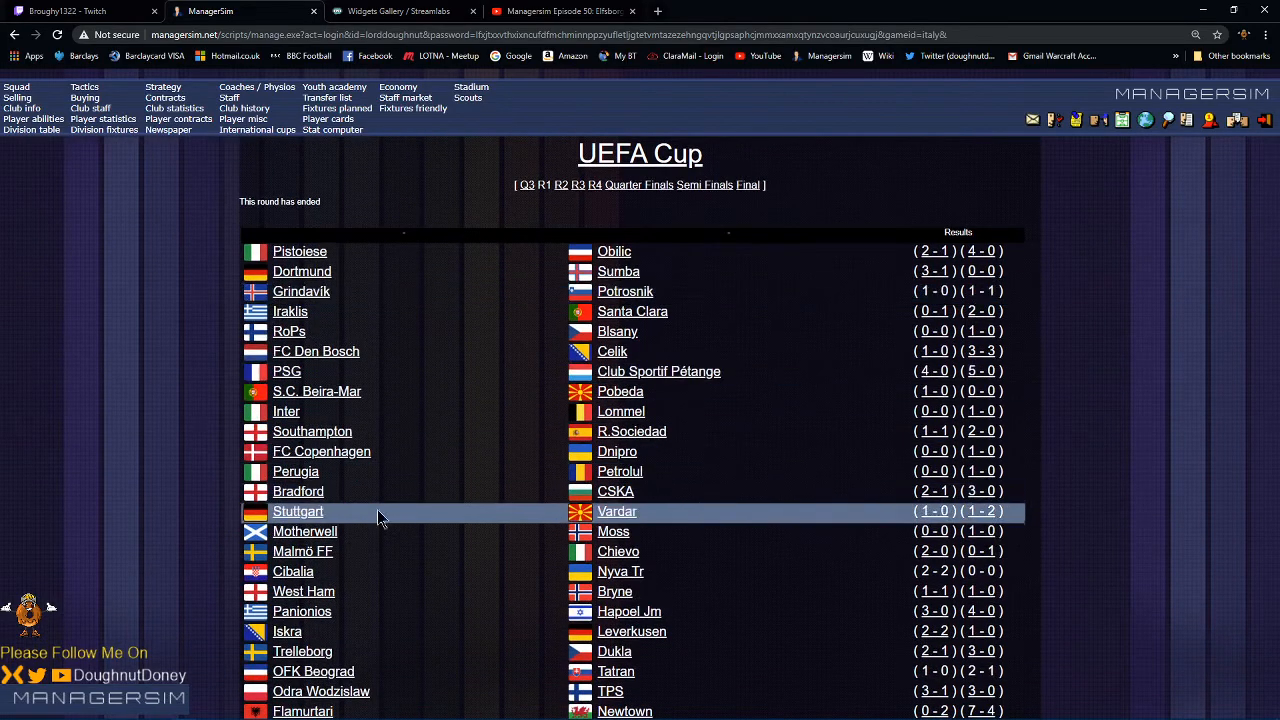
pyautogui.moveTo(364, 552)
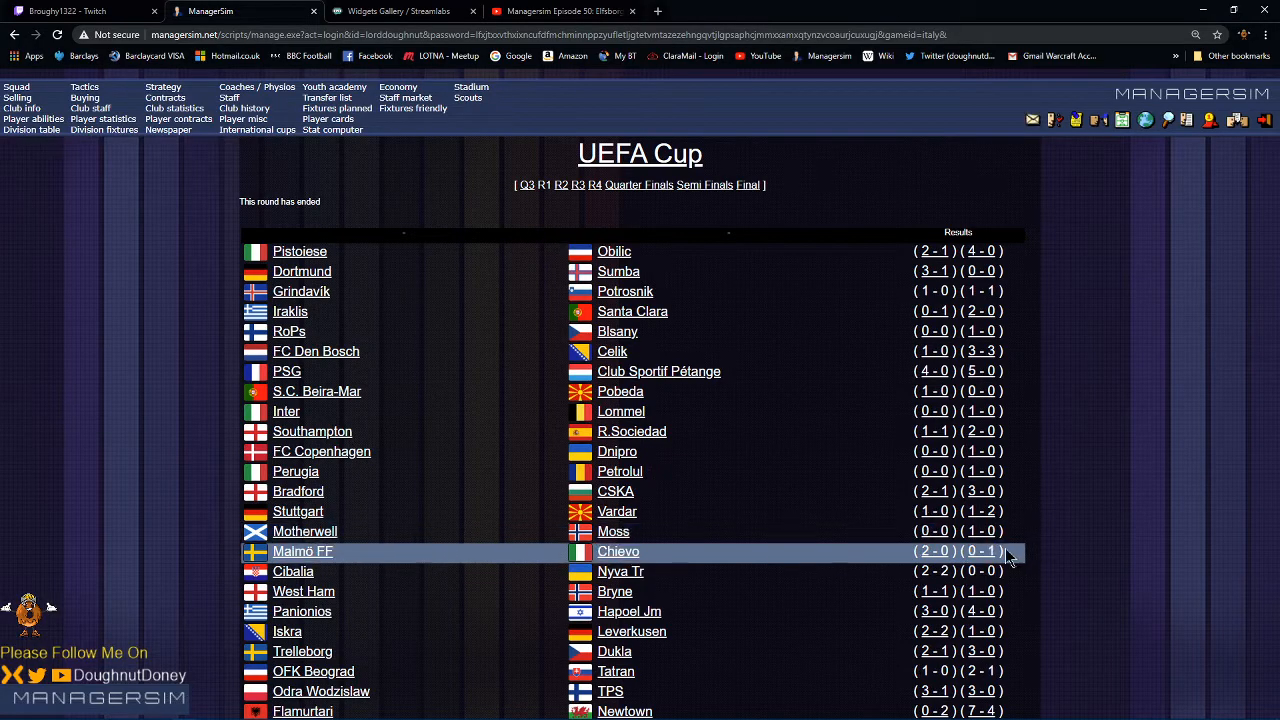
pyautogui.moveTo(944, 552)
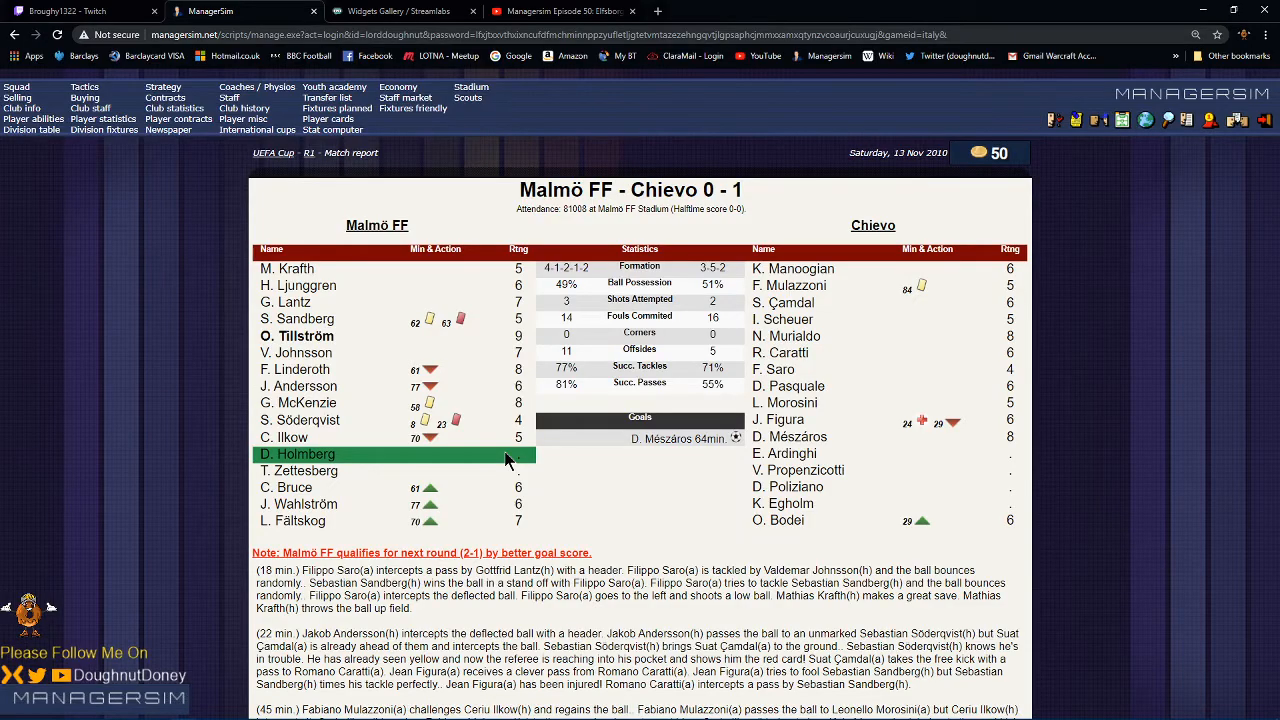
pyautogui.moveTo(64, 150)
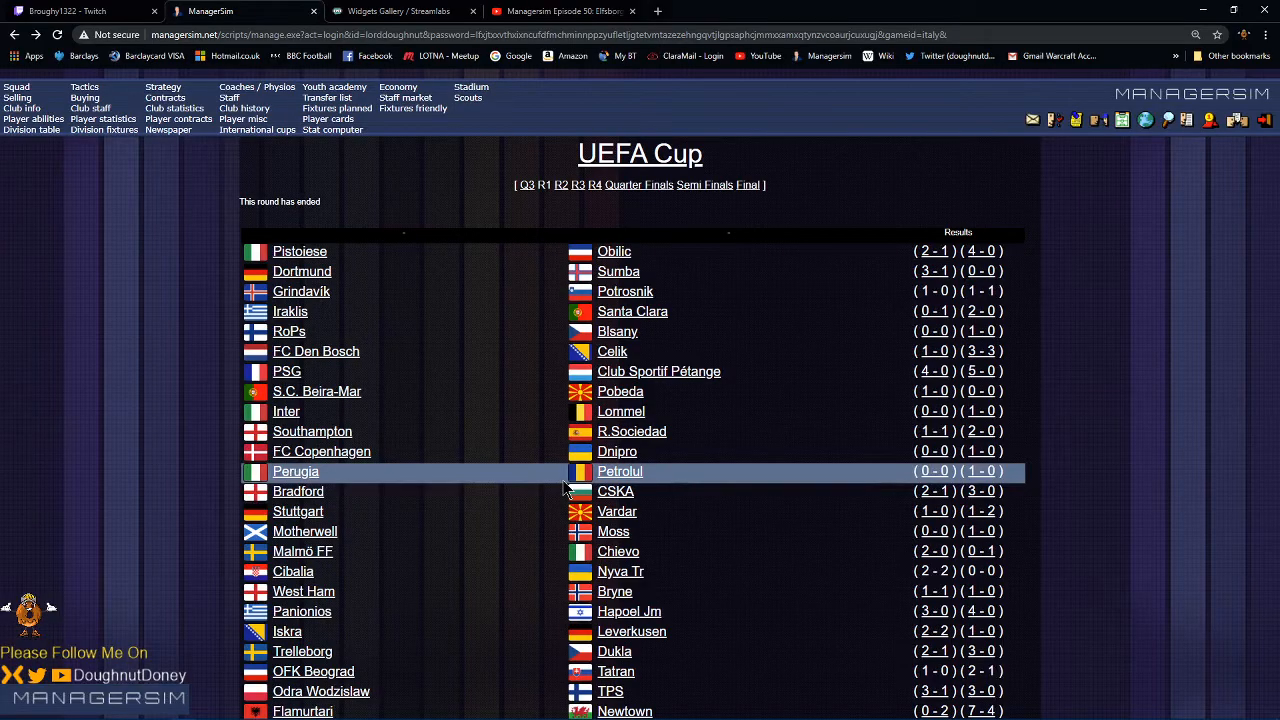
# Step: Review Hammarby's 8-0 win over Vac, then return to and scroll the round 1 results
pyautogui.scroll(-3)
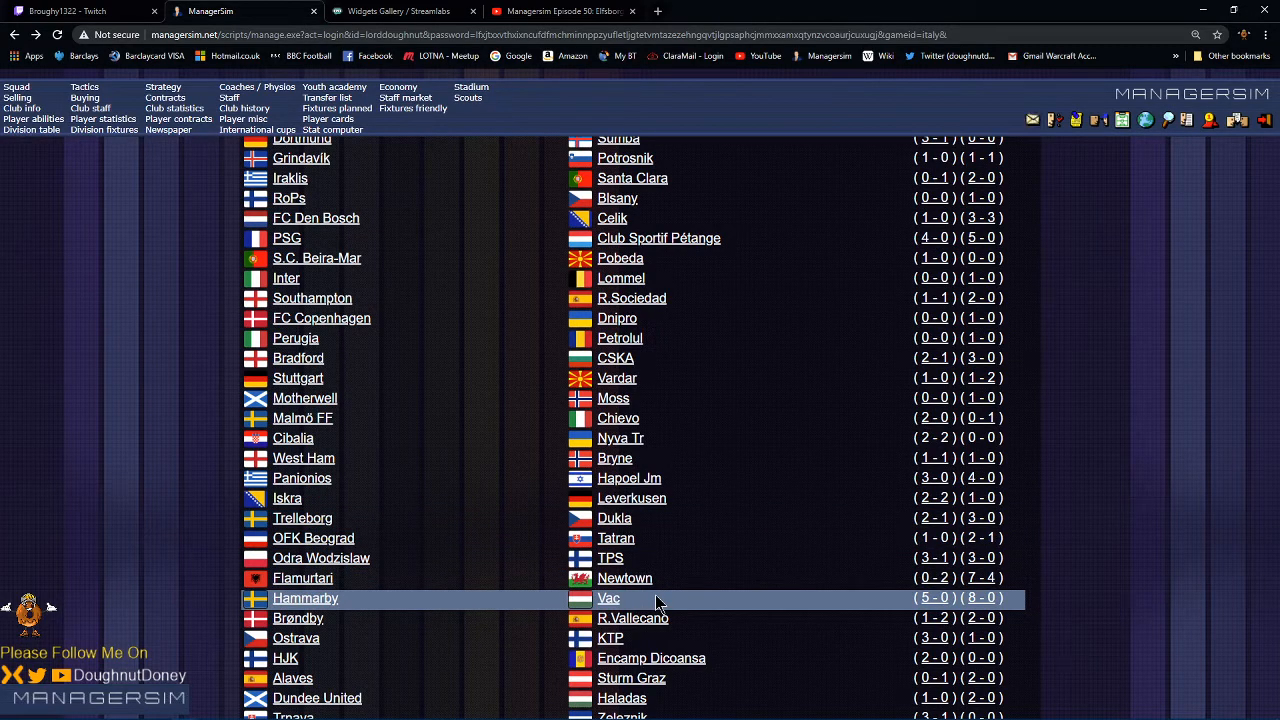
pyautogui.moveTo(980, 600)
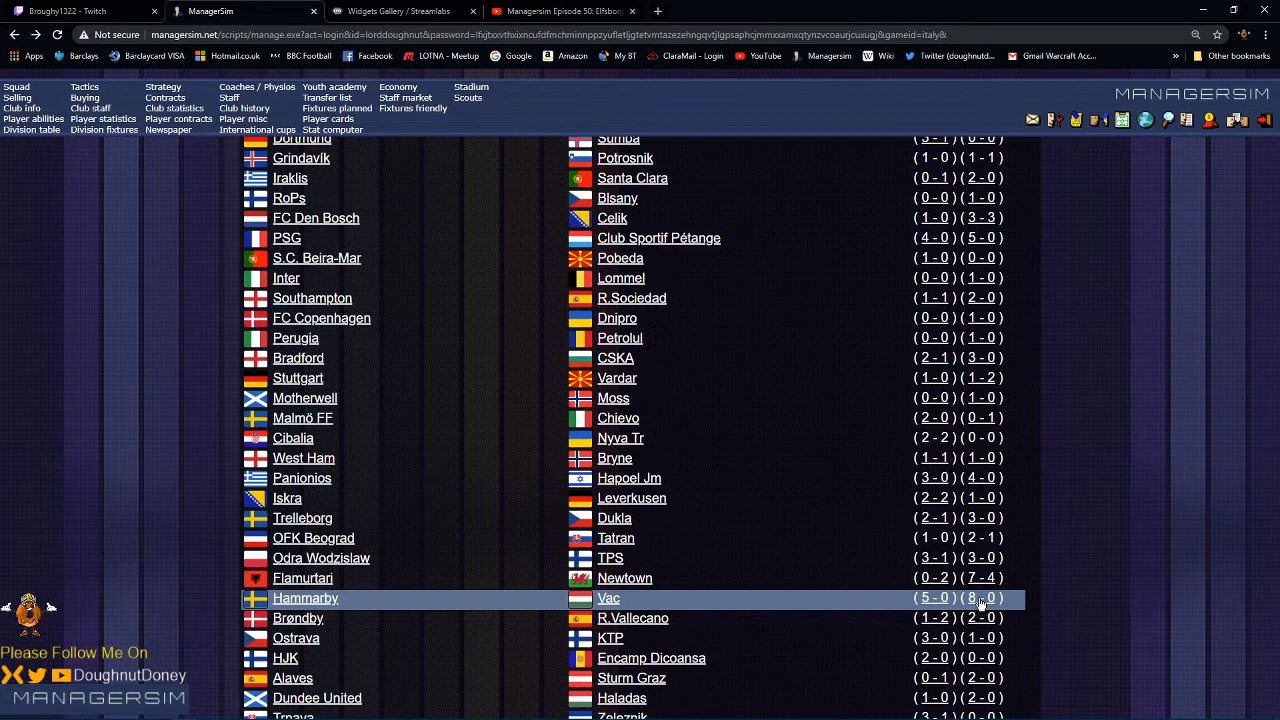
pyautogui.click(972, 596)
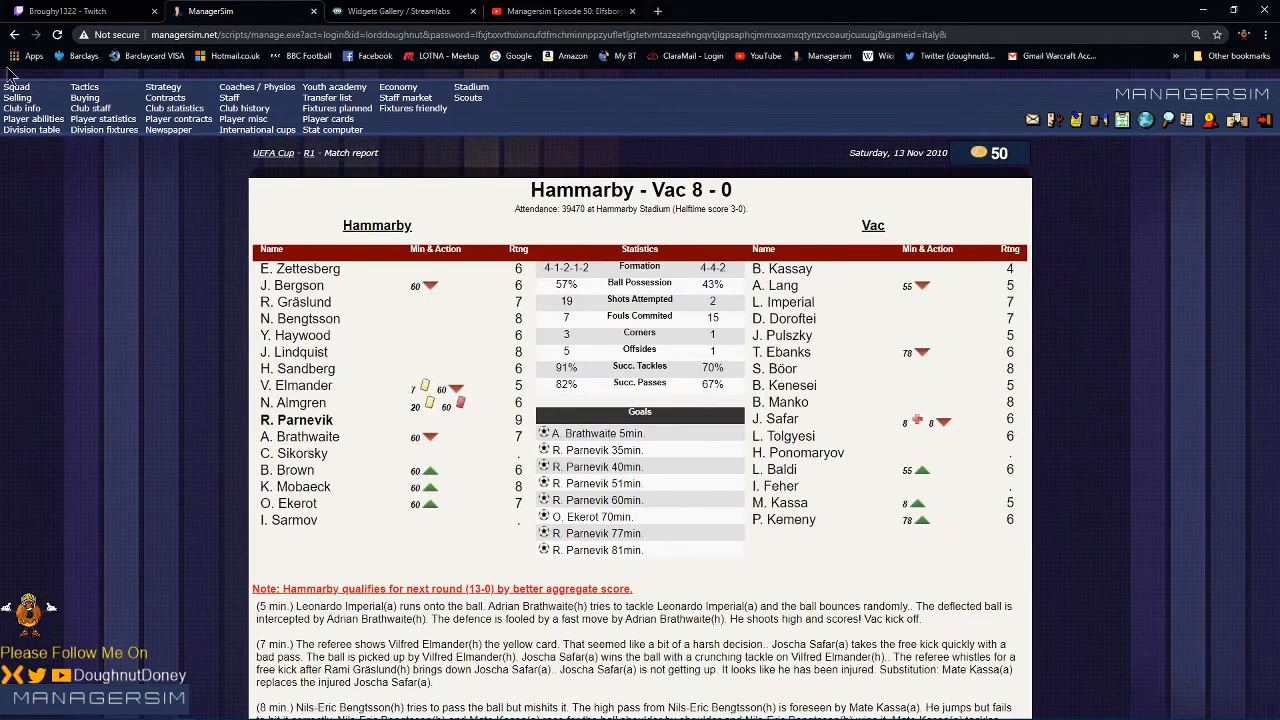
pyautogui.moveTo(14, 50)
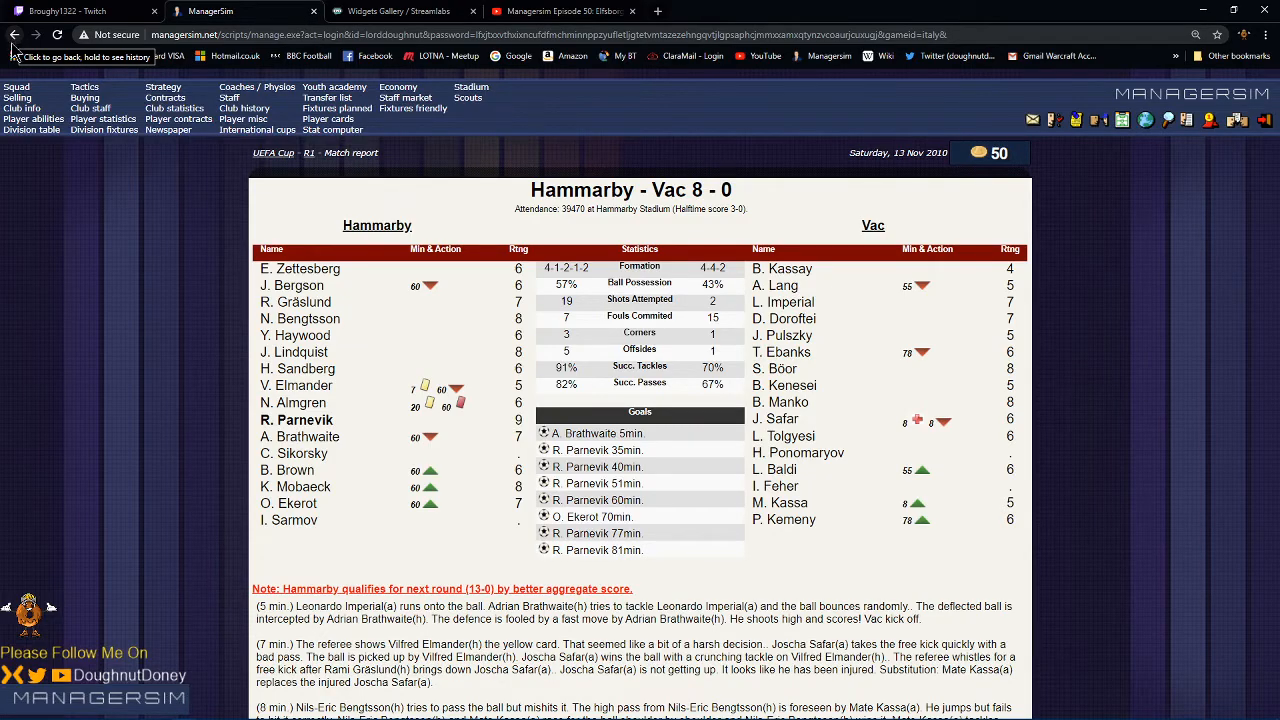
pyautogui.click(14, 34)
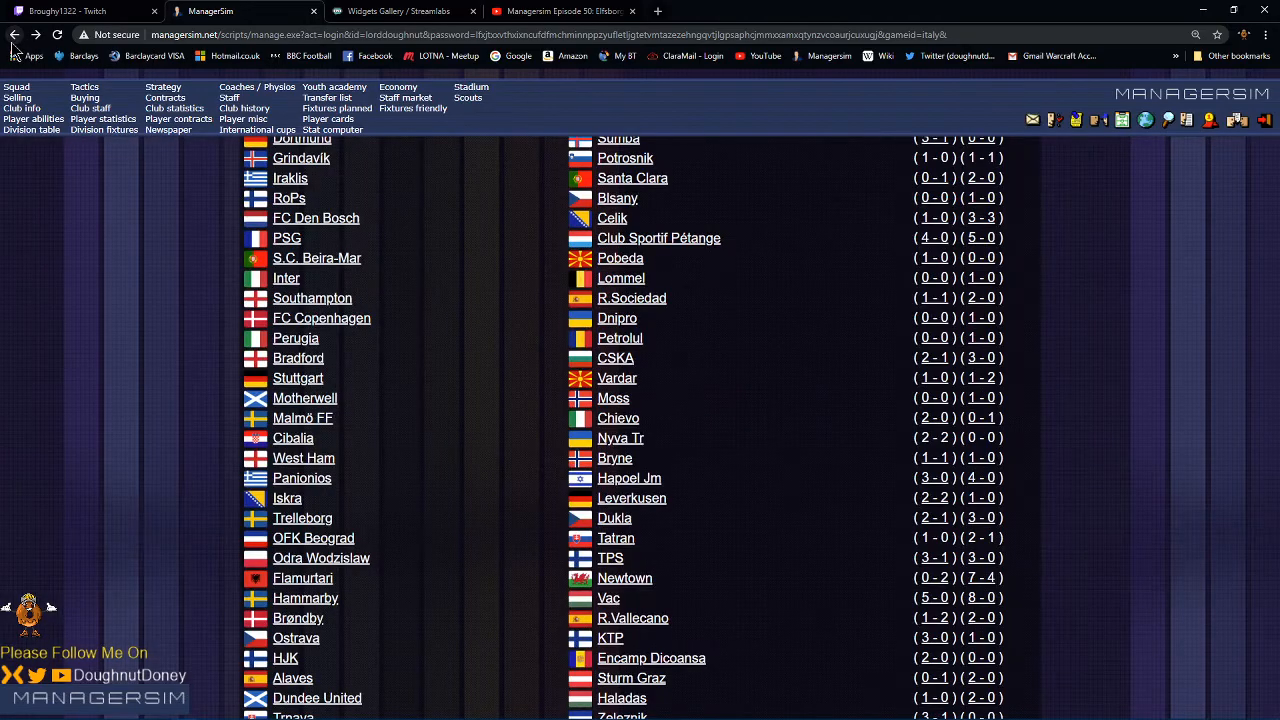
pyautogui.moveTo(530, 396)
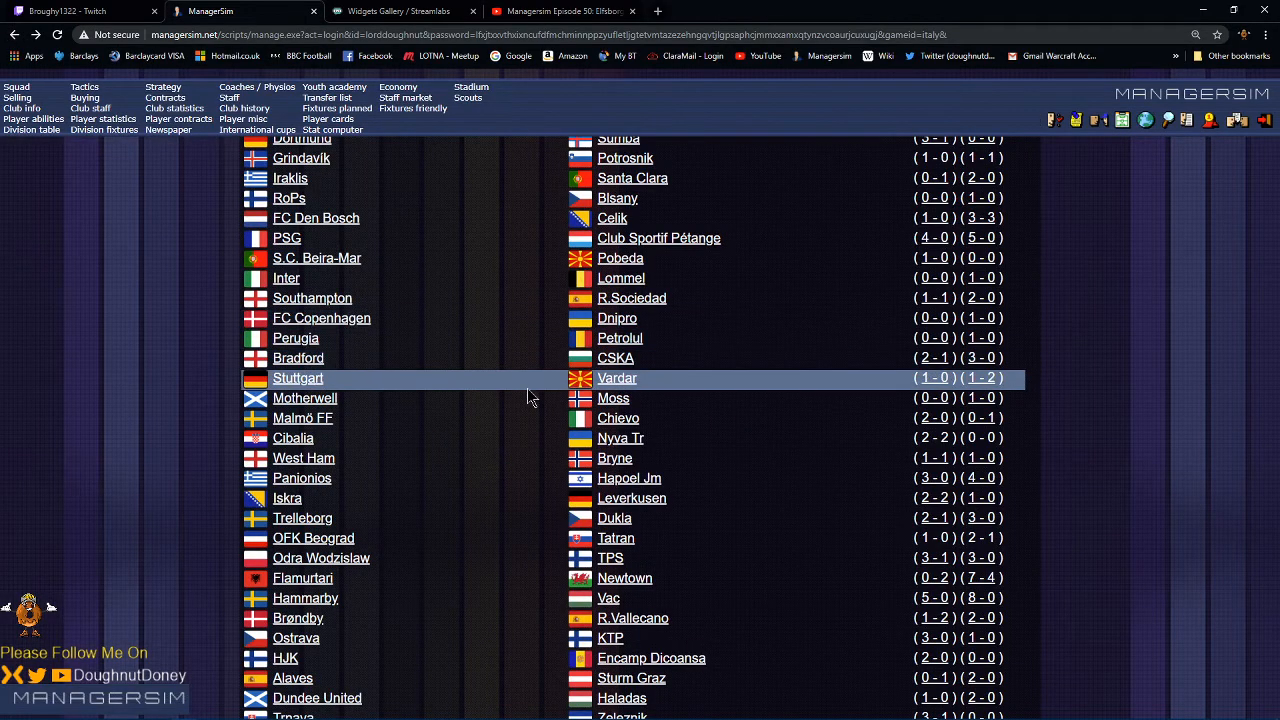
pyautogui.scroll(-3)
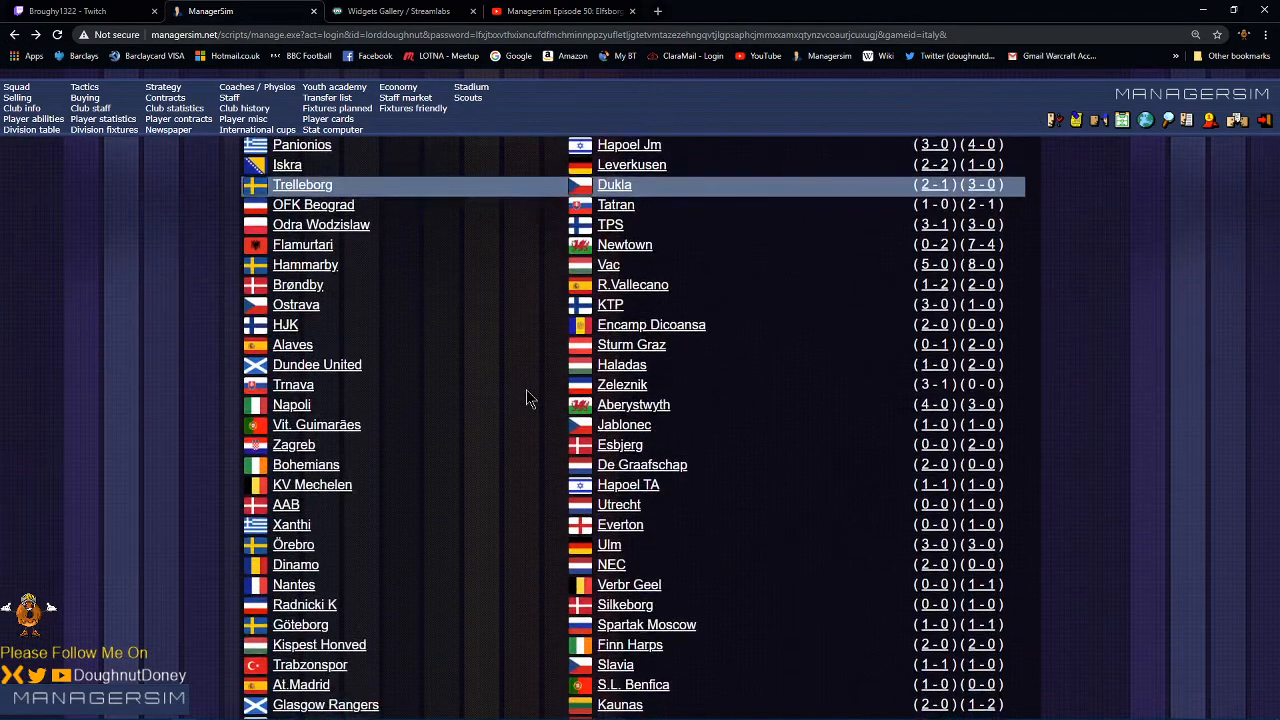
pyautogui.moveTo(616, 544)
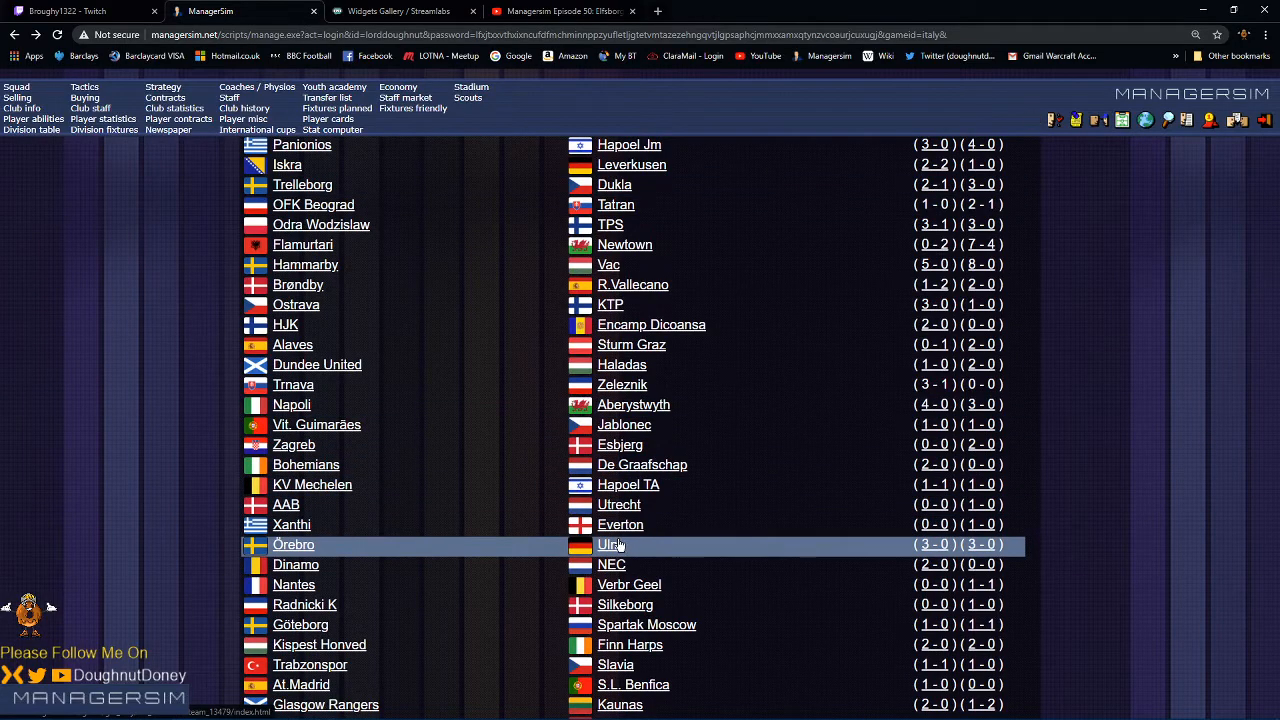
pyautogui.moveTo(636, 548)
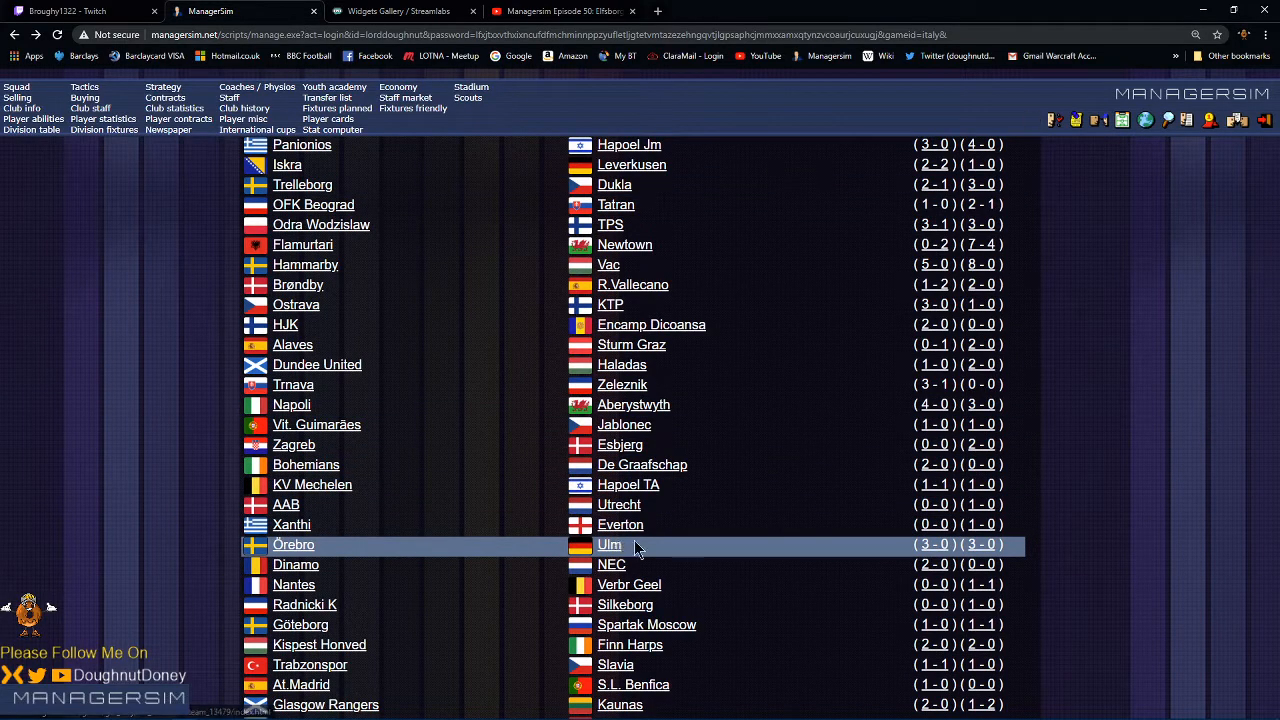
pyautogui.moveTo(856, 640)
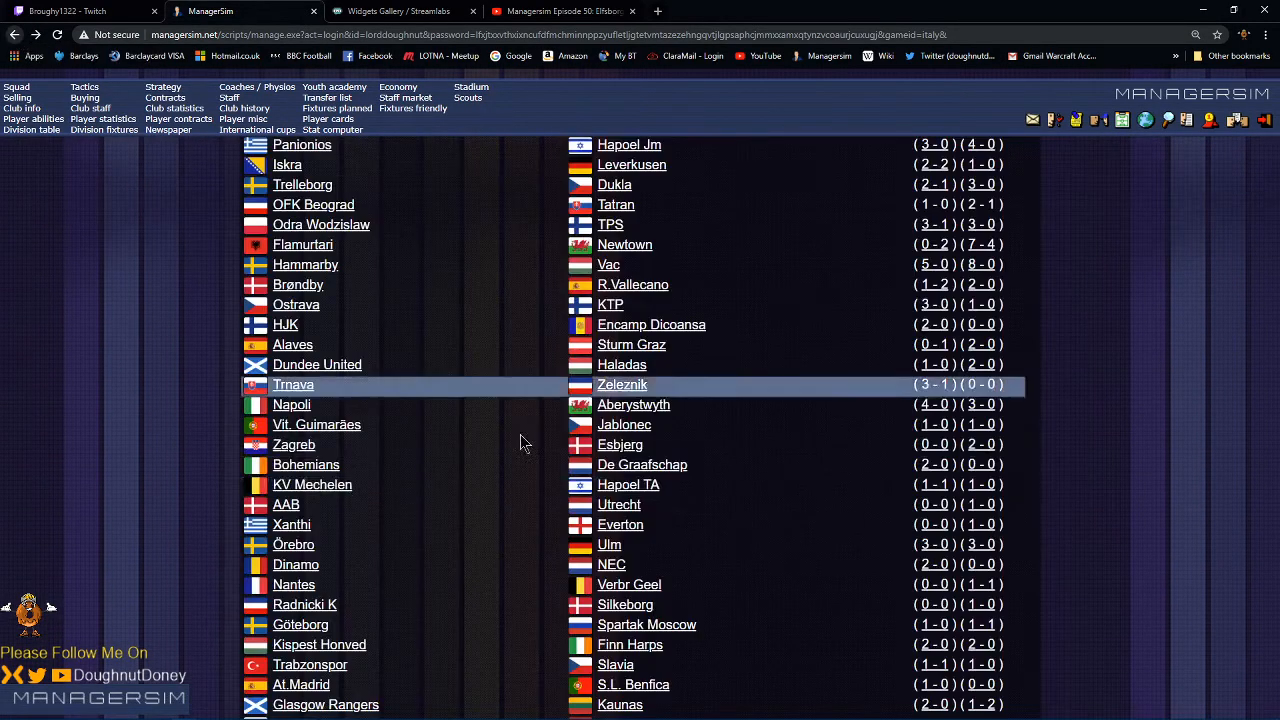
pyautogui.scroll(-3)
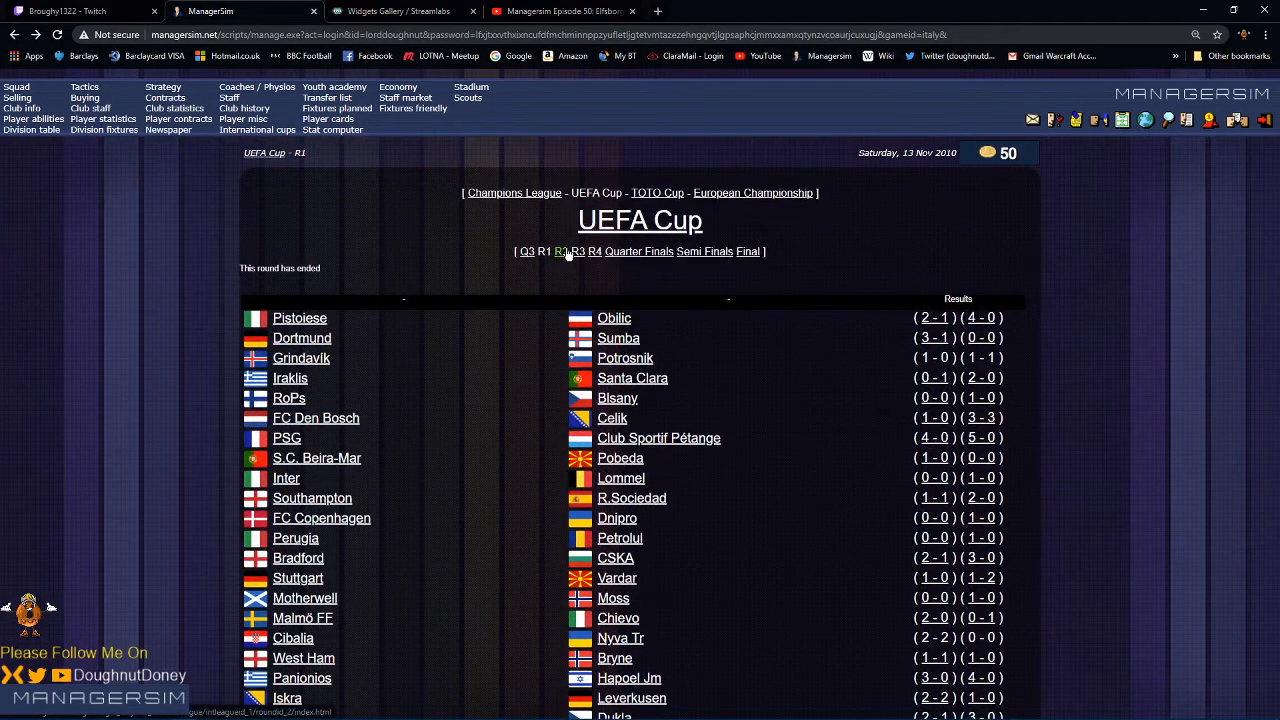
# Step: Show the UEFA Cup round 2 pairings and review Legia Warsaw's first-team squad
pyautogui.click(560, 252)
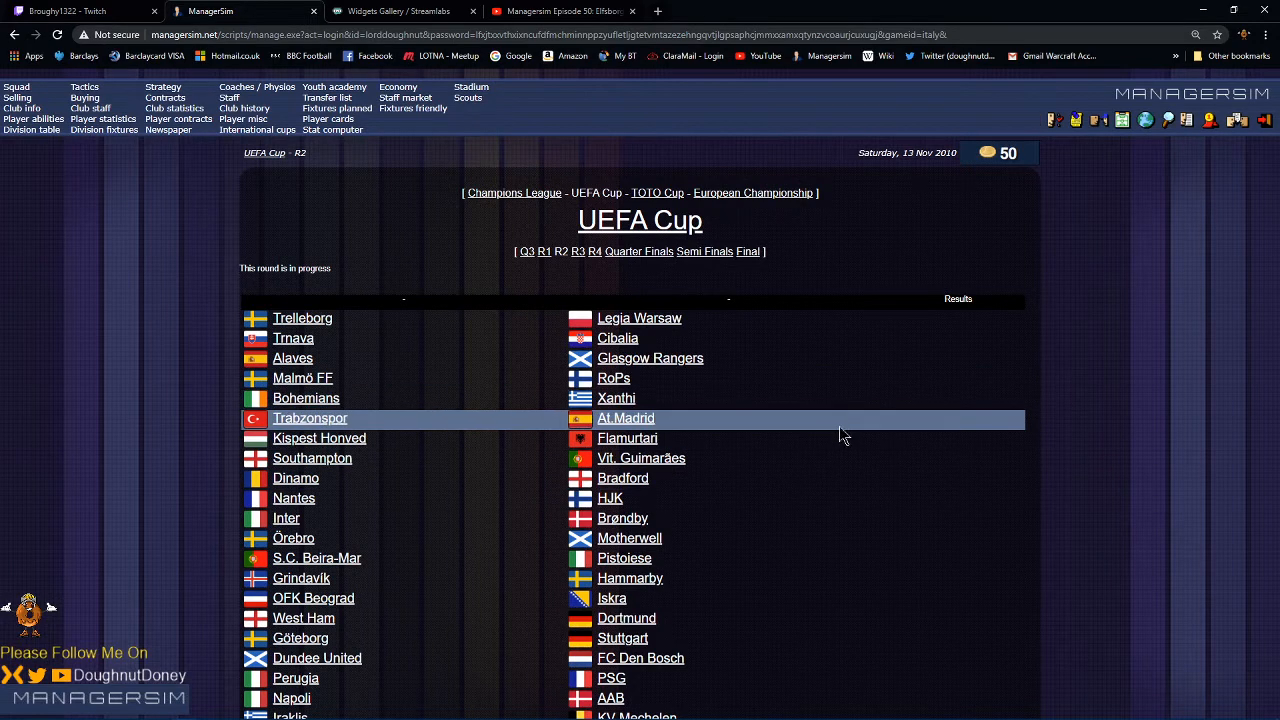
pyautogui.click(638, 318)
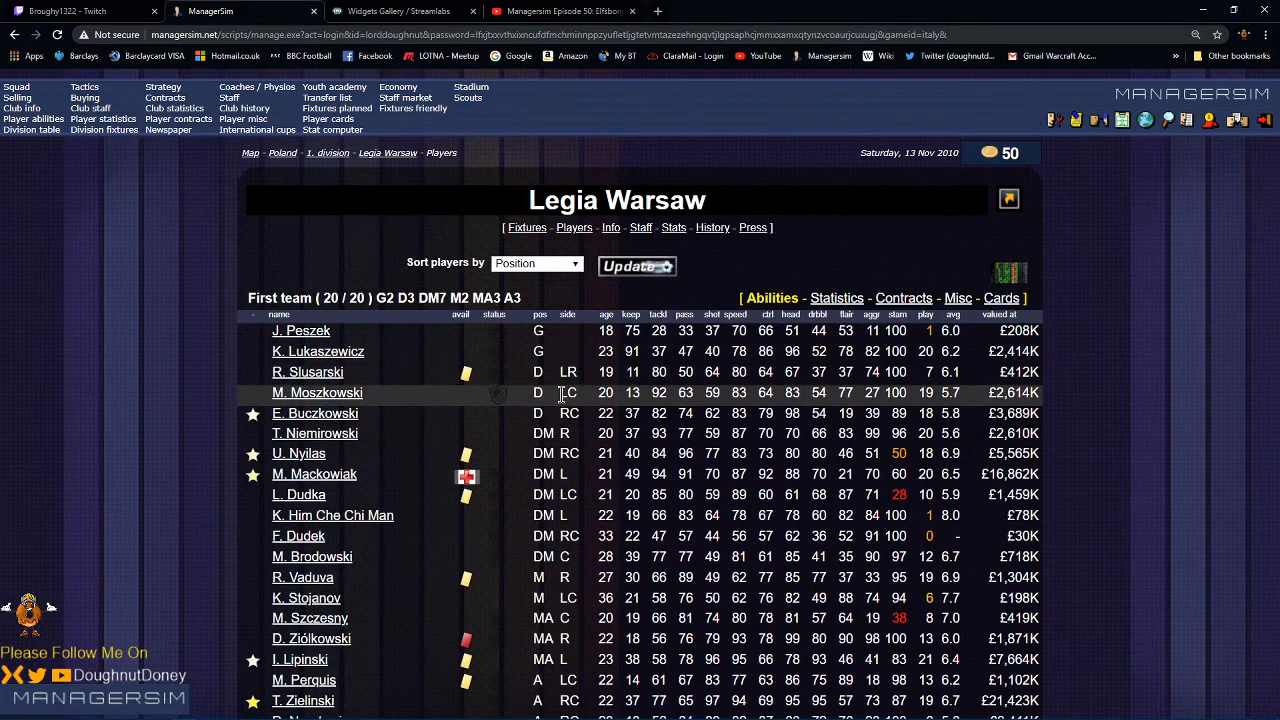
pyautogui.scroll(-3)
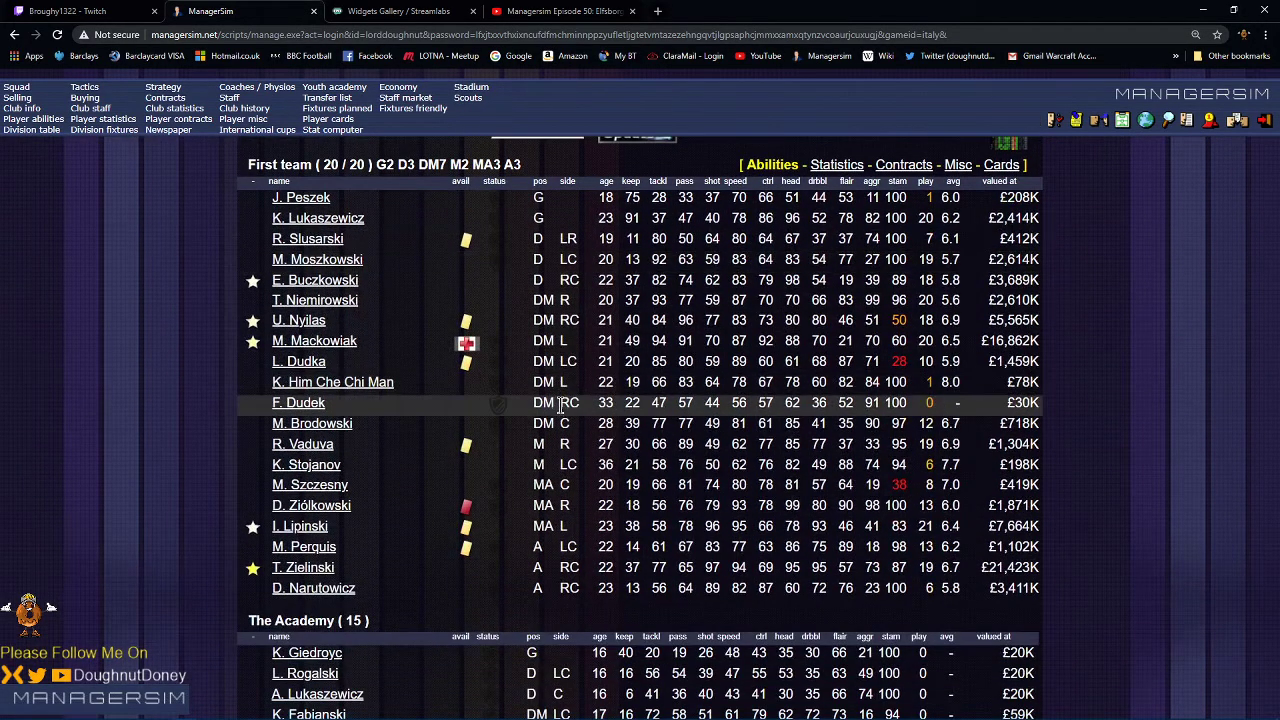
pyautogui.moveTo(978, 500)
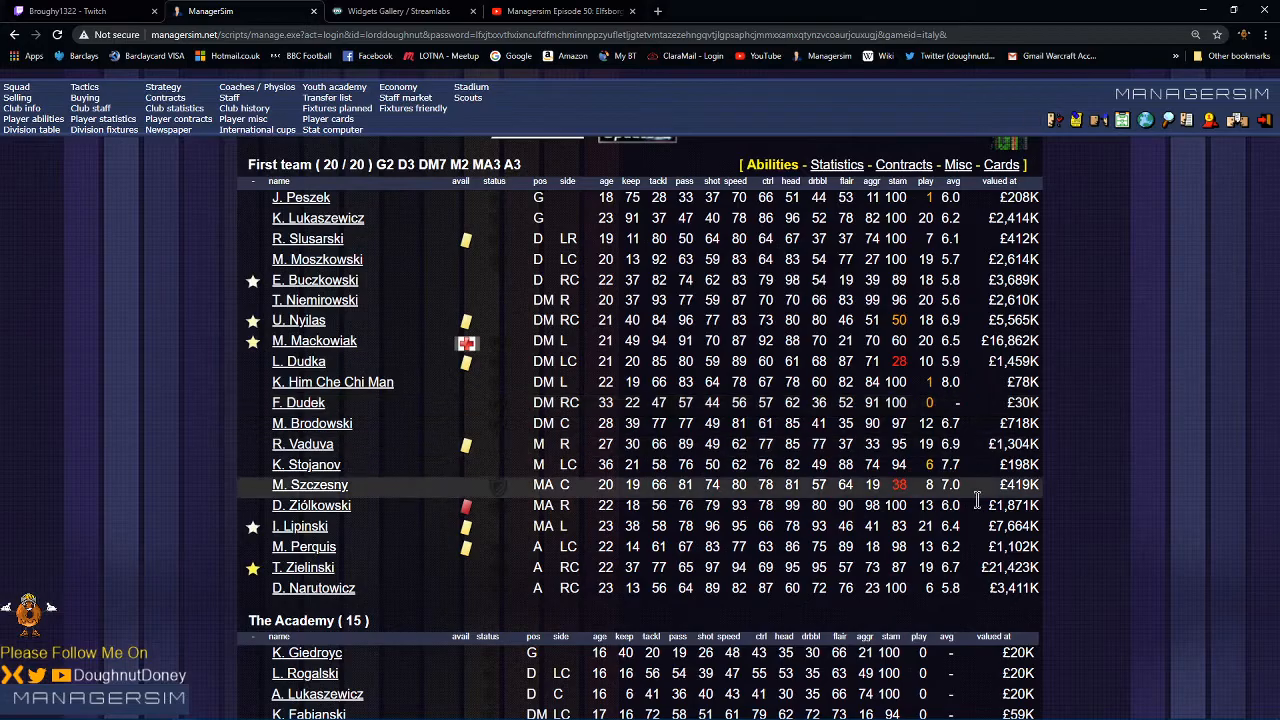
pyautogui.moveTo(736, 424)
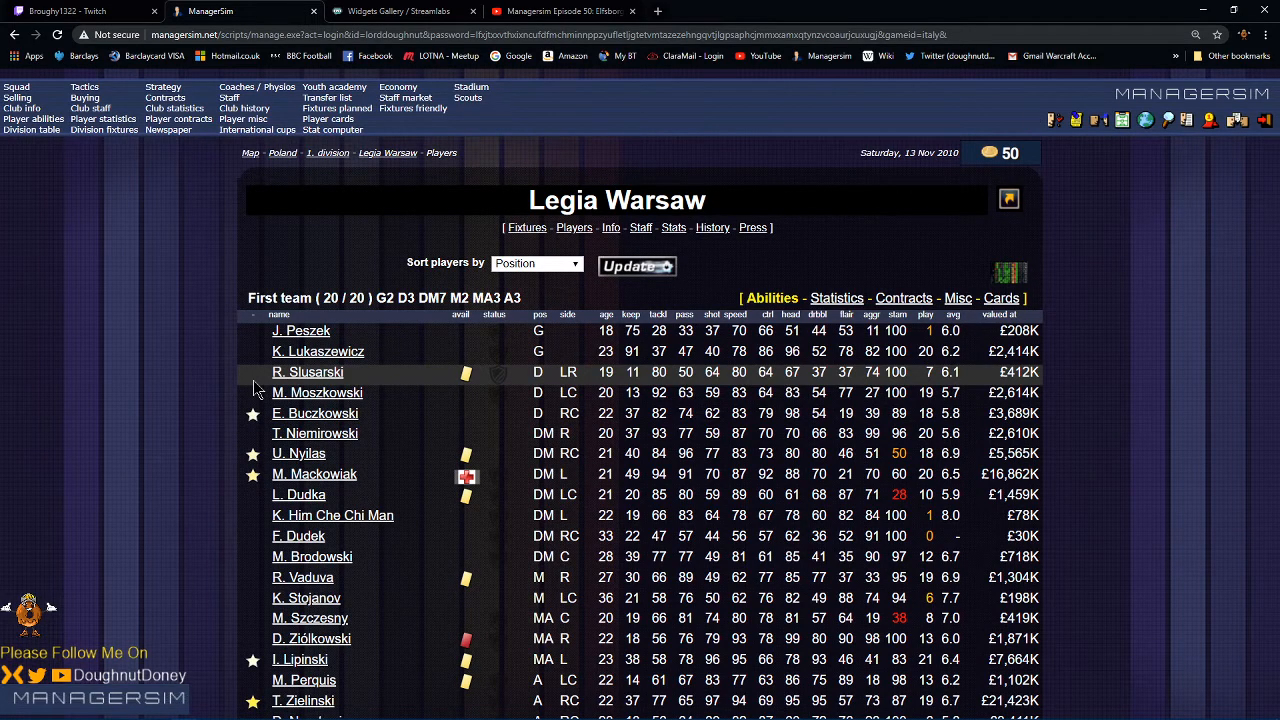
pyautogui.scroll(-3)
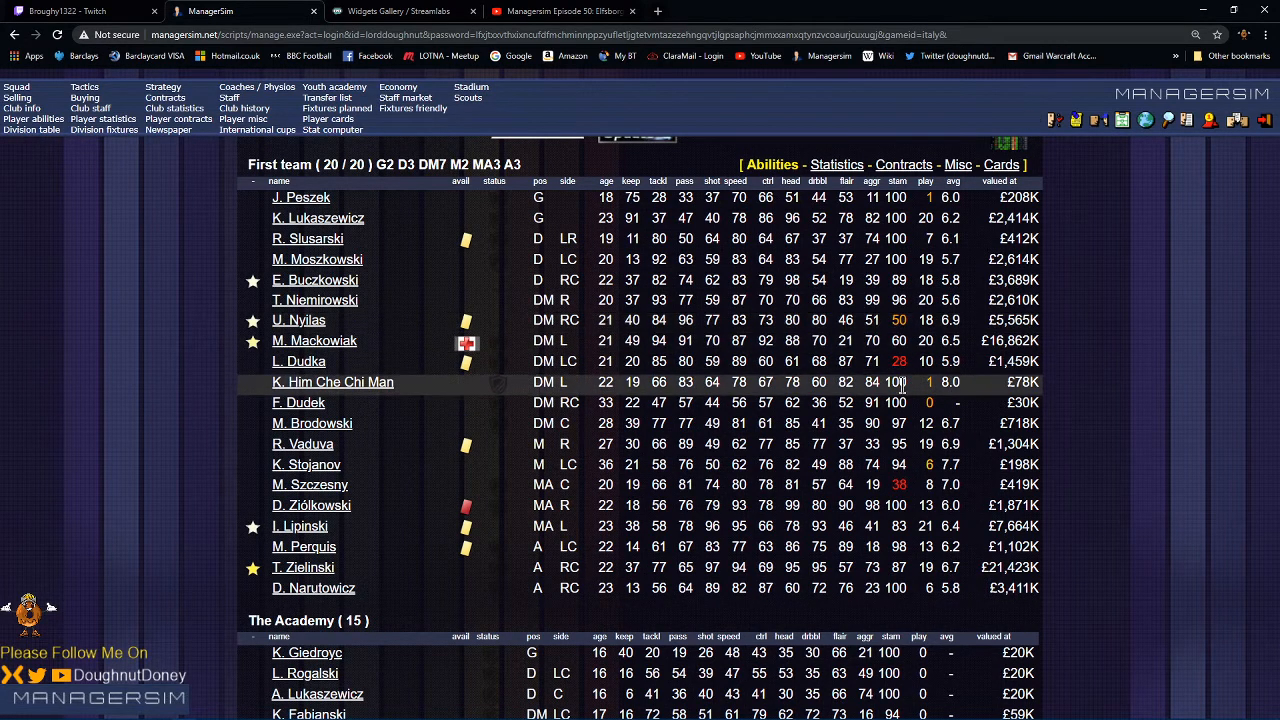
pyautogui.moveTo(170, 272)
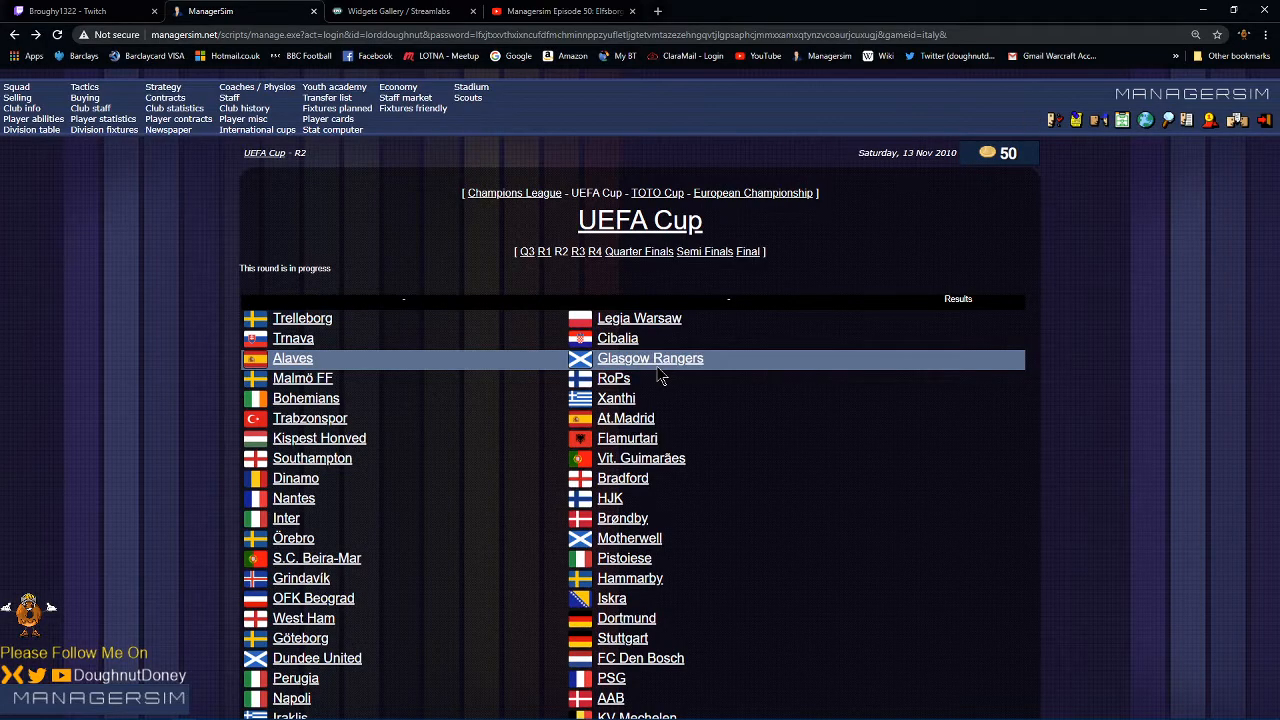
pyautogui.moveTo(616, 378)
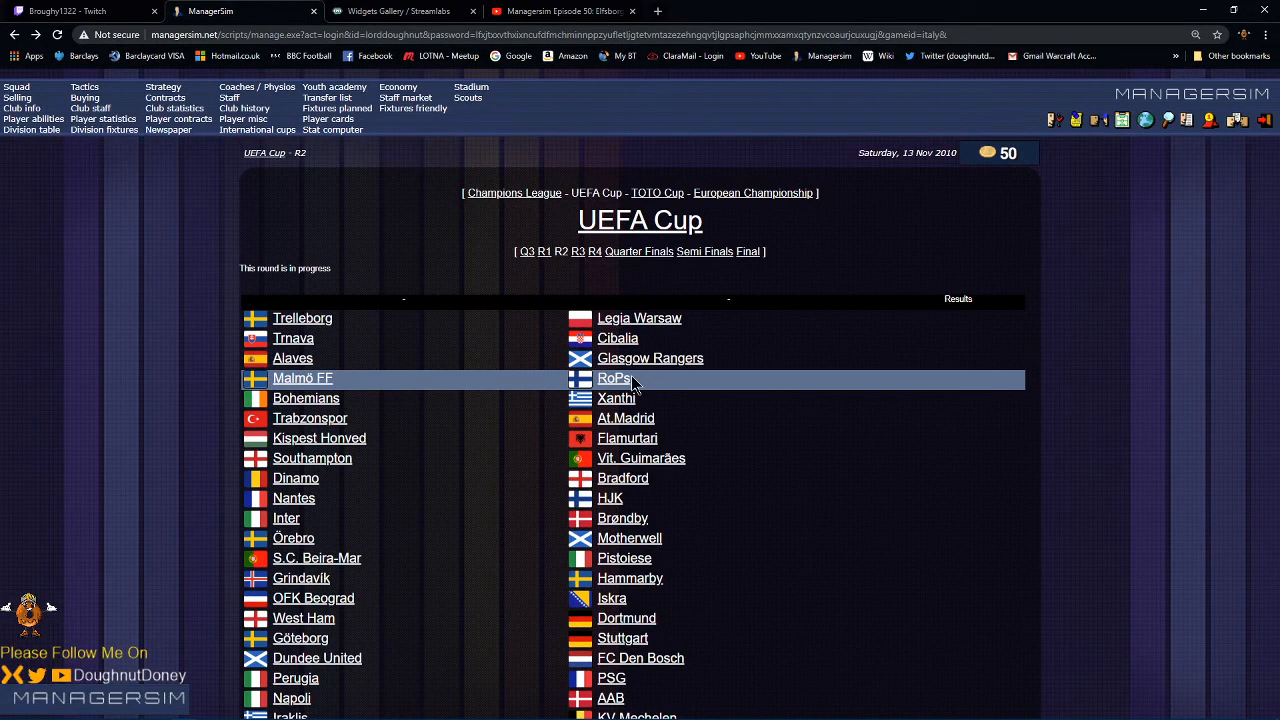
# Step: Check RoPs' club page and scroll through its first-team squad list
pyautogui.click(612, 378)
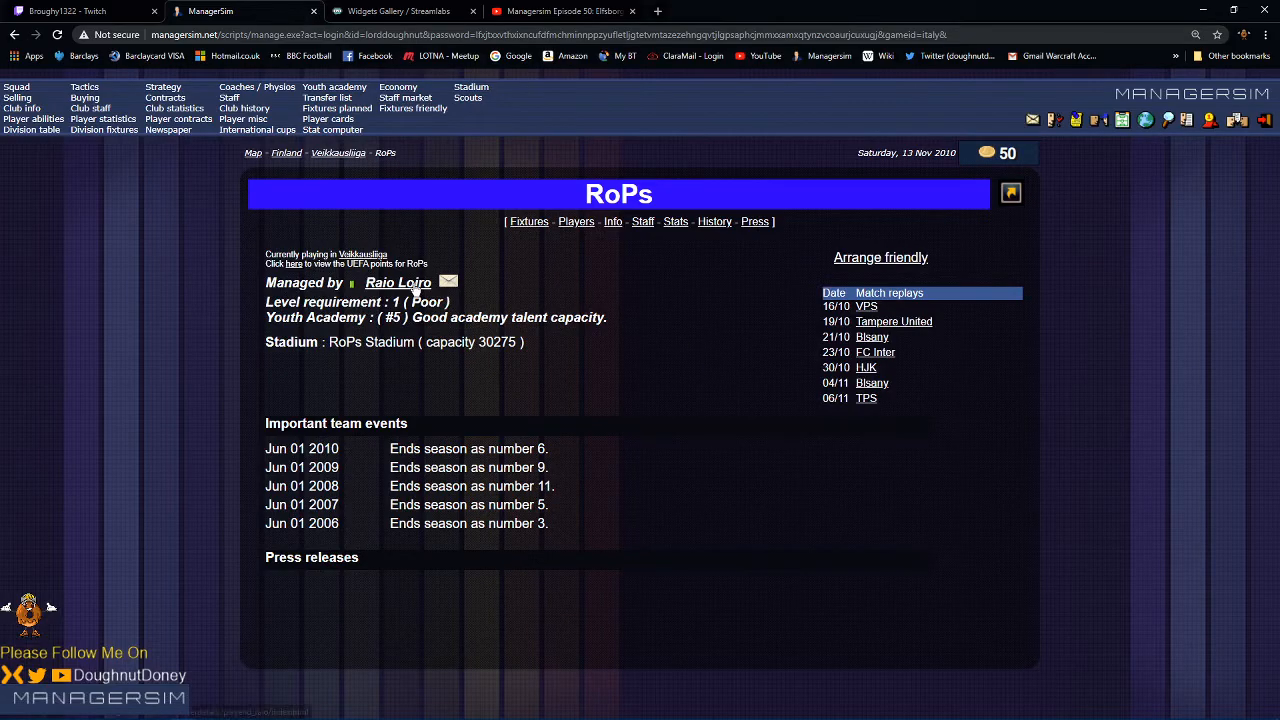
pyautogui.moveTo(580, 230)
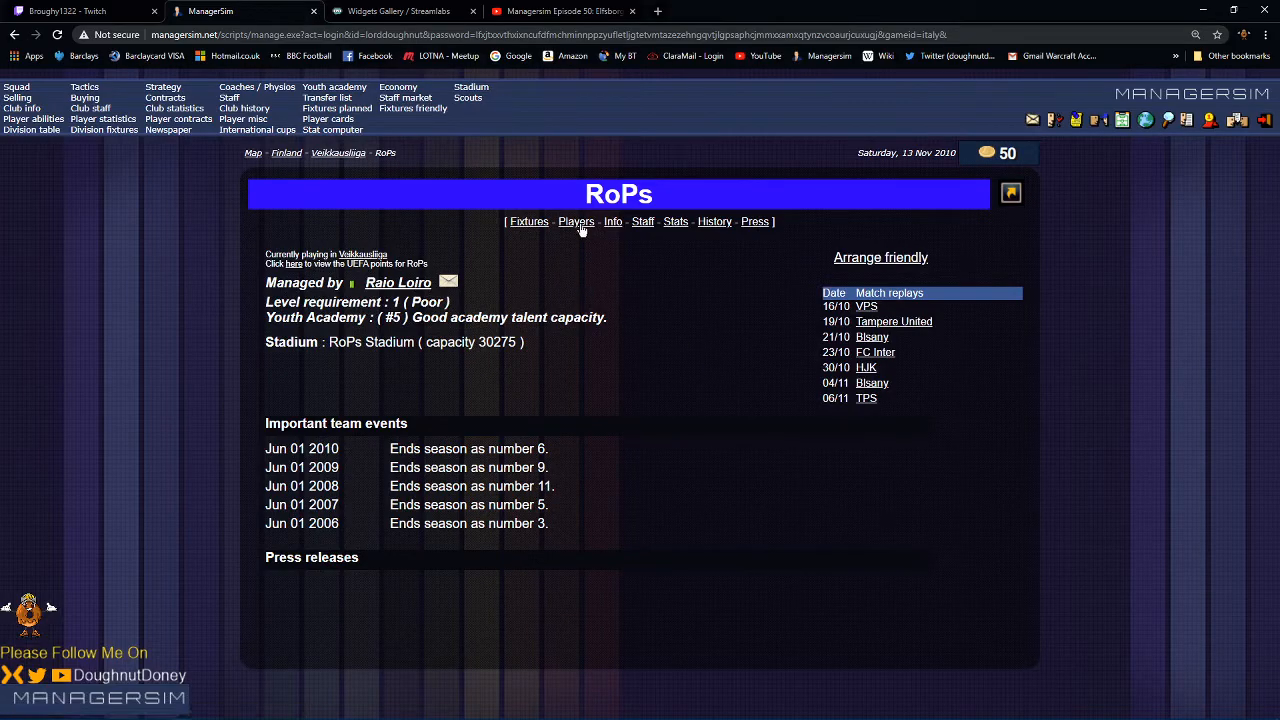
pyautogui.click(576, 220)
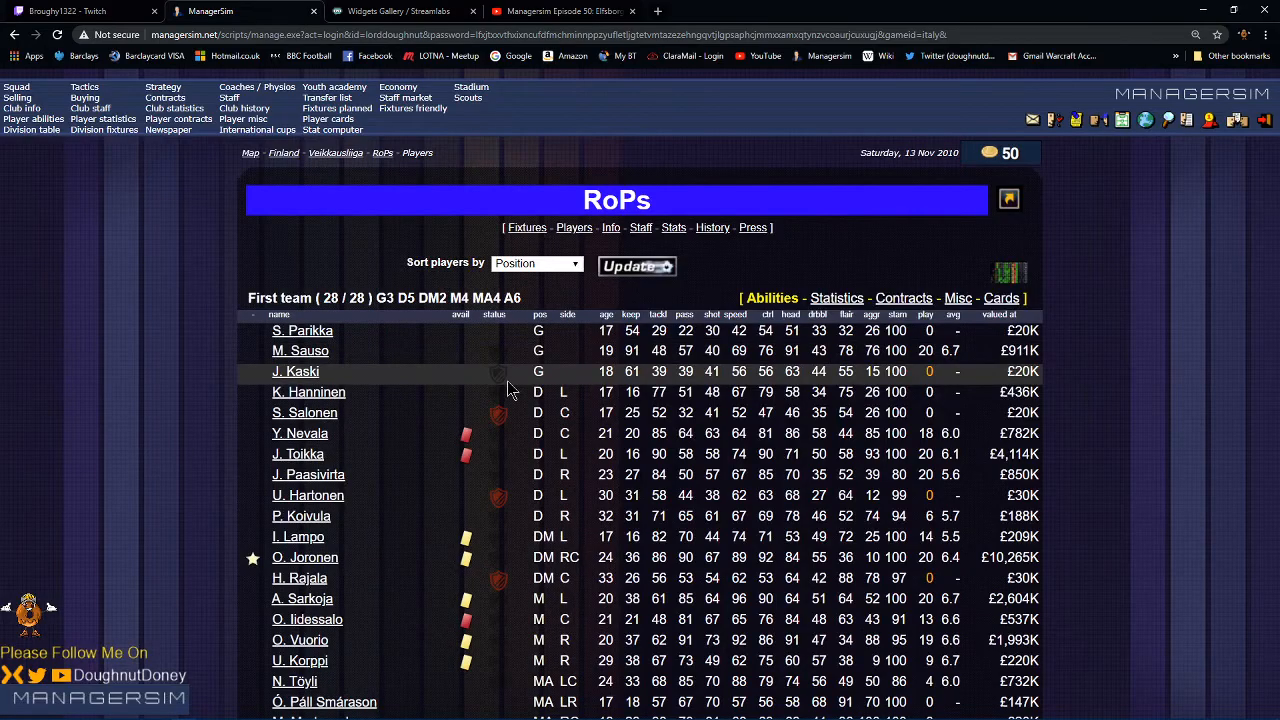
pyautogui.scroll(-3)
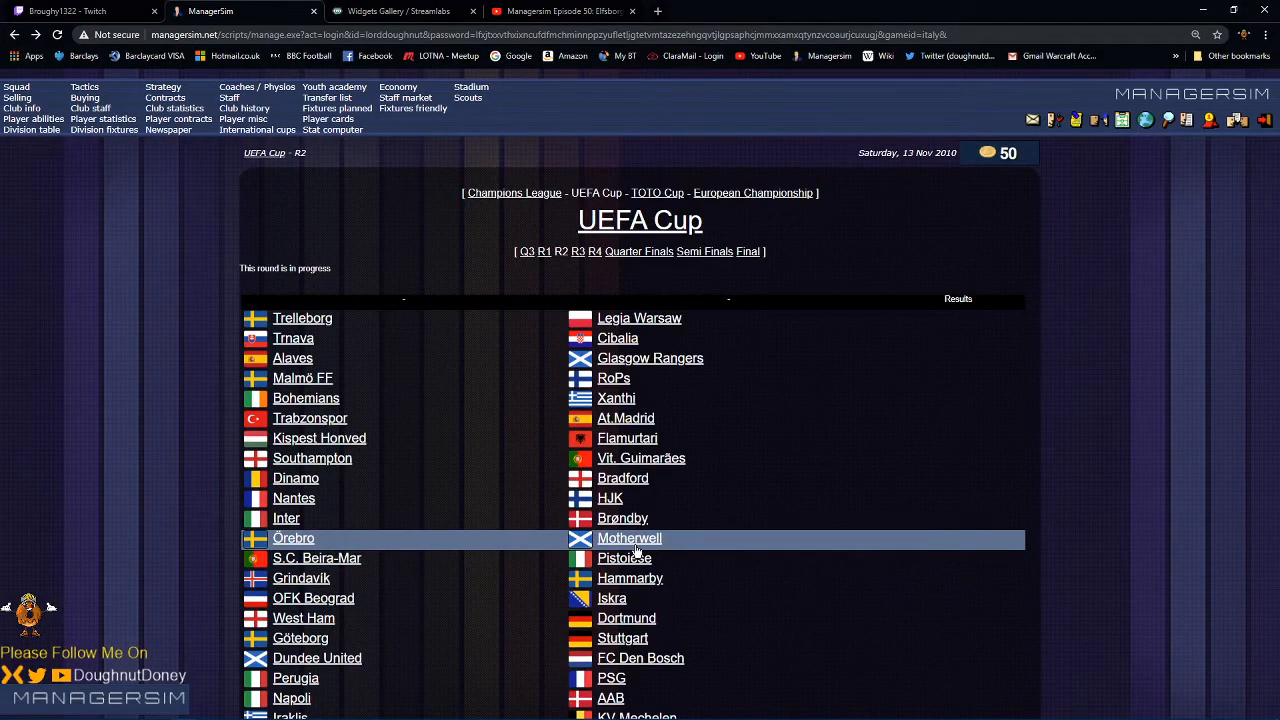
pyautogui.click(628, 538)
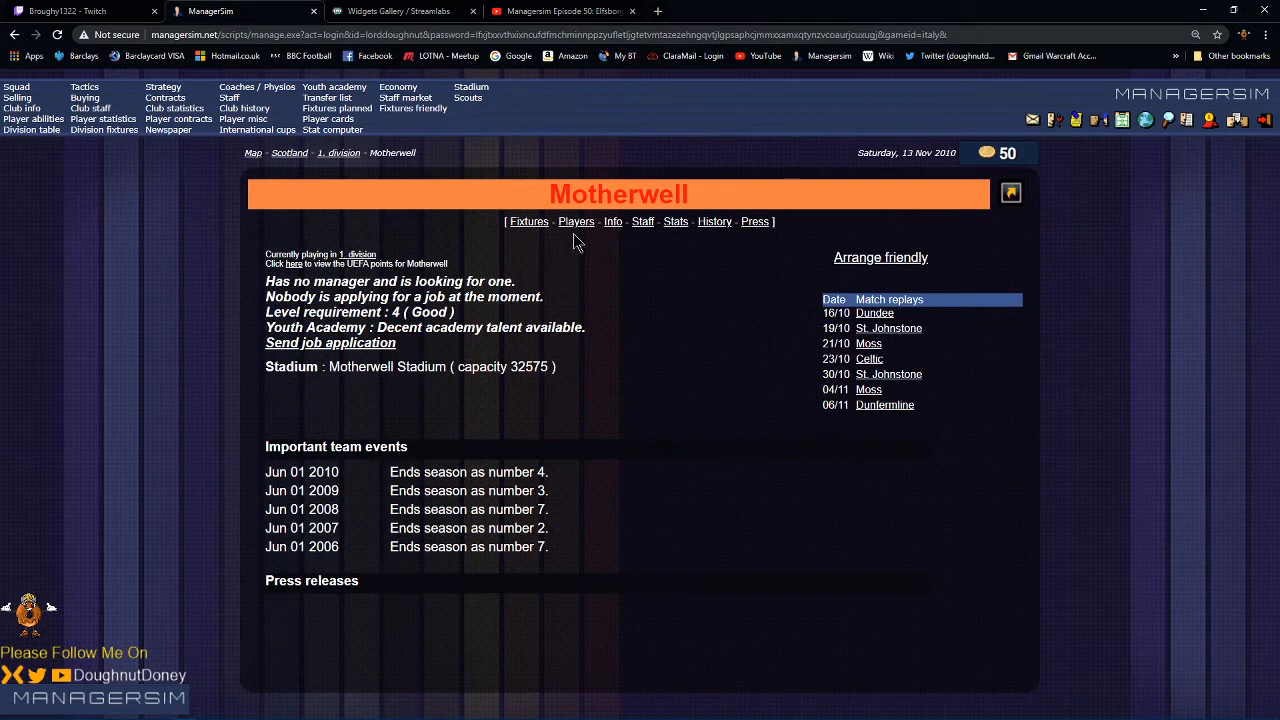
pyautogui.click(576, 220)
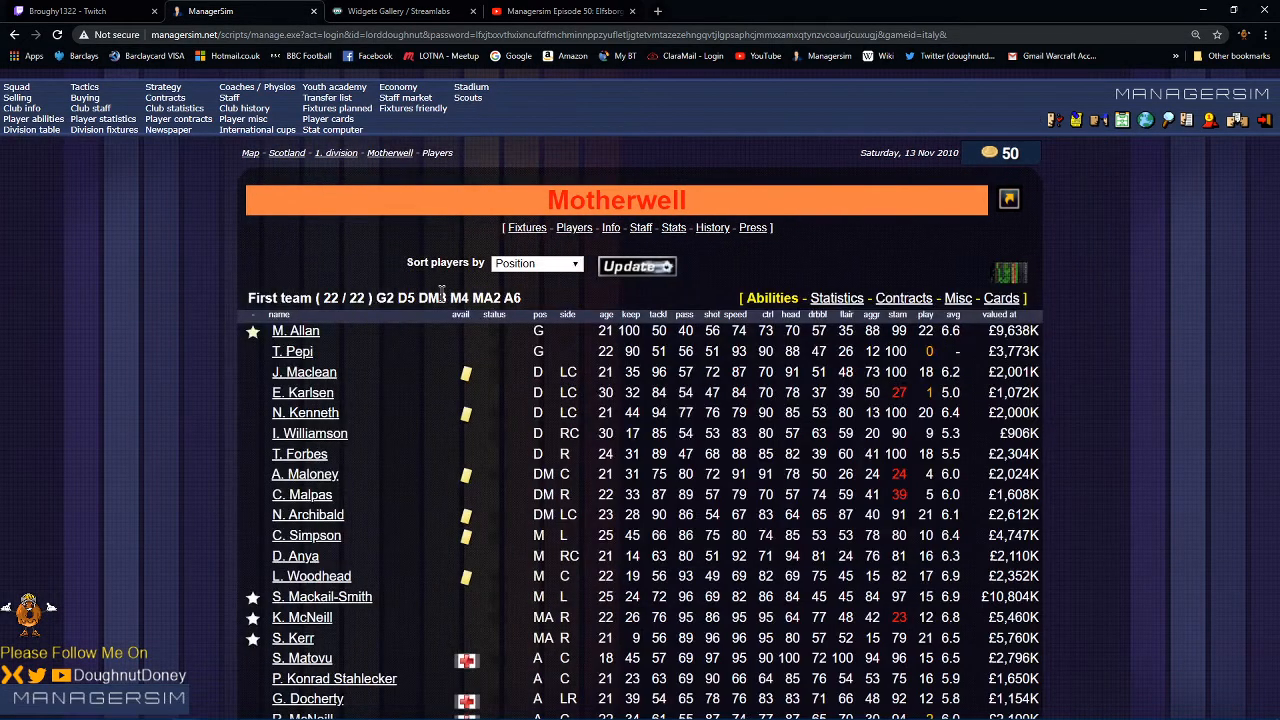
pyautogui.scroll(-3)
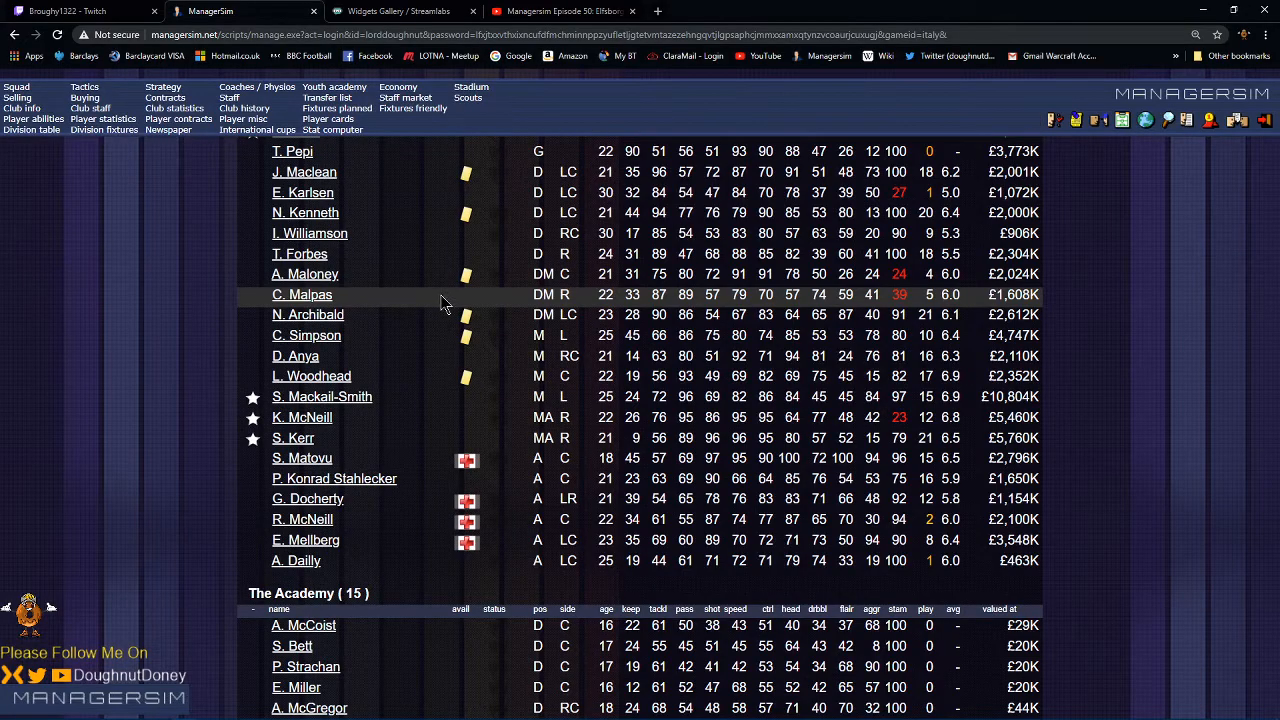
pyautogui.moveTo(376, 418)
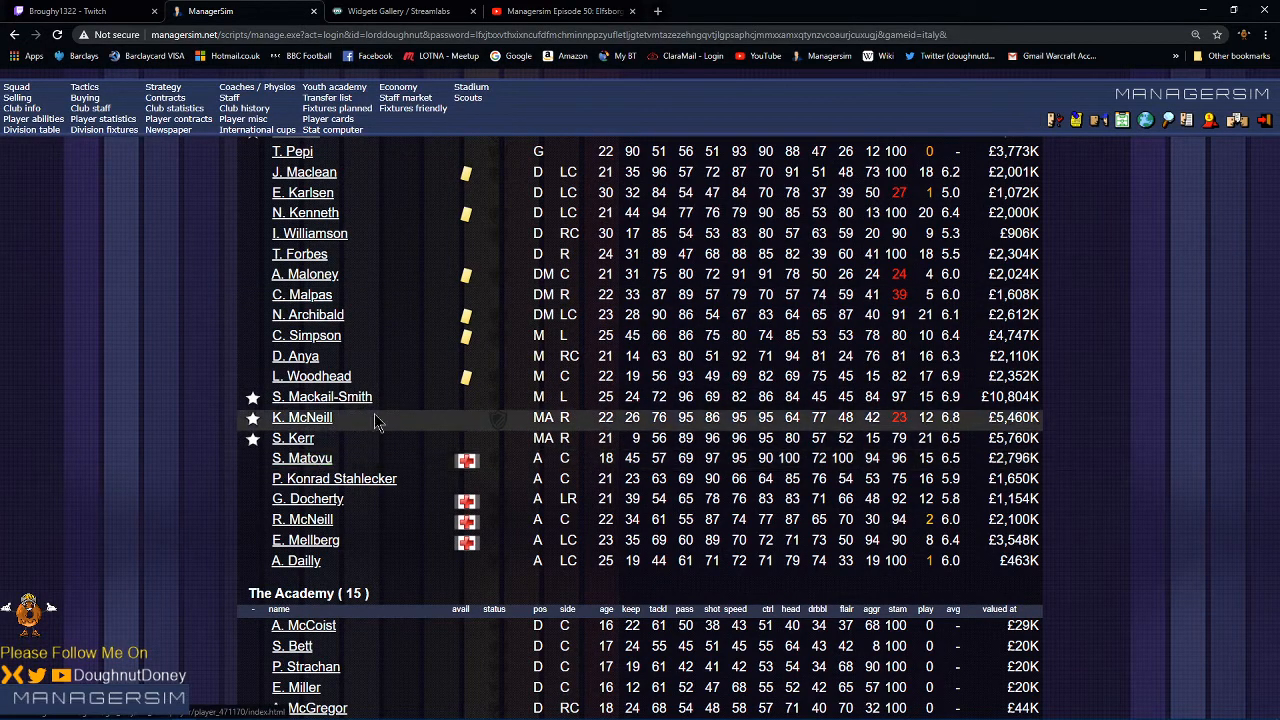
pyautogui.click(300, 458)
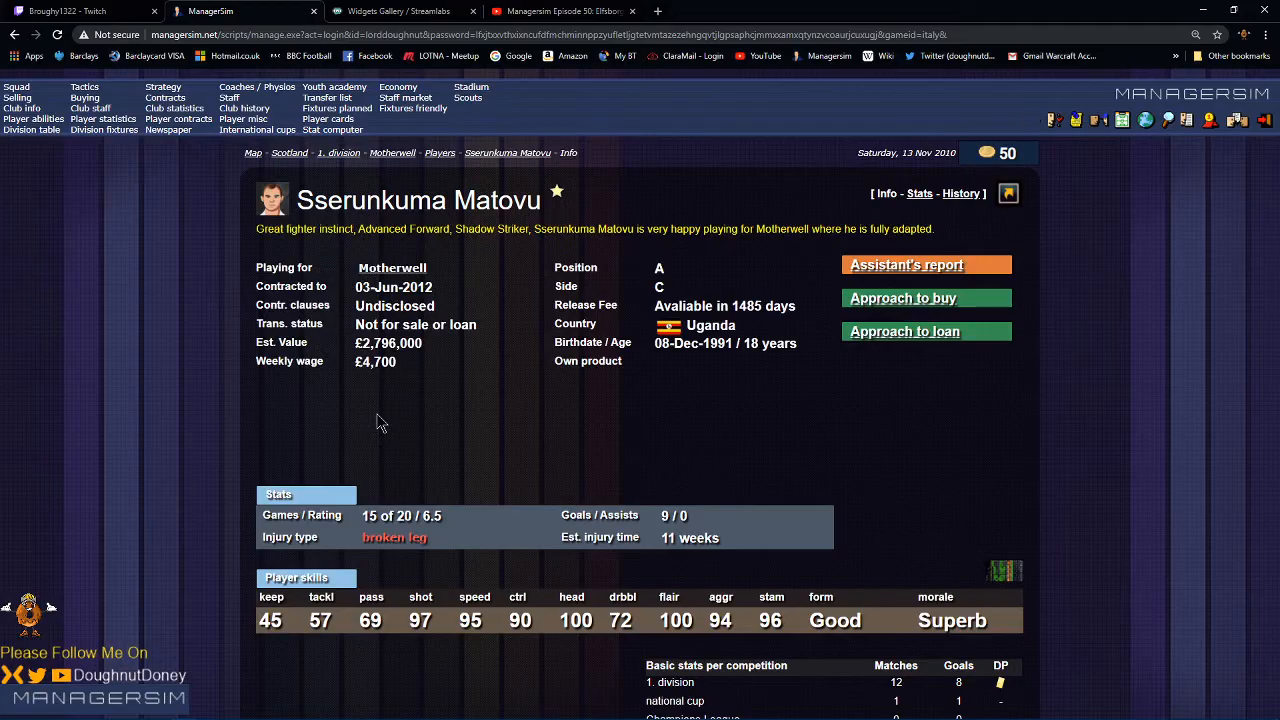
pyautogui.moveTo(420, 624)
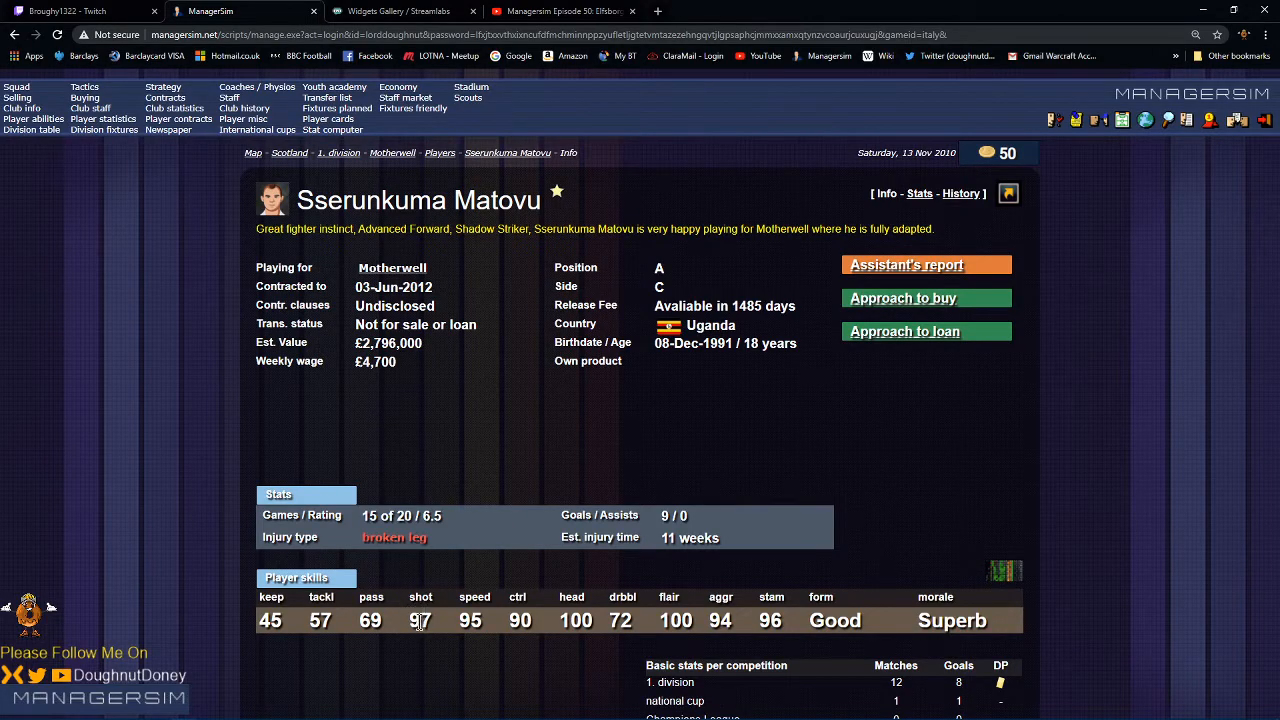
pyautogui.moveTo(426, 568)
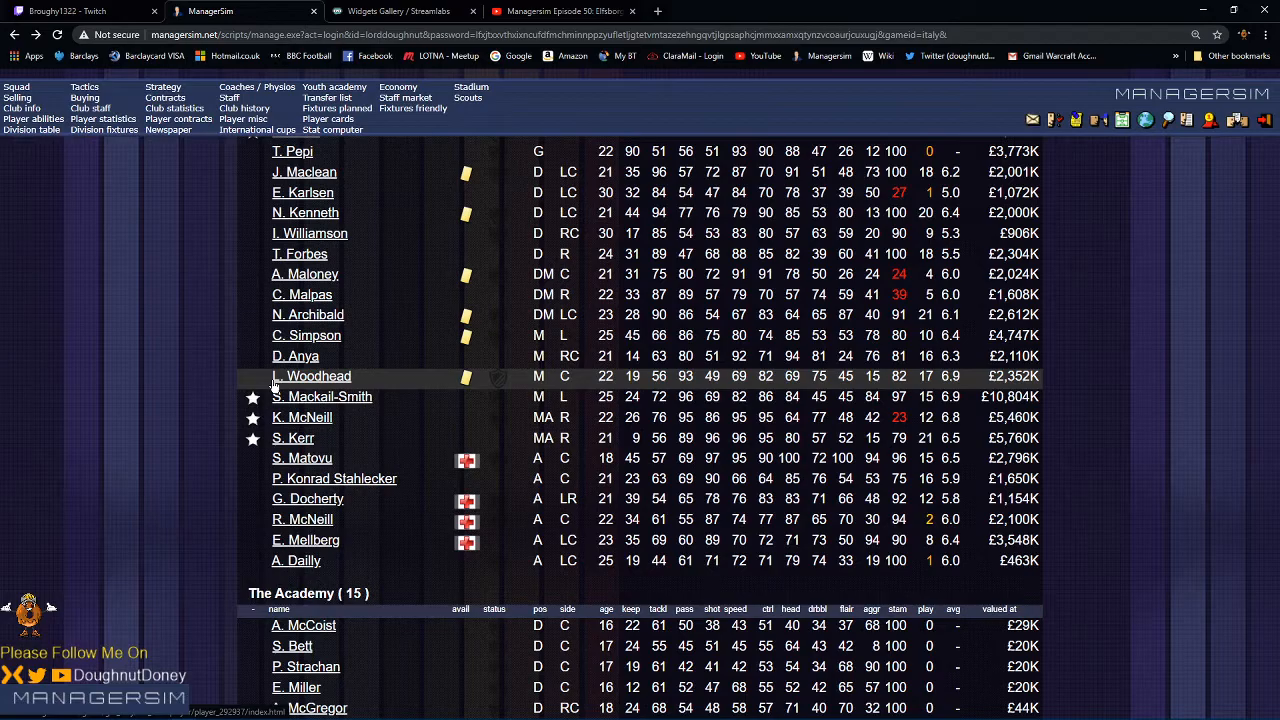
pyautogui.moveTo(512, 466)
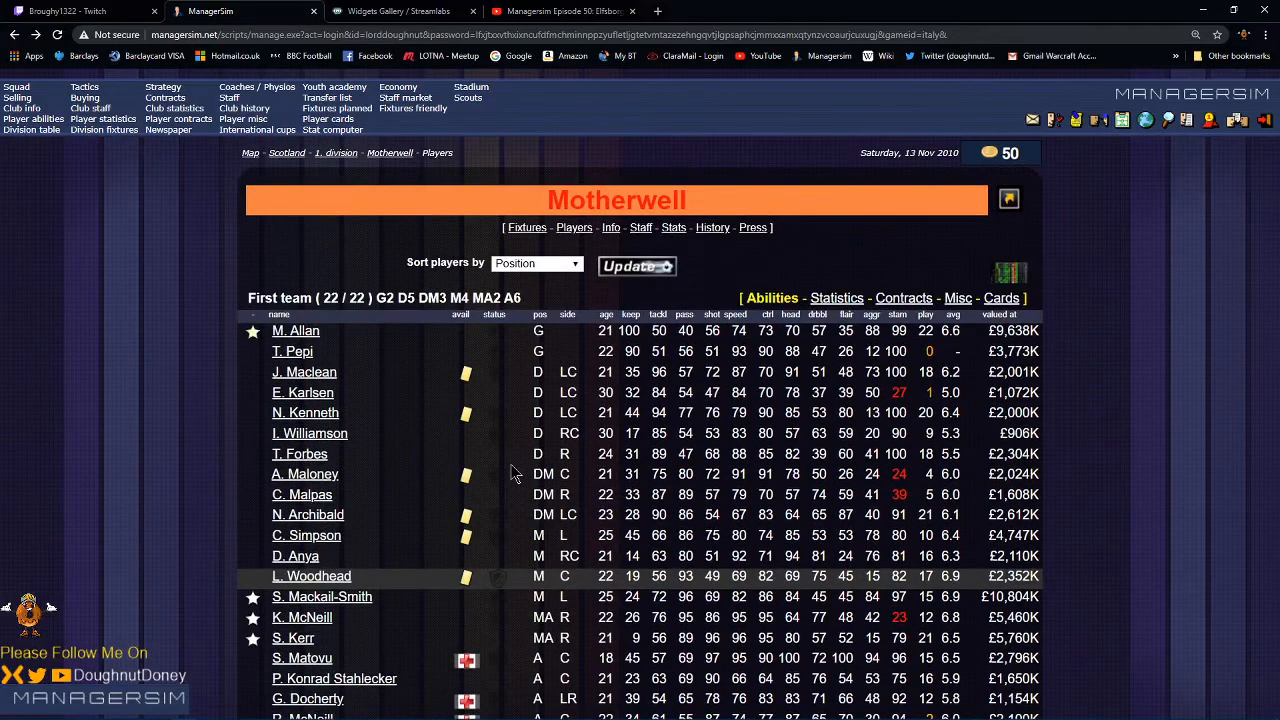
pyautogui.scroll(-3)
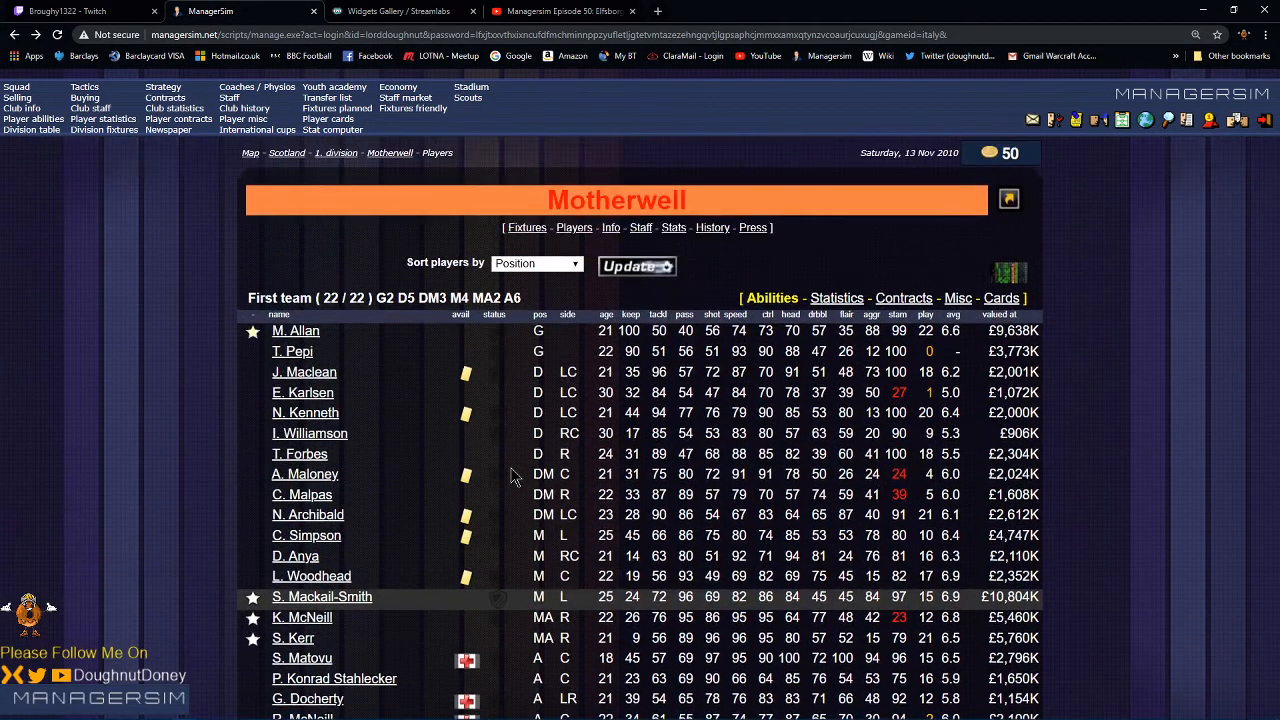
pyautogui.scroll(-3)
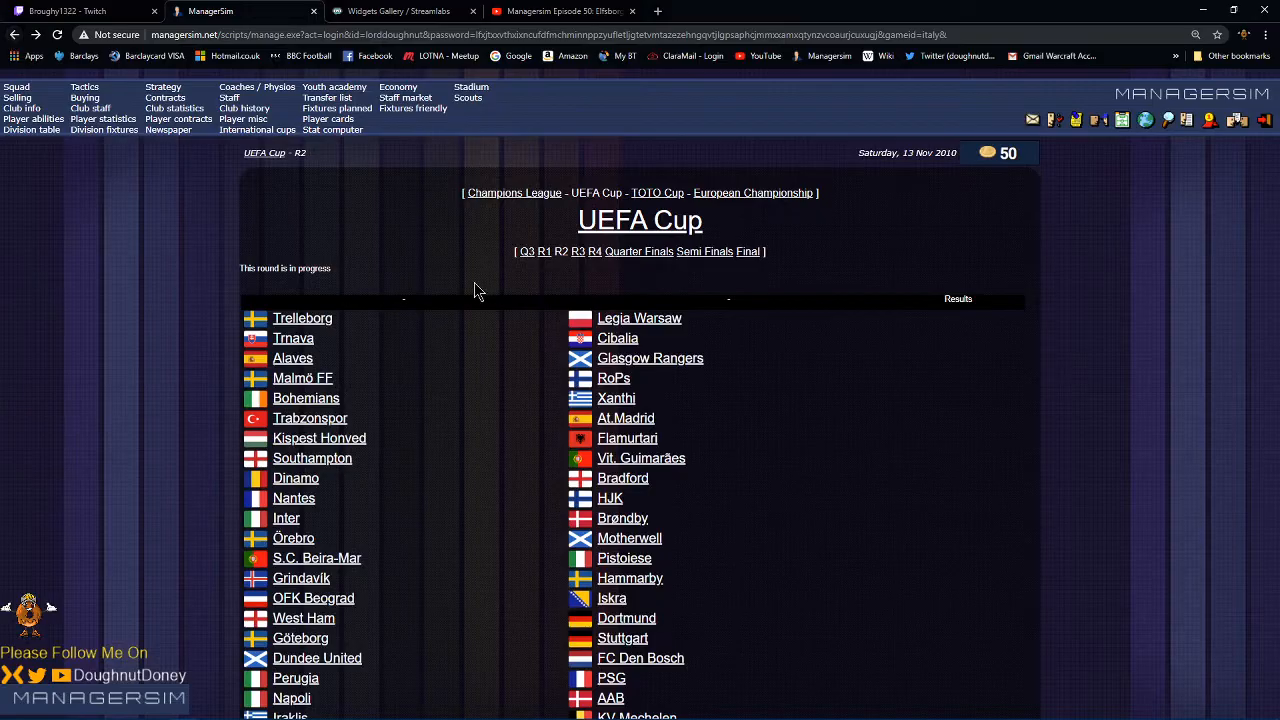
pyautogui.moveTo(472, 284)
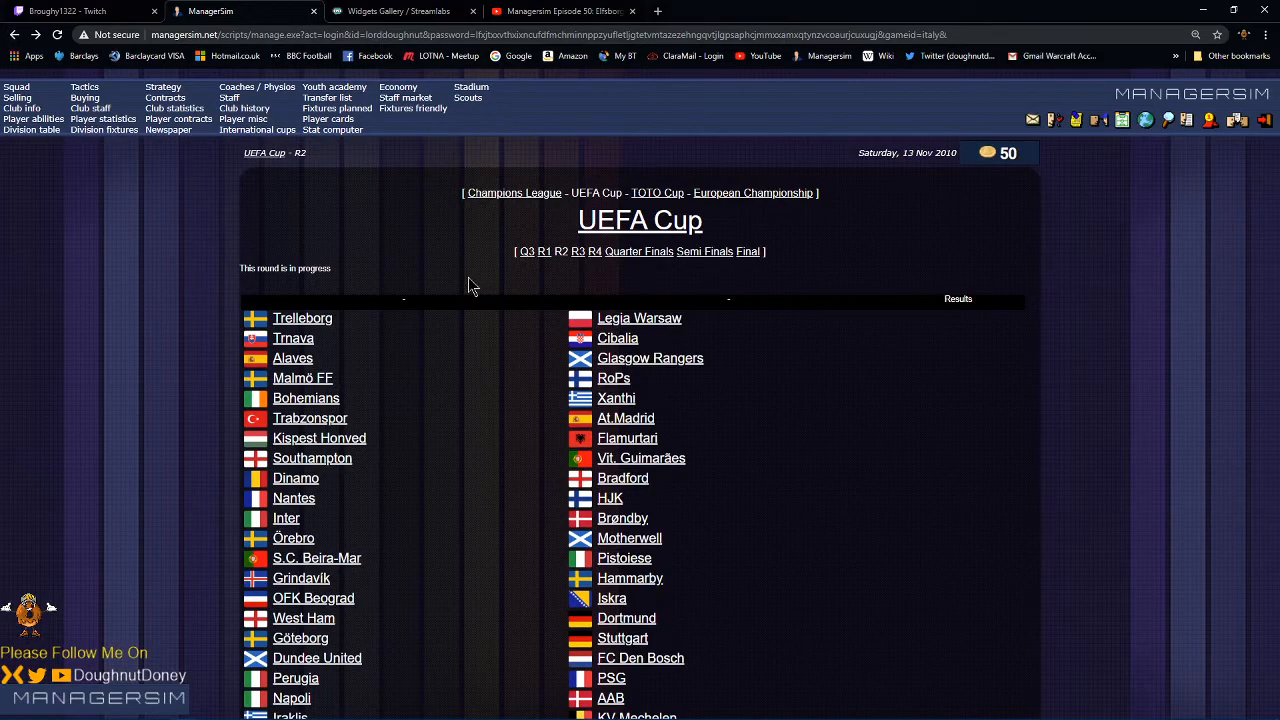
pyautogui.scroll(-3)
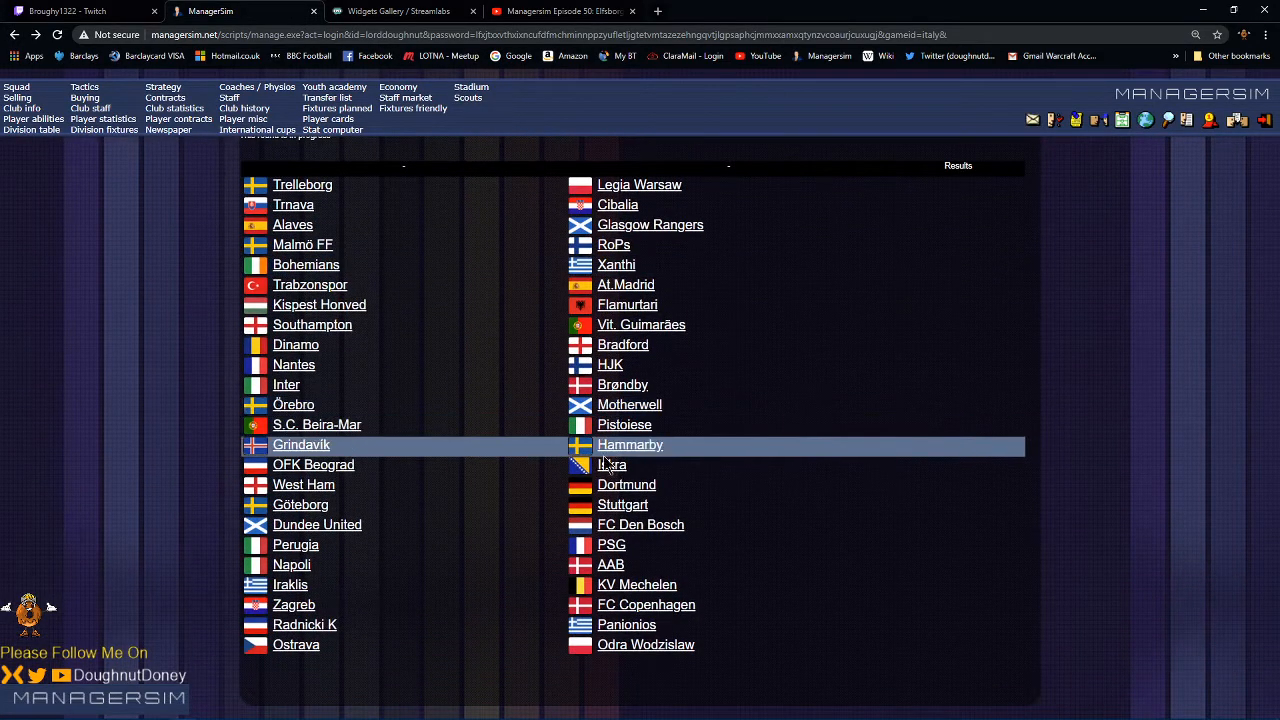
pyautogui.click(622, 504)
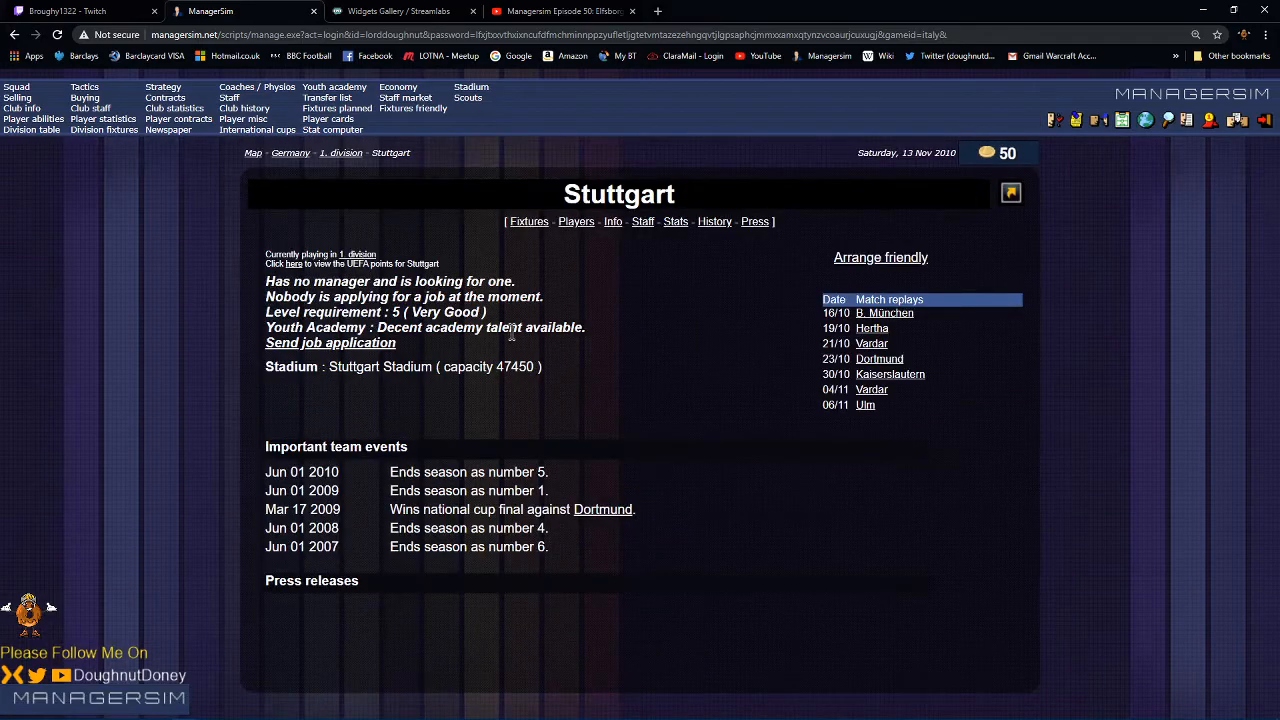
pyautogui.click(576, 220)
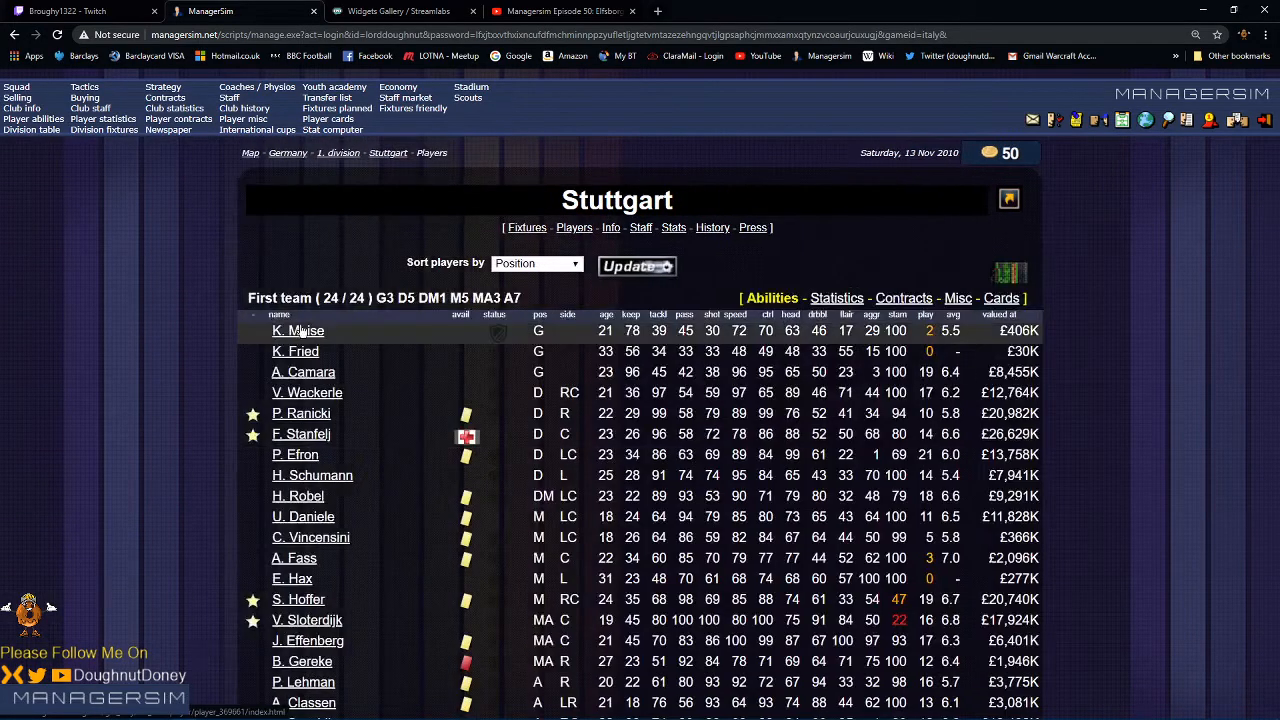
pyautogui.scroll(-3)
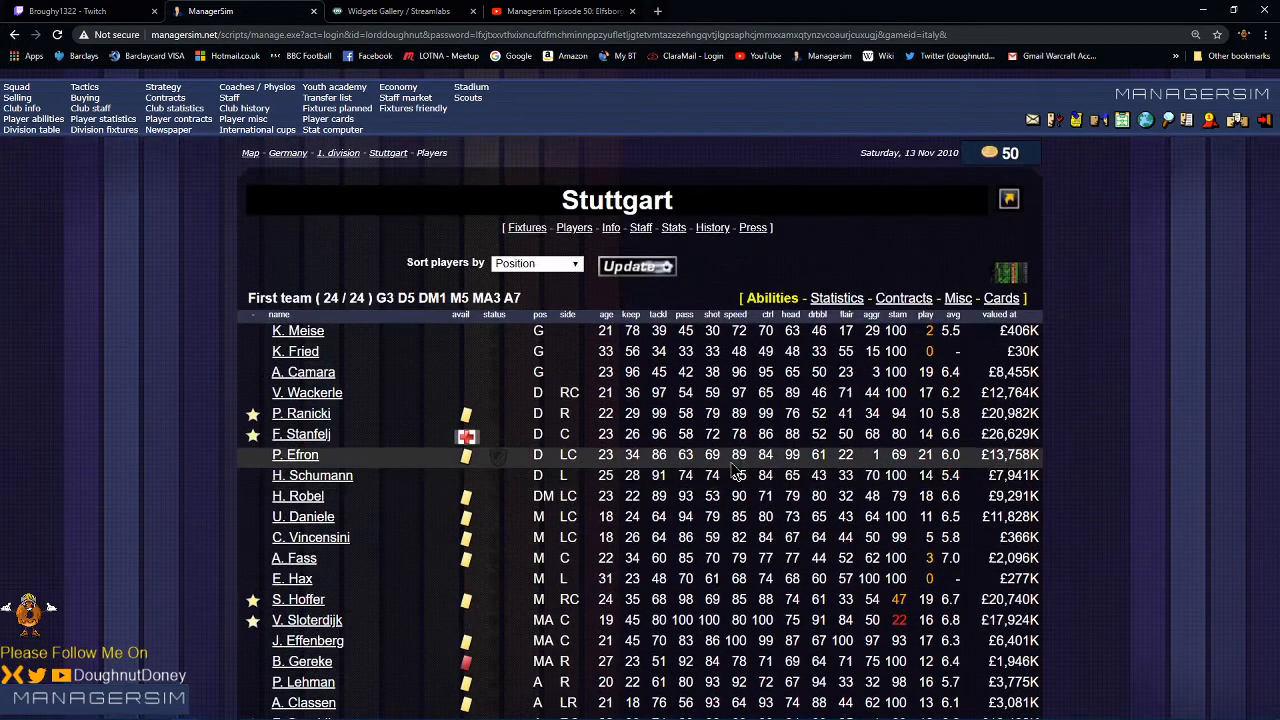
pyautogui.click(612, 220)
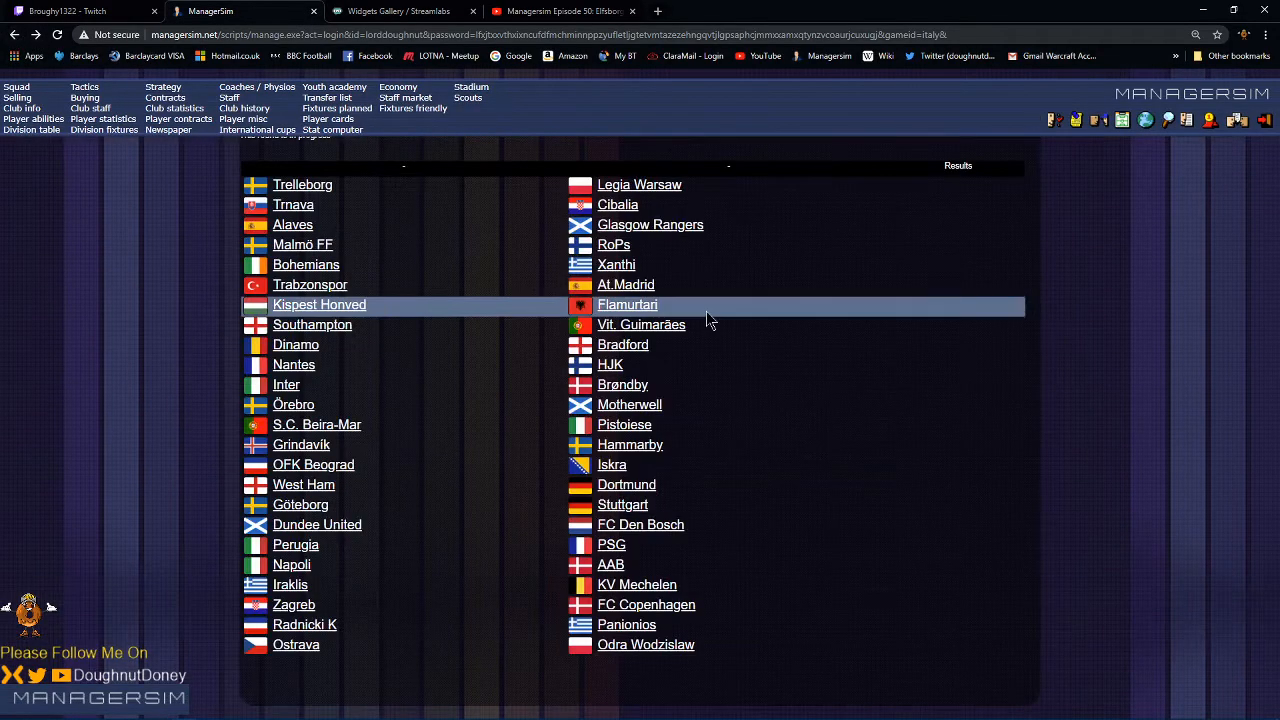
pyautogui.moveTo(532, 454)
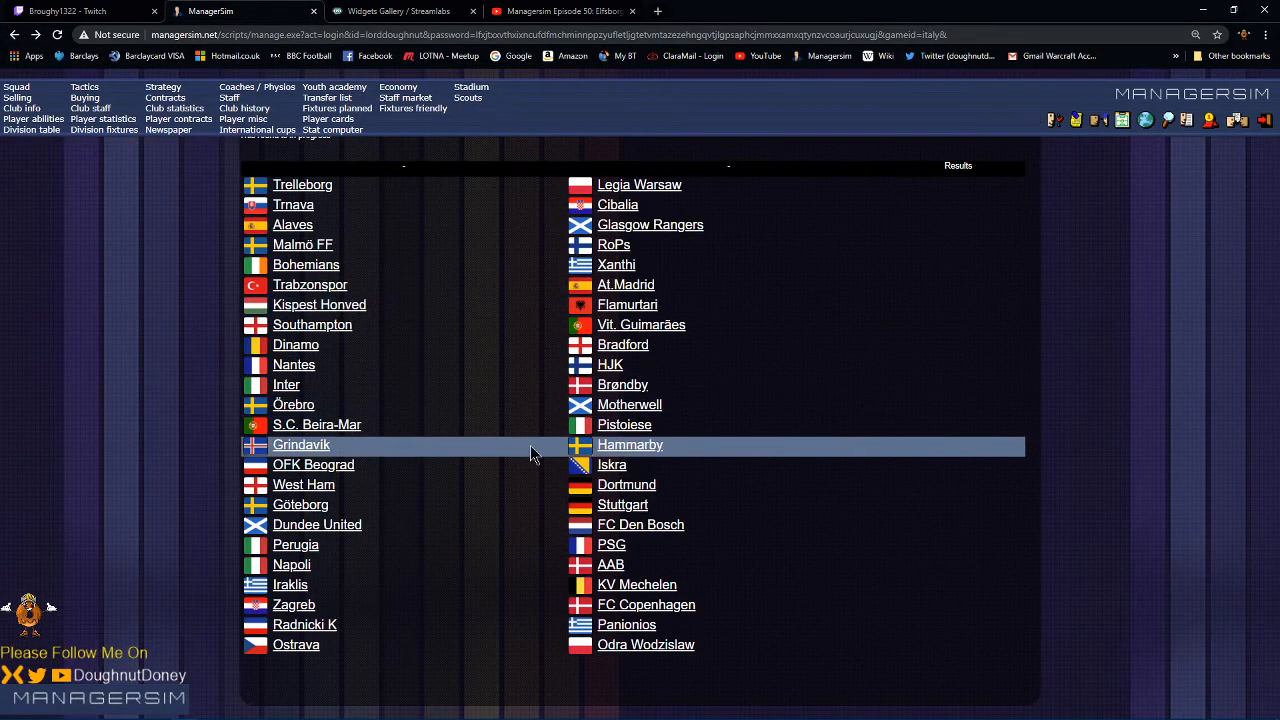
pyautogui.moveTo(376, 492)
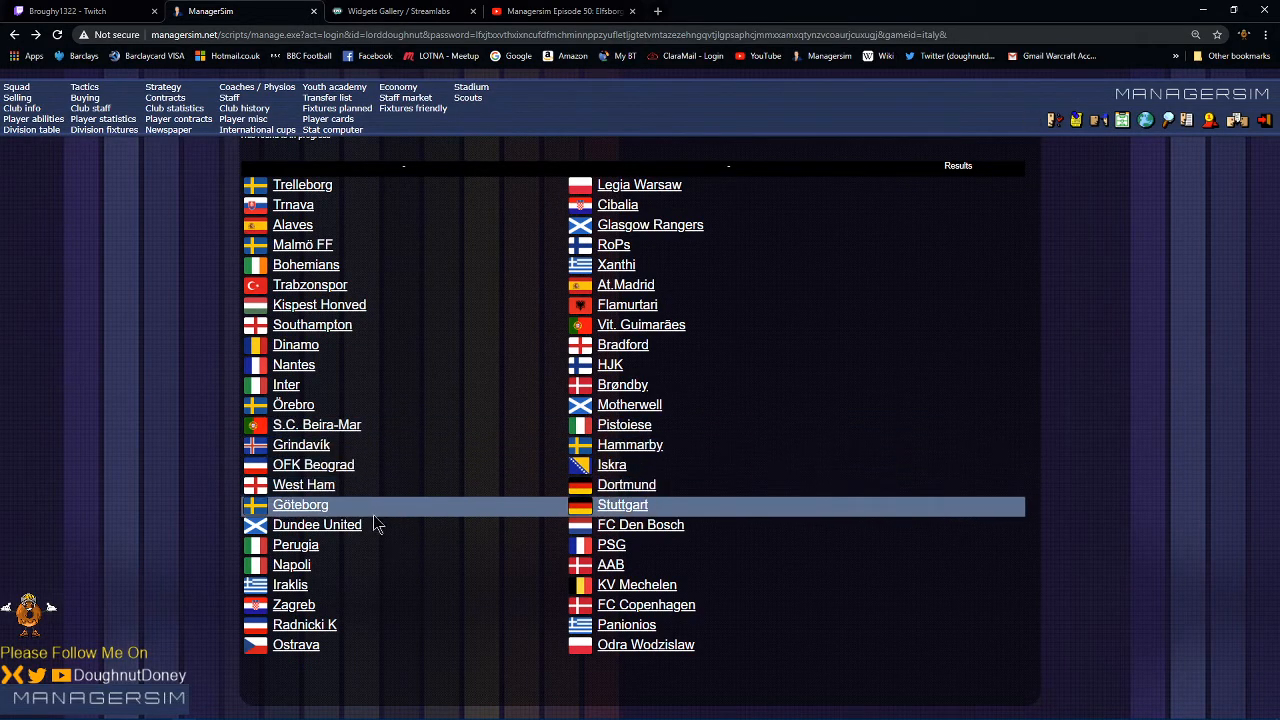
pyautogui.moveTo(344, 424)
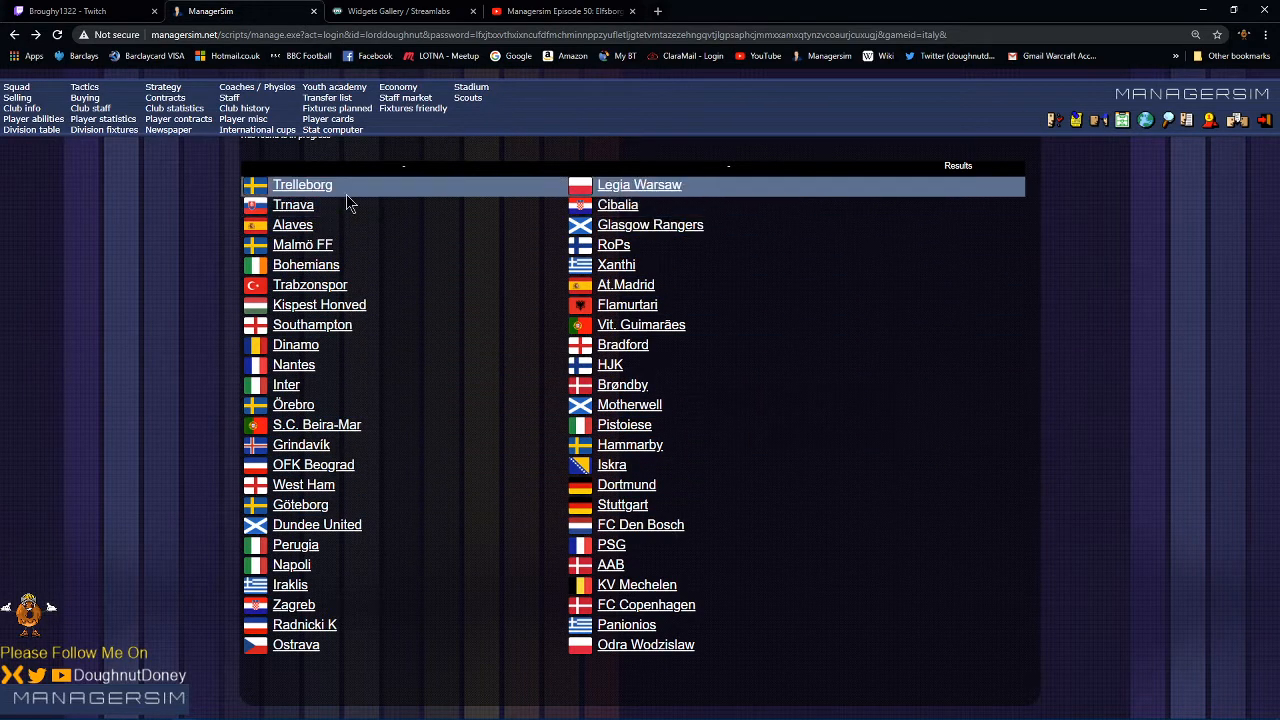
pyautogui.moveTo(630, 444)
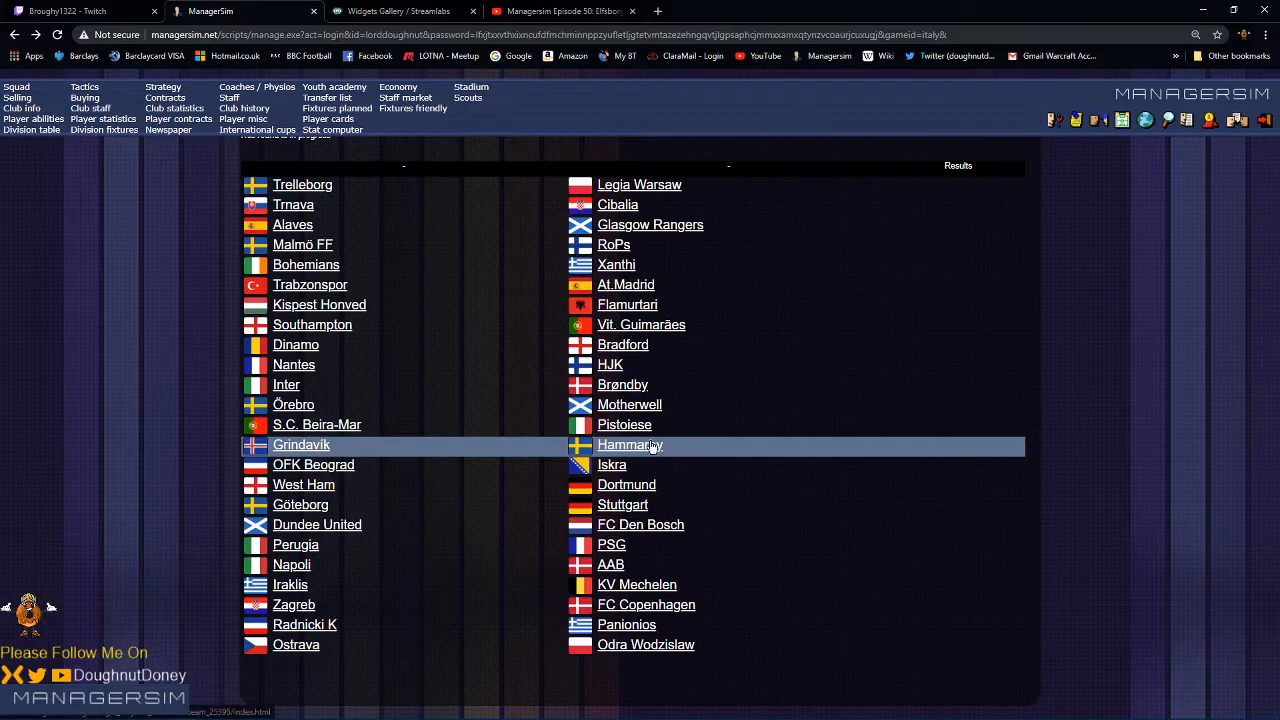
pyautogui.moveTo(312, 444)
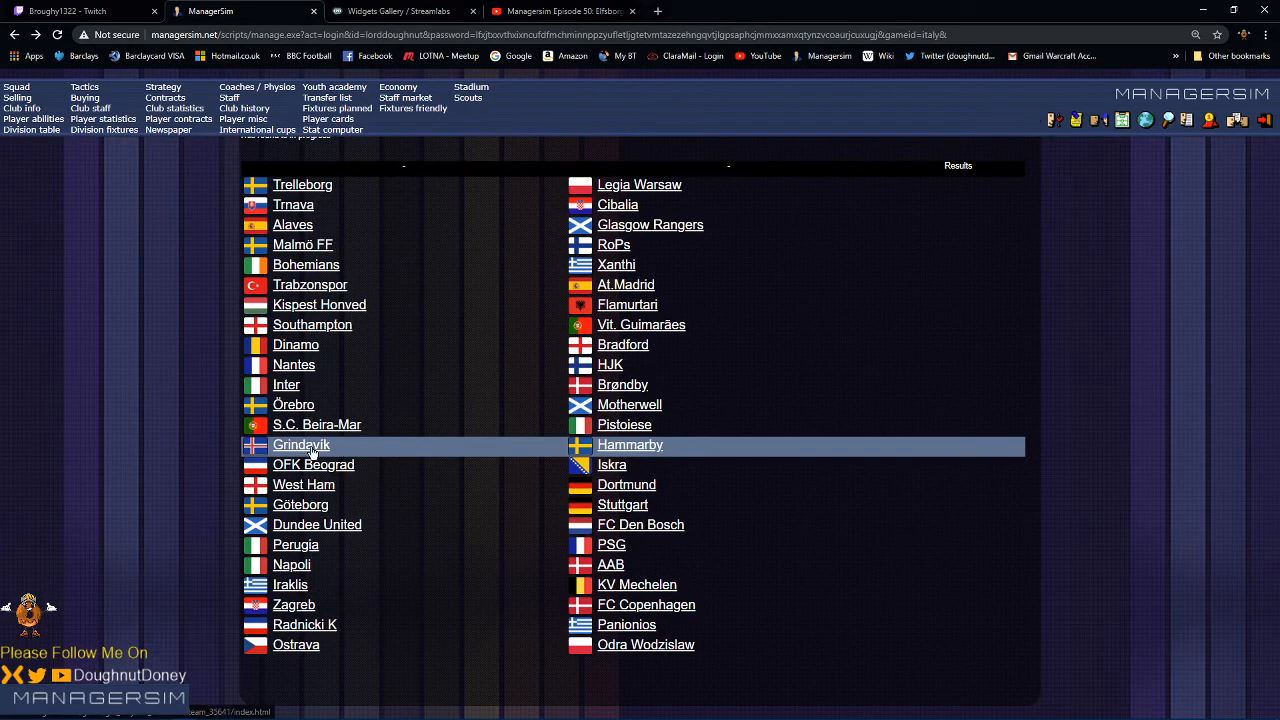
# Step: View Grindavík's club page and scroll down its first-team squad list
pyautogui.click(300, 444)
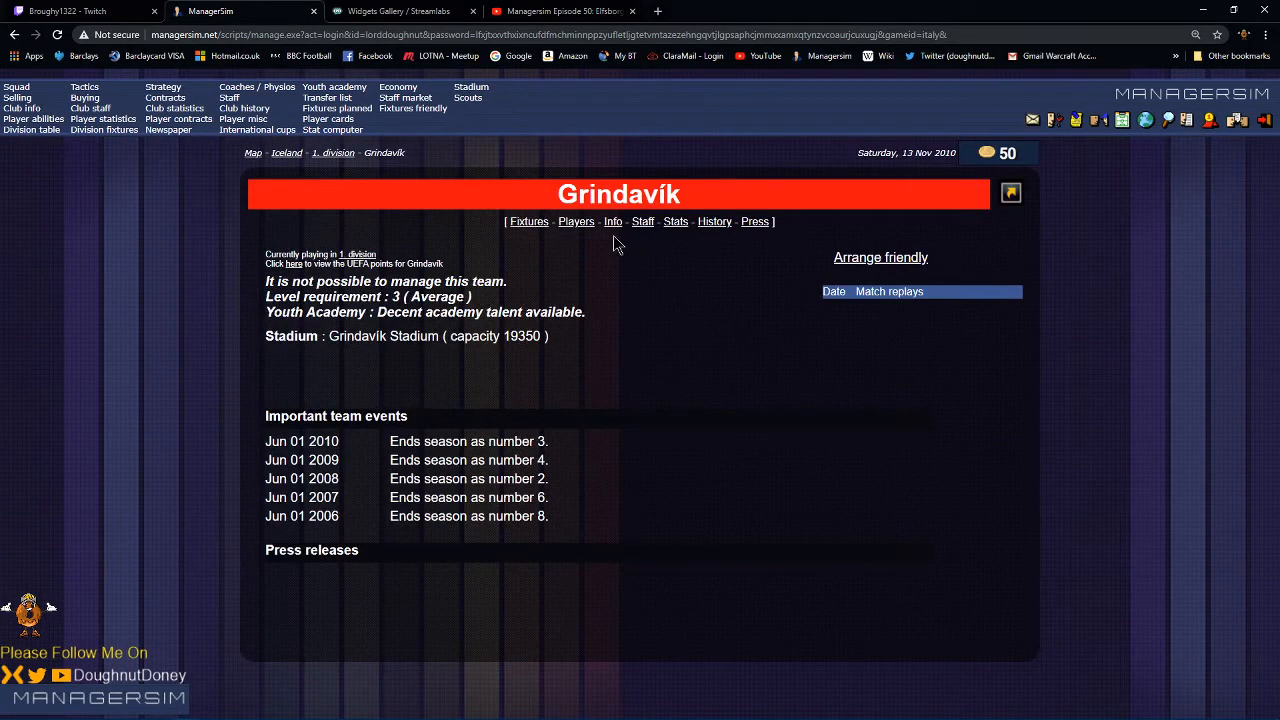
pyautogui.click(576, 220)
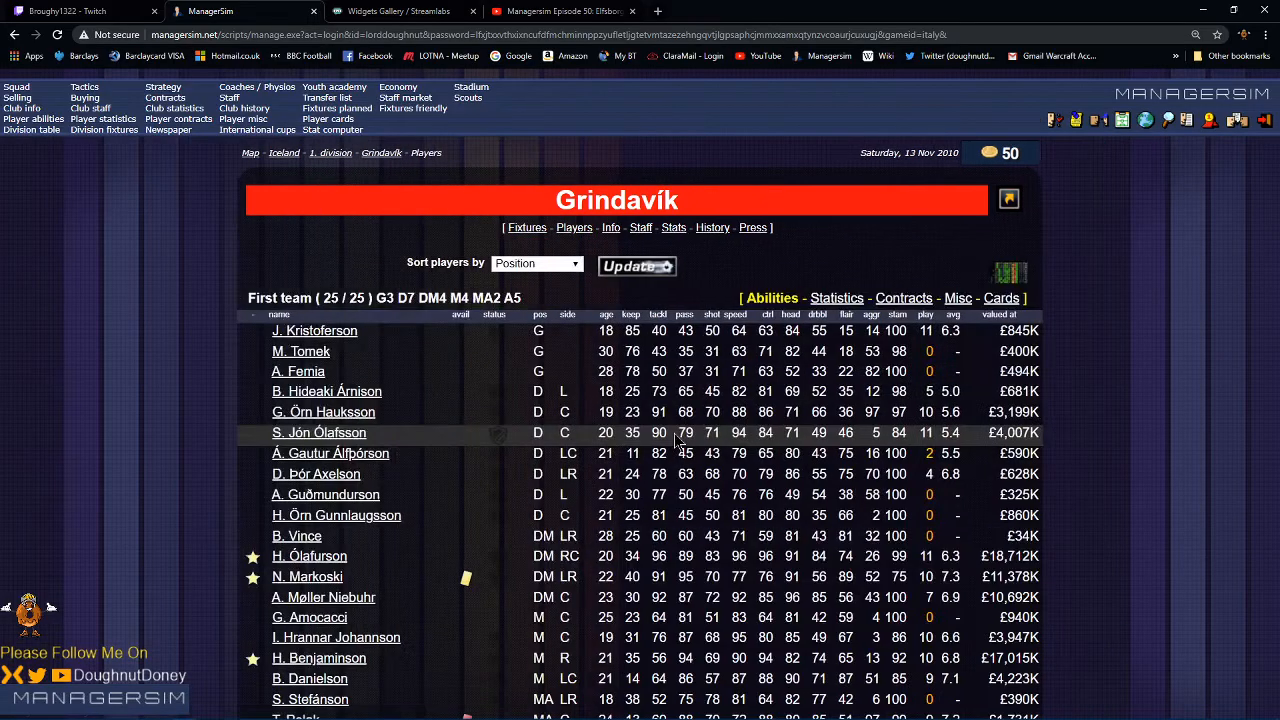
pyautogui.scroll(-3)
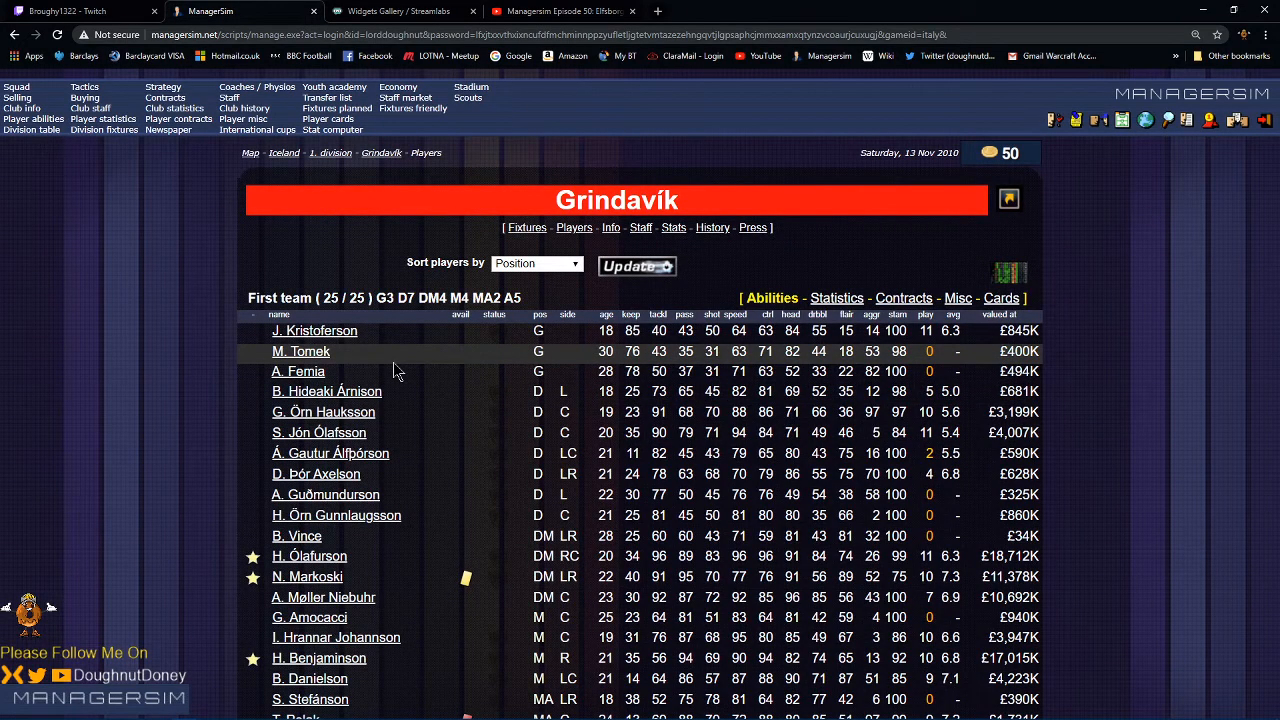
pyautogui.scroll(-3)
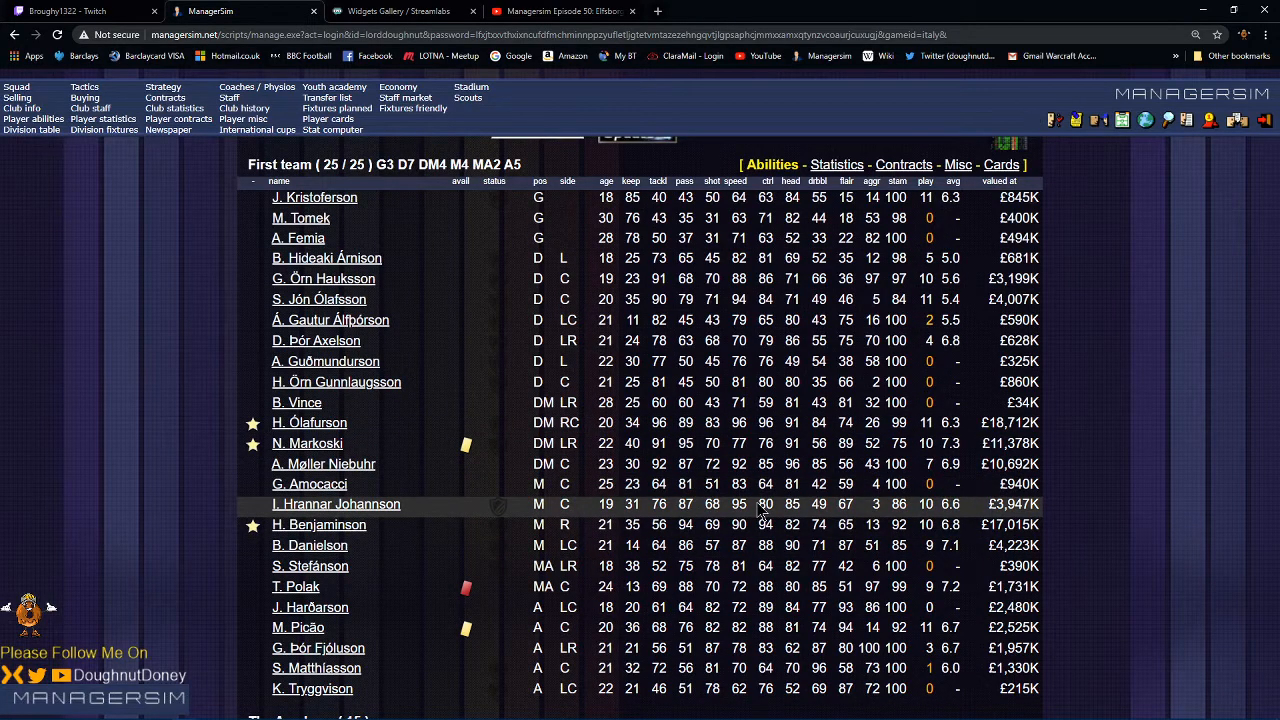
pyautogui.moveTo(898, 300)
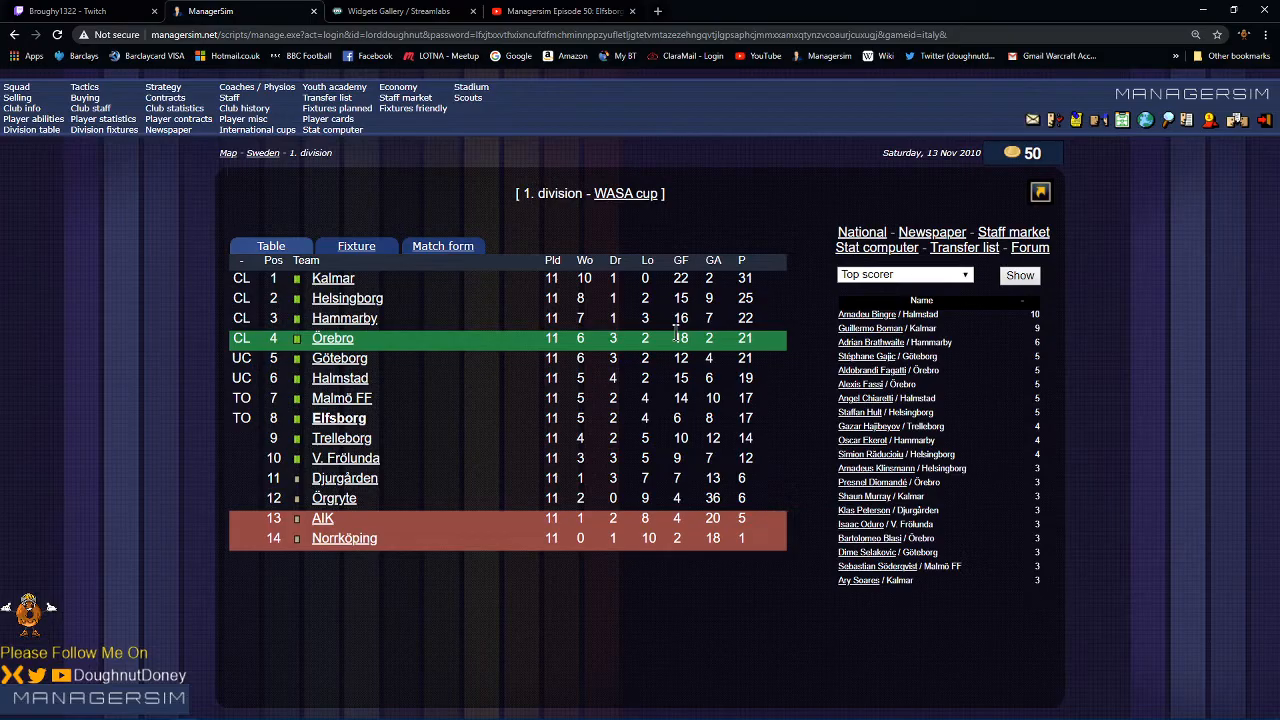
pyautogui.moveTo(356, 246)
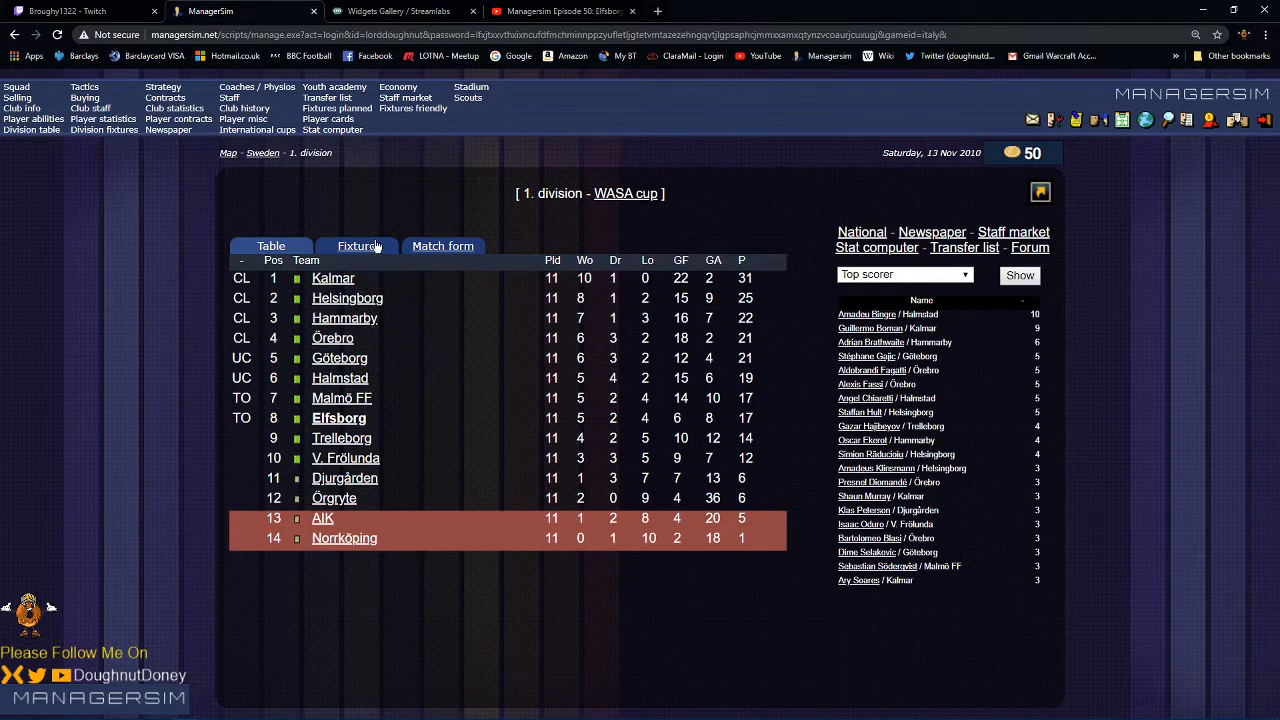
# Step: View the 1. division fixture list with results to 11 November and upcoming matches
pyautogui.click(356, 244)
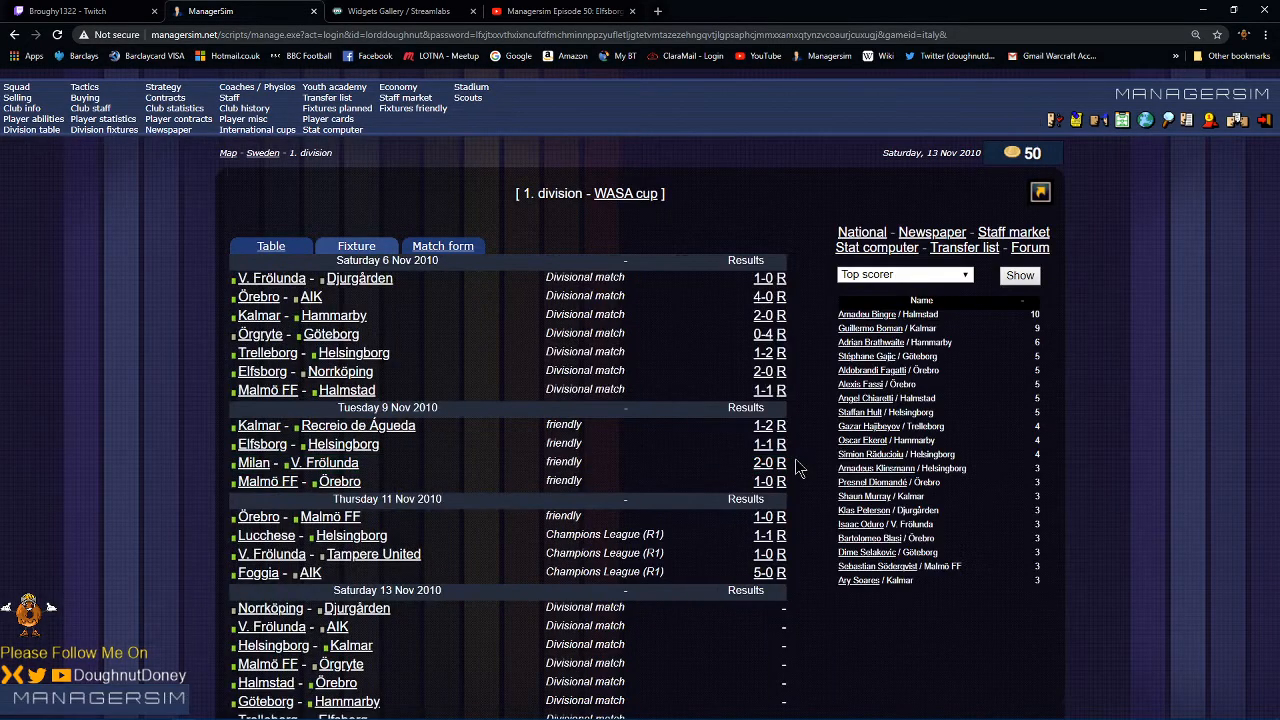
pyautogui.scroll(-3)
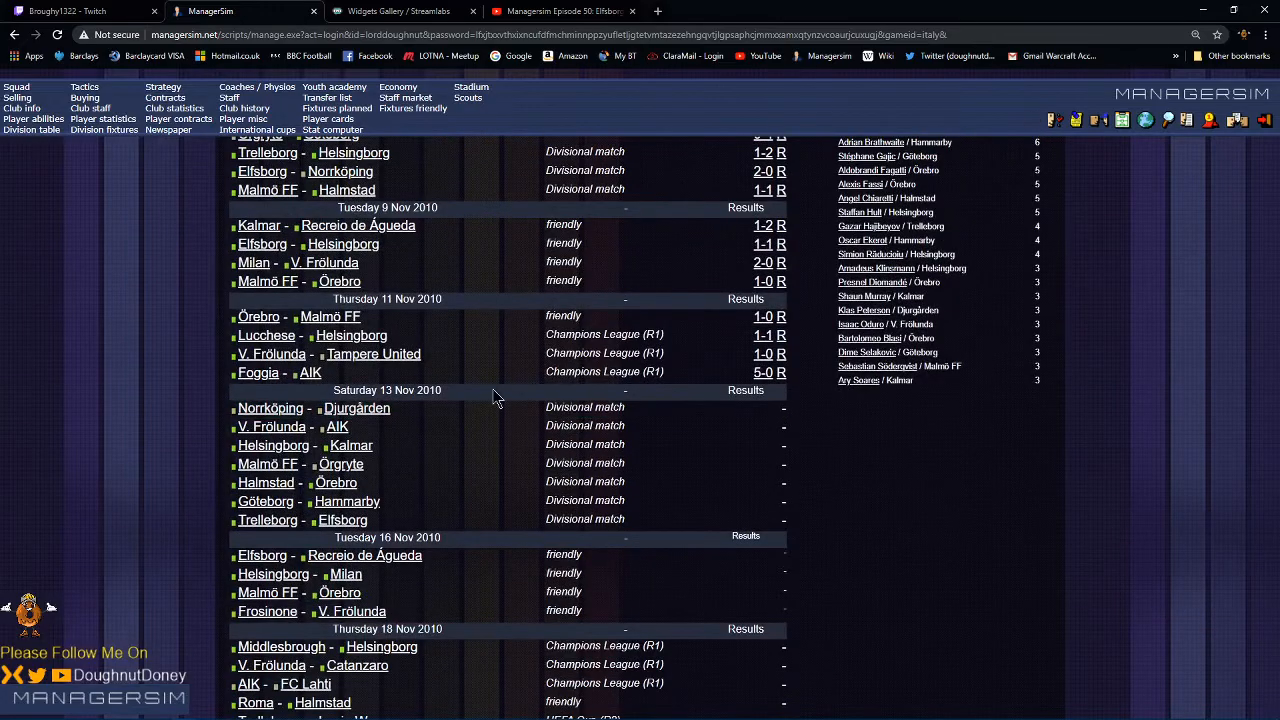
pyautogui.moveTo(424, 420)
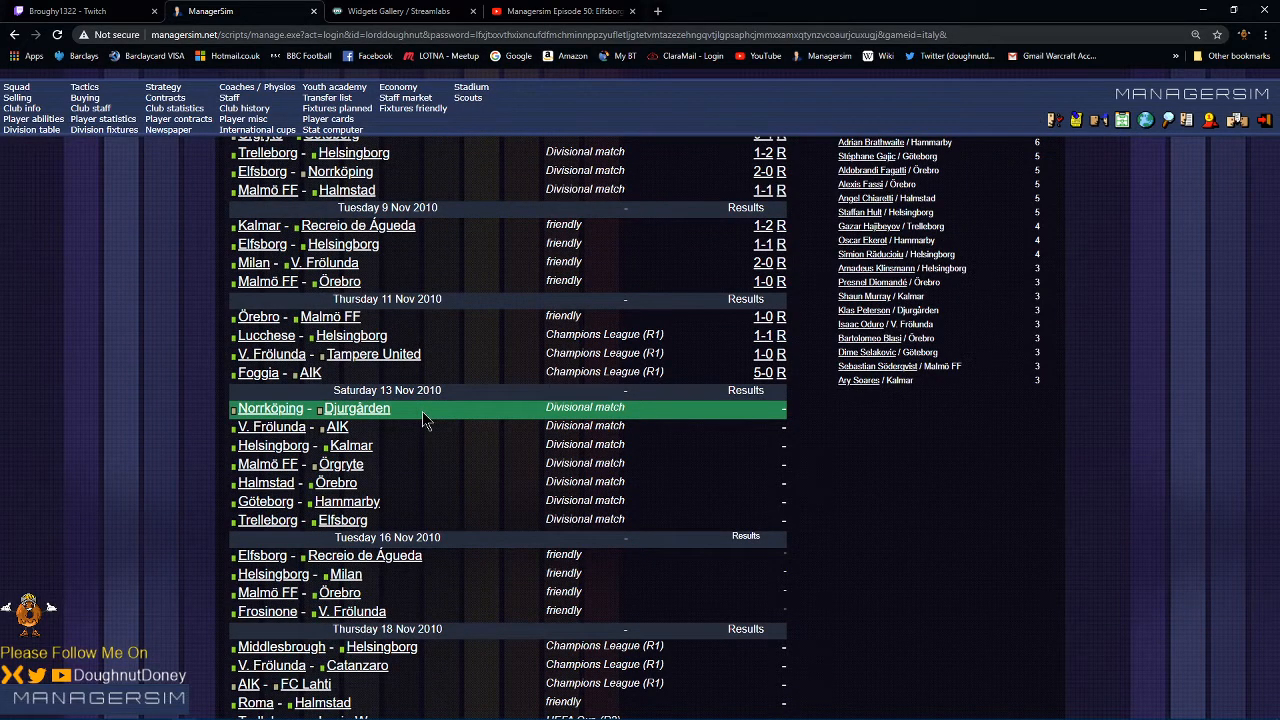
pyautogui.moveTo(420, 434)
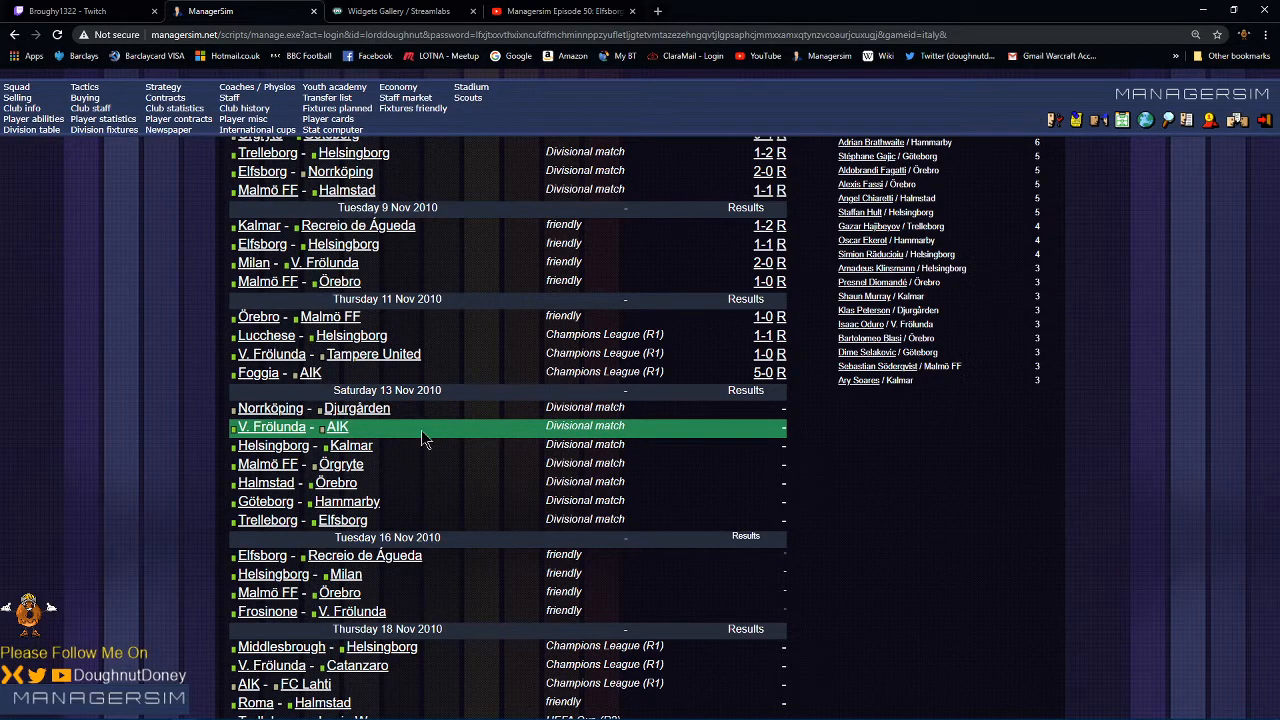
pyautogui.moveTo(432, 444)
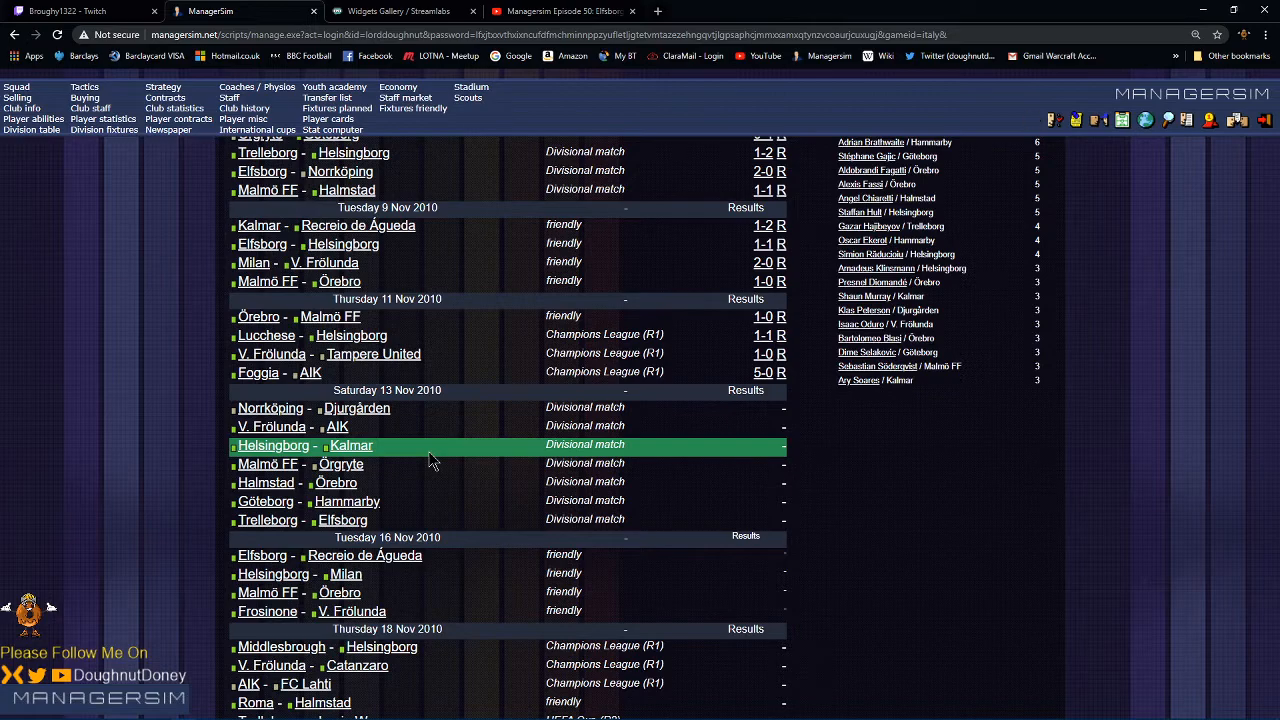
pyautogui.moveTo(430, 490)
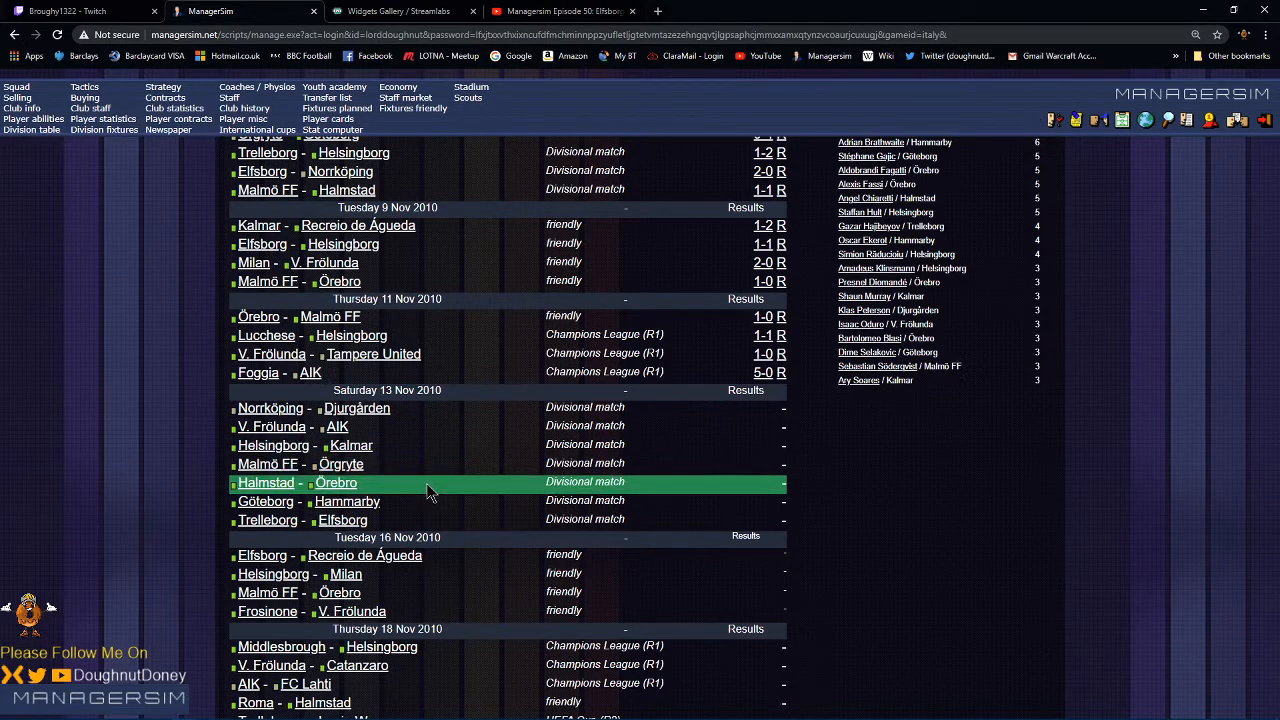
pyautogui.moveTo(432, 502)
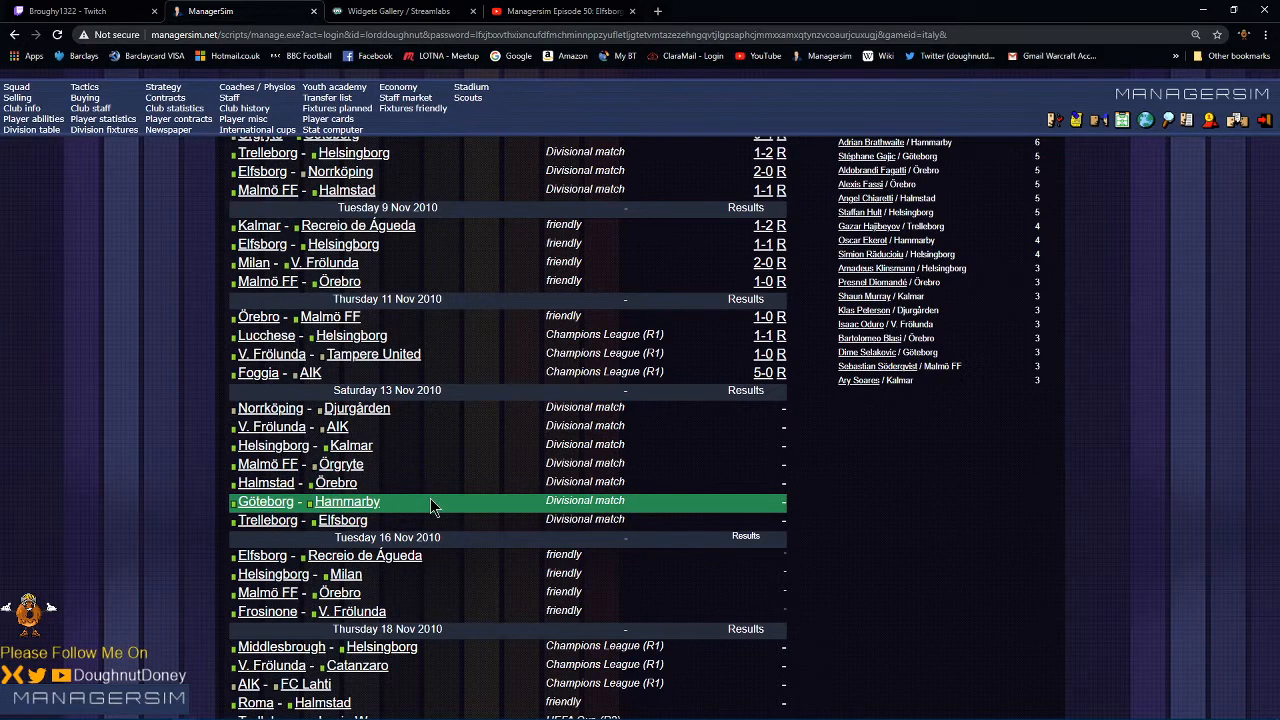
pyautogui.moveTo(432, 520)
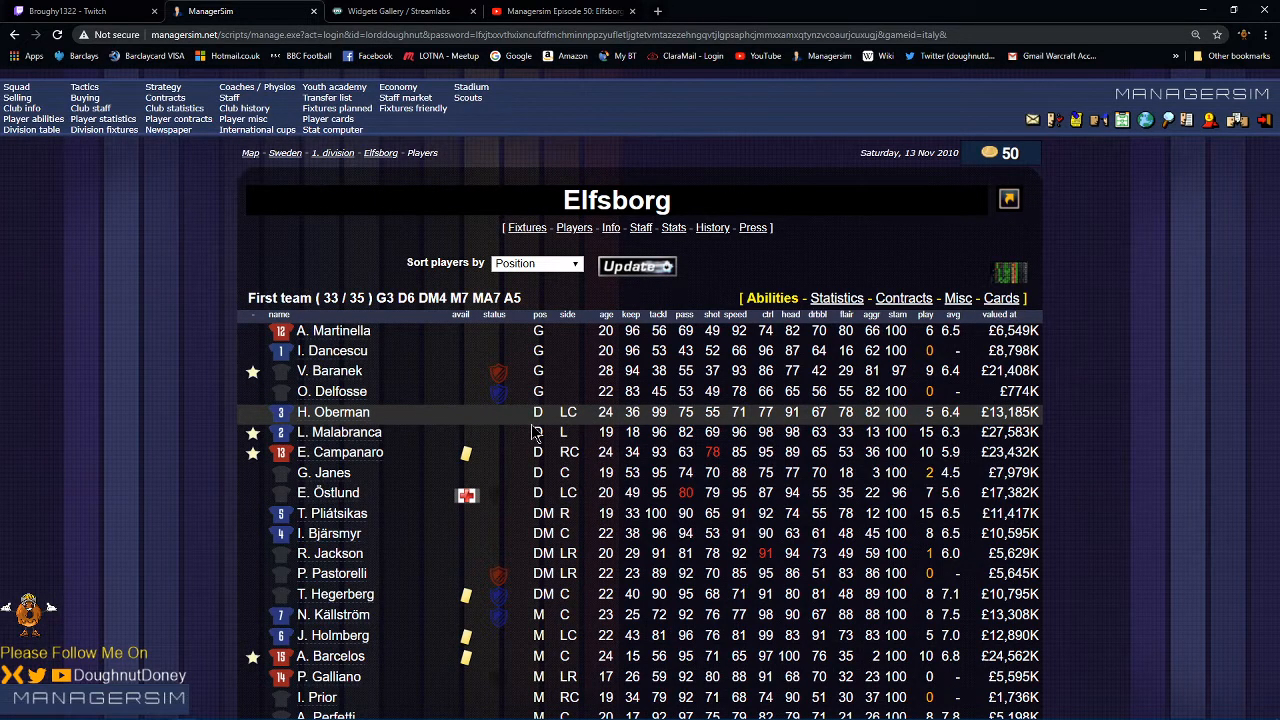
# Step: Look over Elfsborg's squad ratings and bring up Nikola Källström's player profile
pyautogui.scroll(-3)
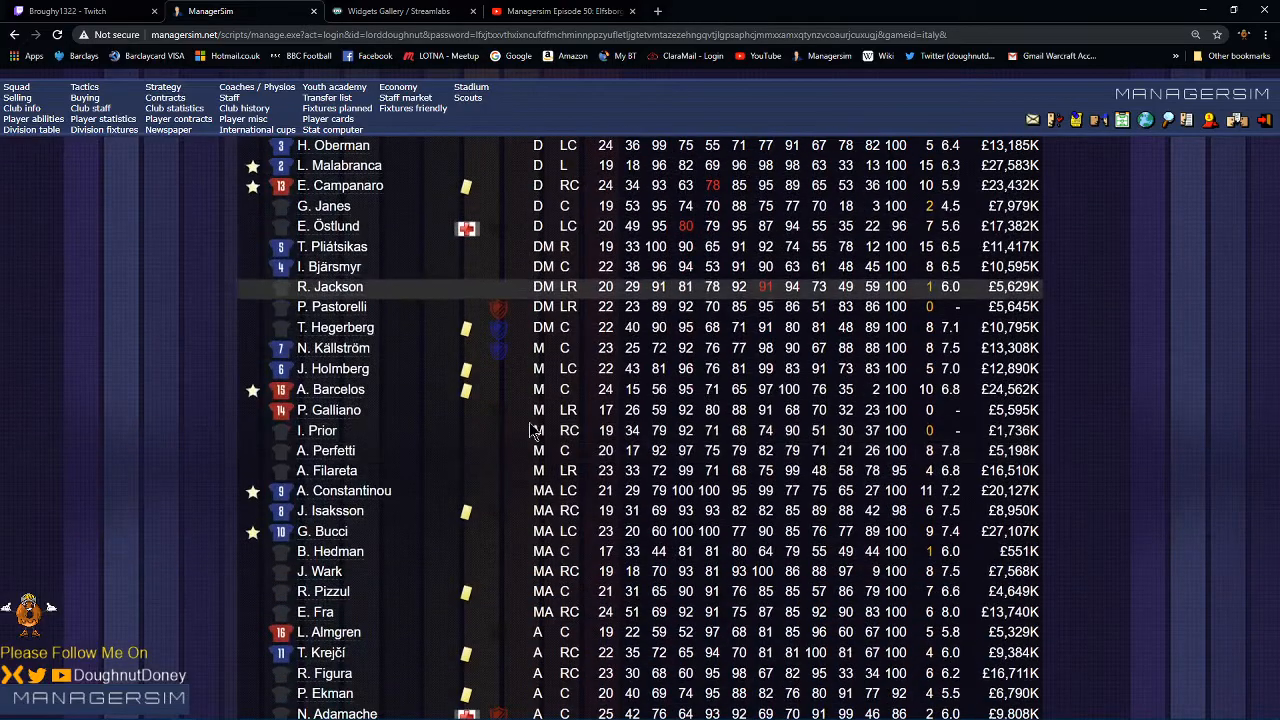
pyautogui.scroll(-3)
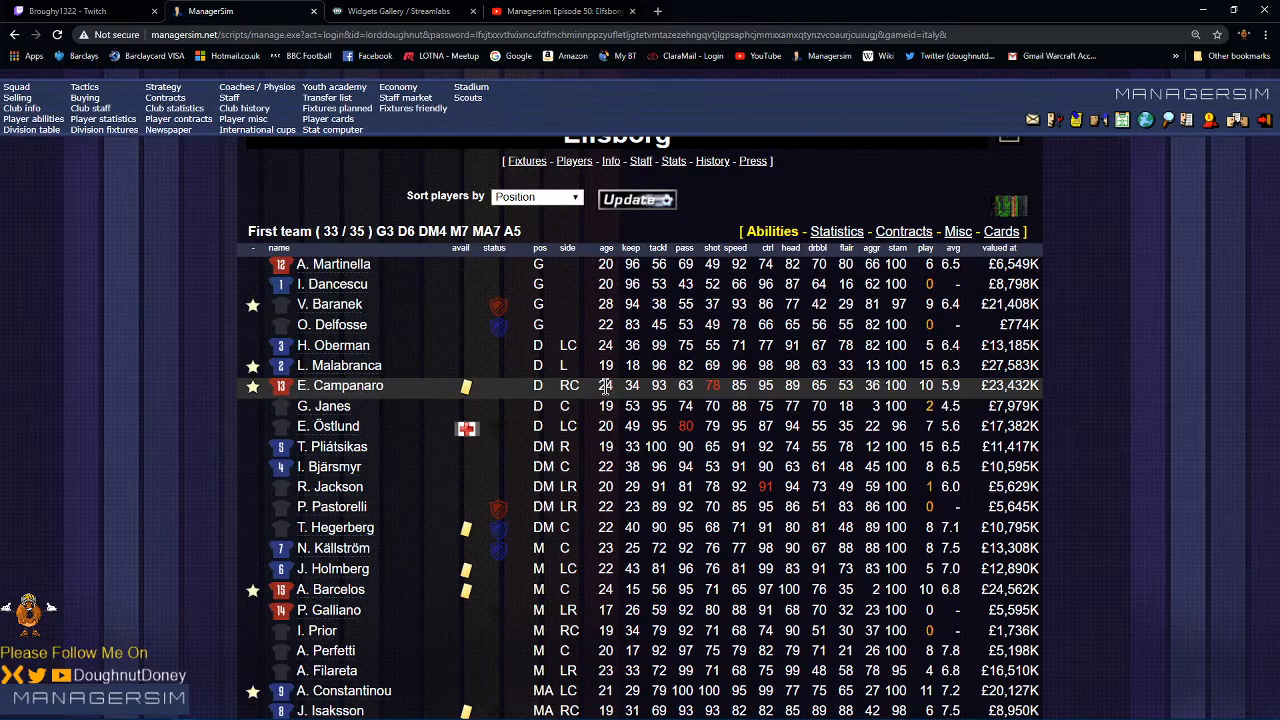
pyautogui.scroll(-3)
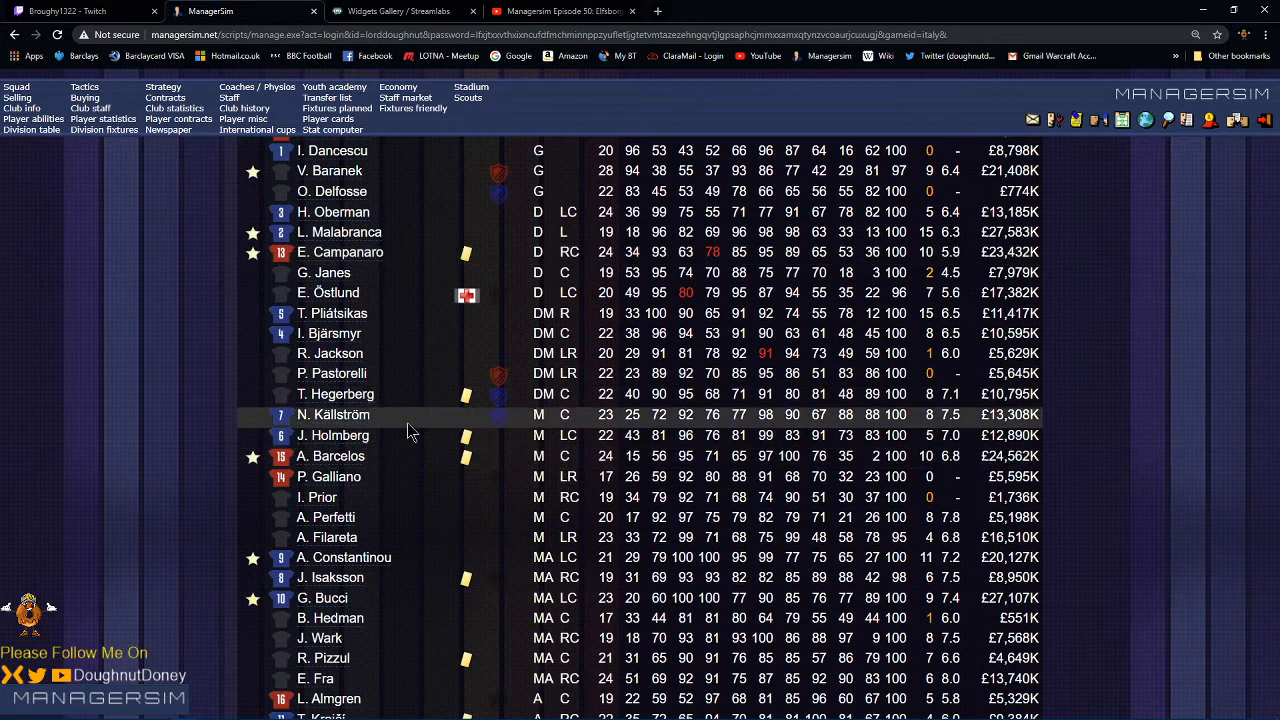
pyautogui.click(332, 414)
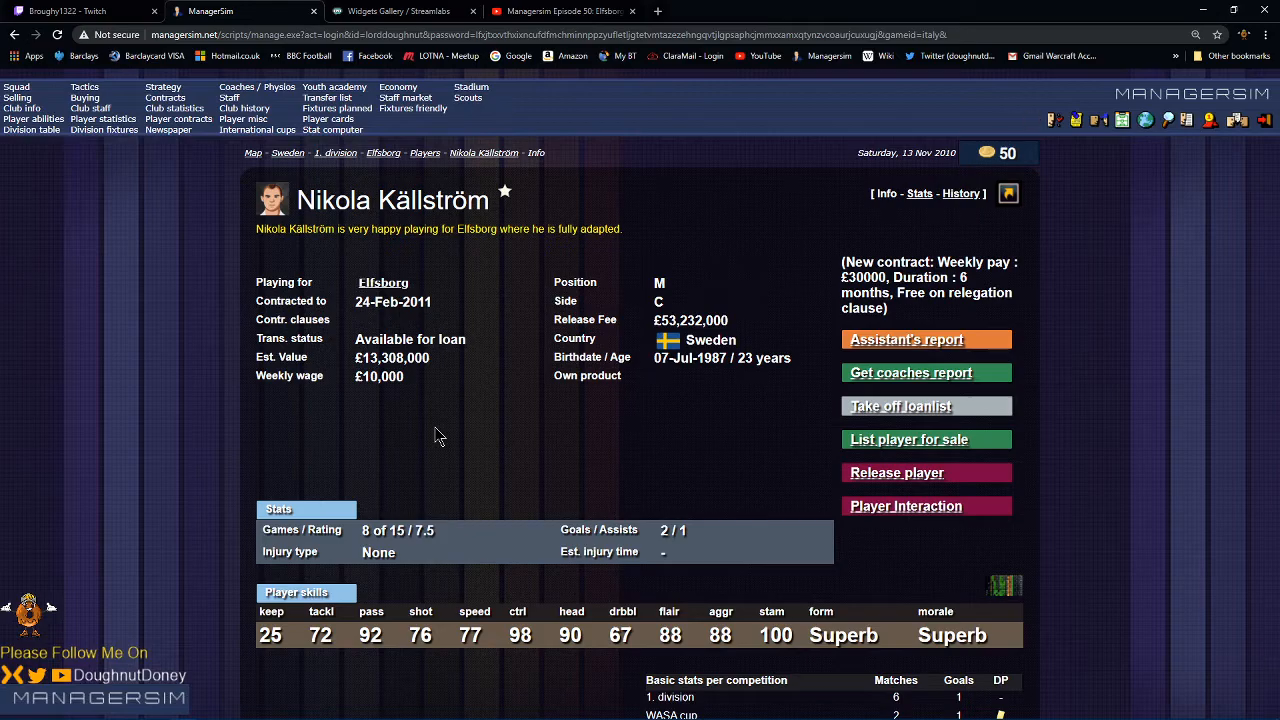
pyautogui.moveTo(376, 444)
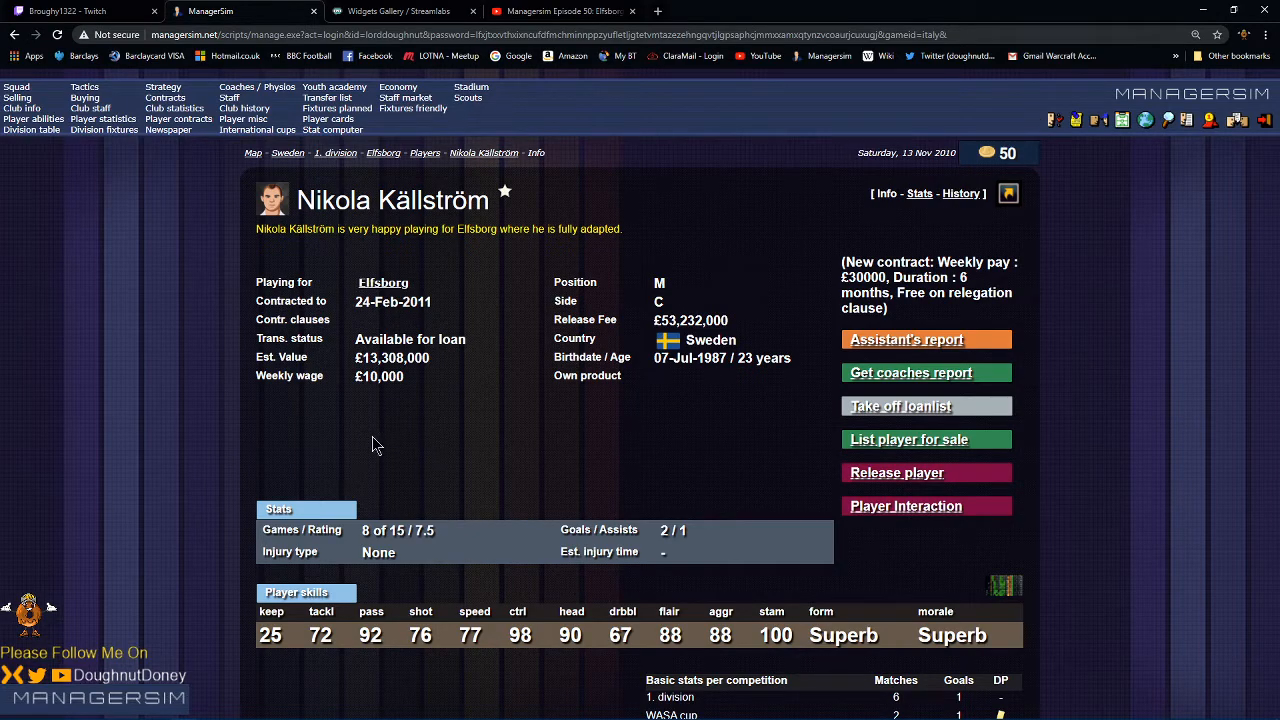
pyautogui.moveTo(180, 298)
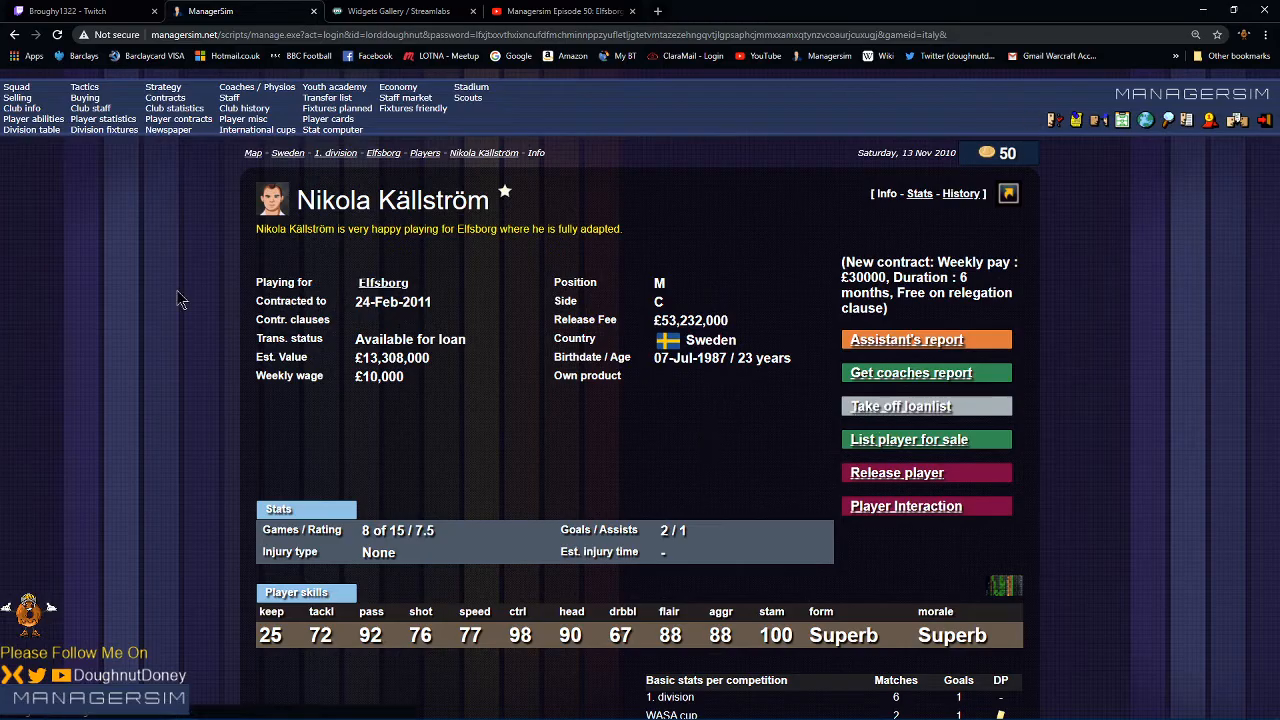
pyautogui.click(926, 406)
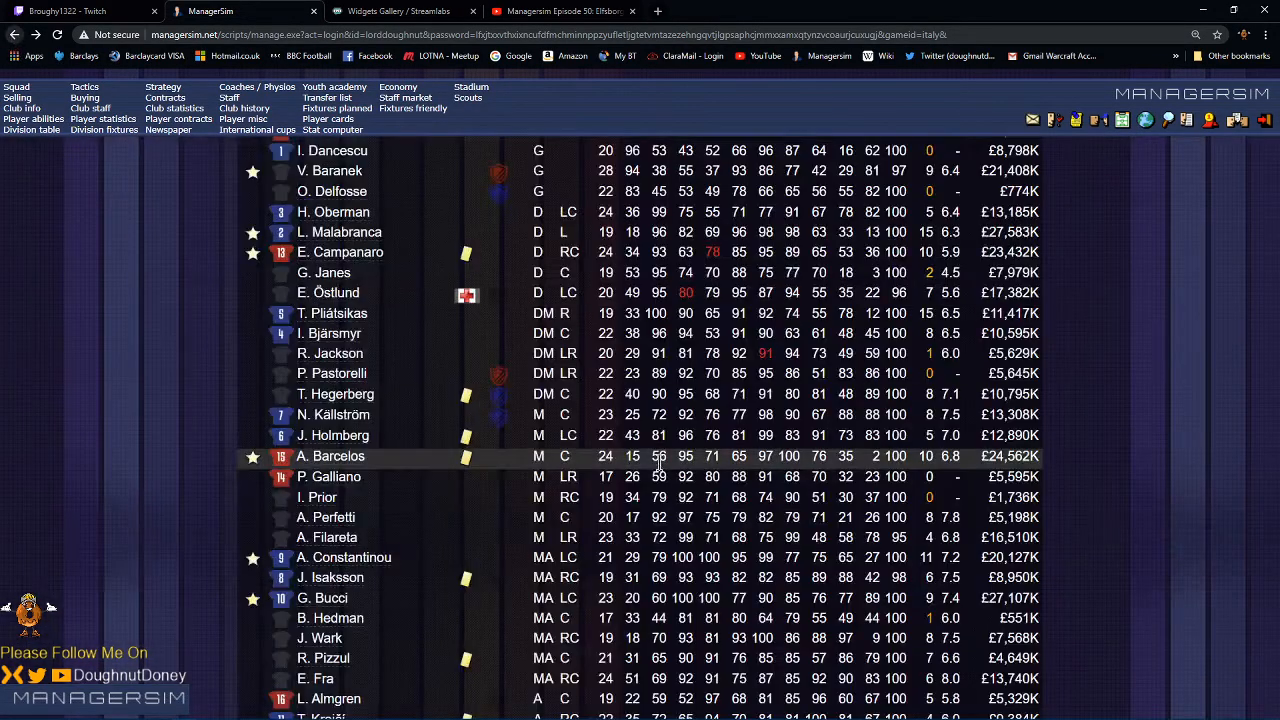
pyautogui.scroll(-3)
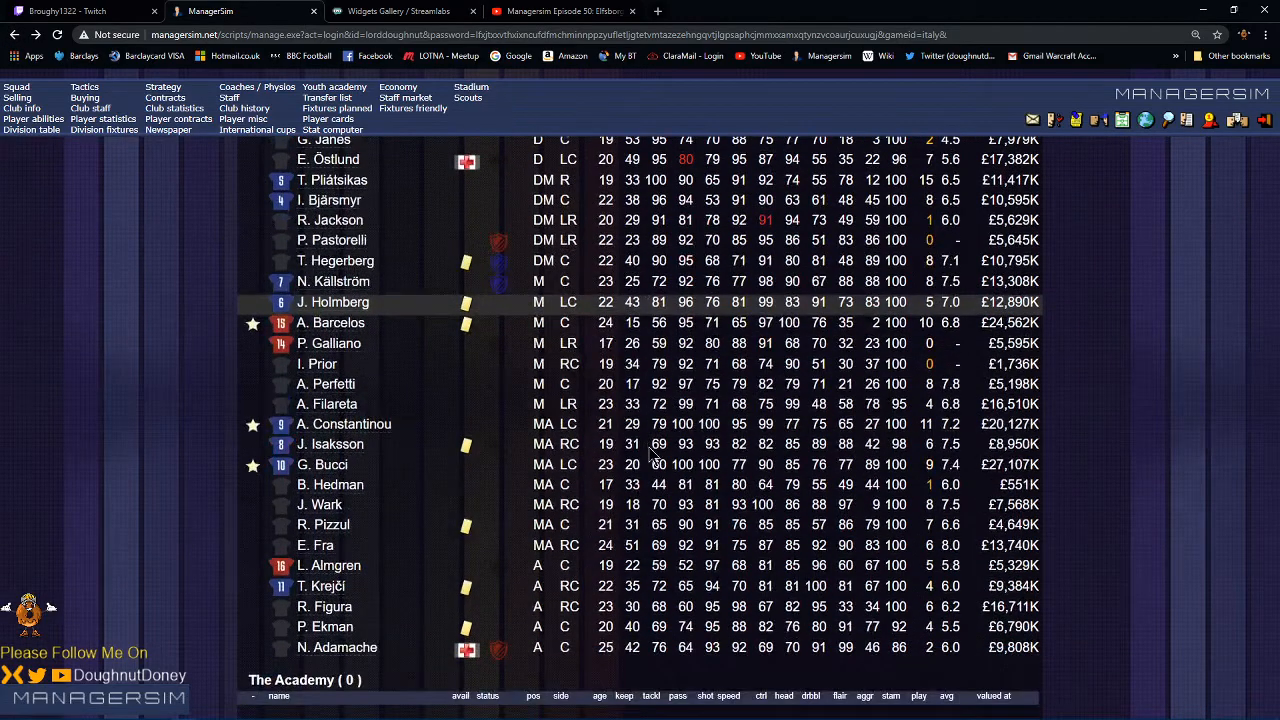
pyautogui.moveTo(648, 450)
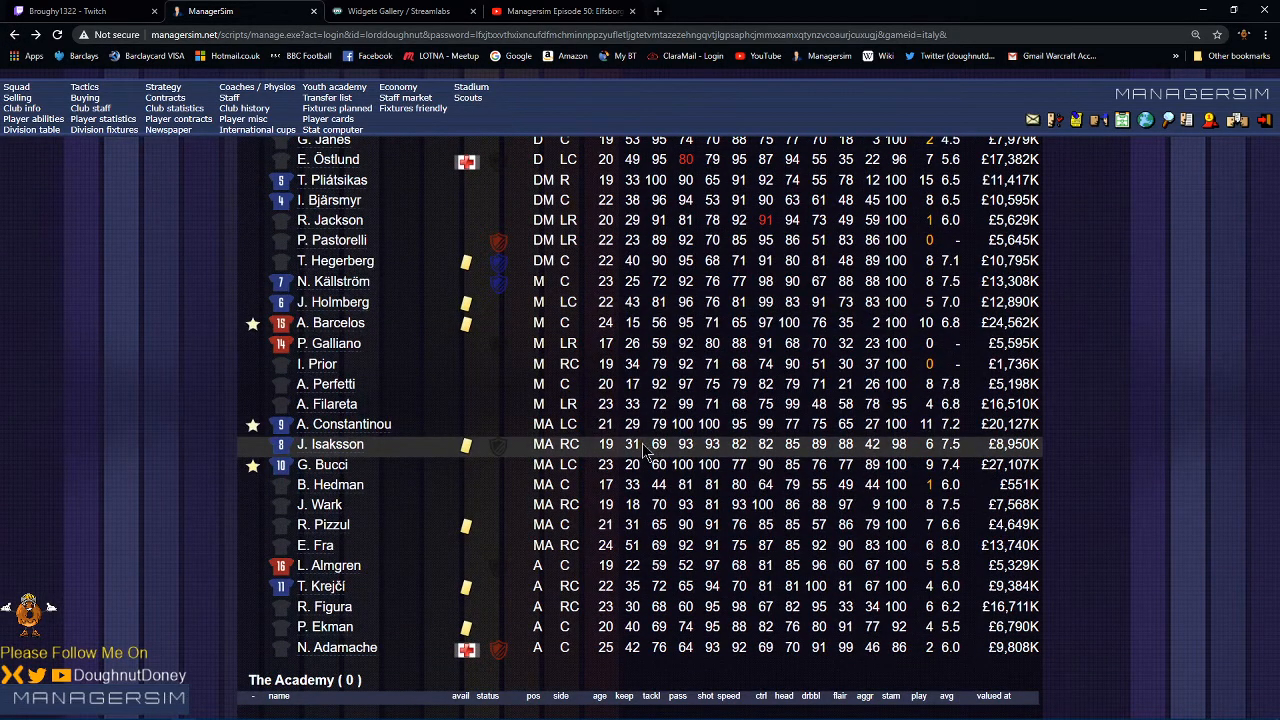
pyautogui.moveTo(336, 544)
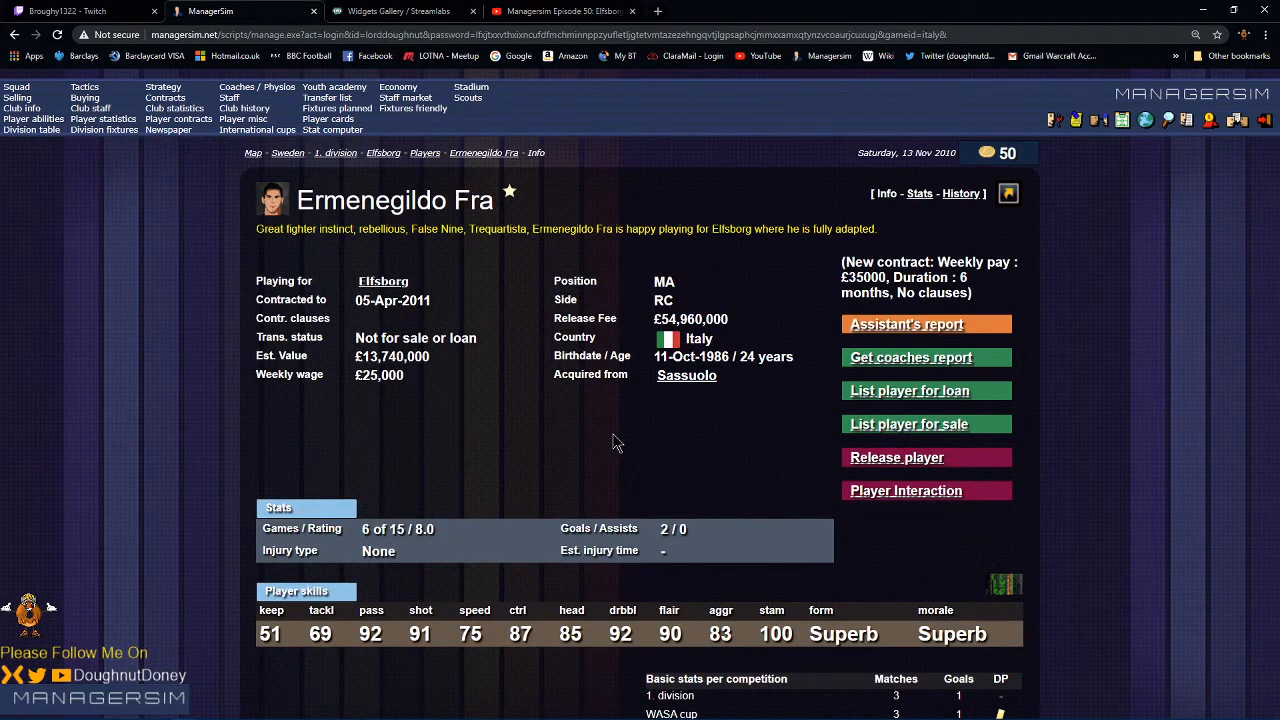
pyautogui.moveTo(564, 428)
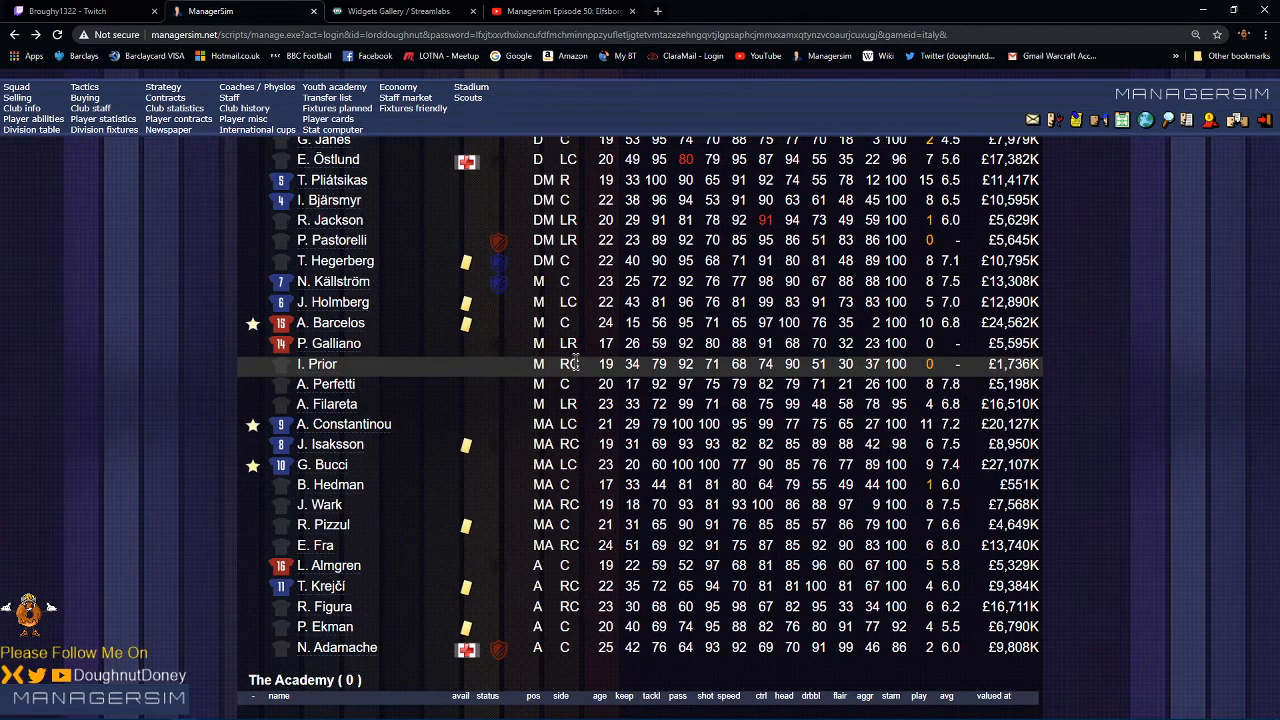
pyautogui.moveTo(348, 452)
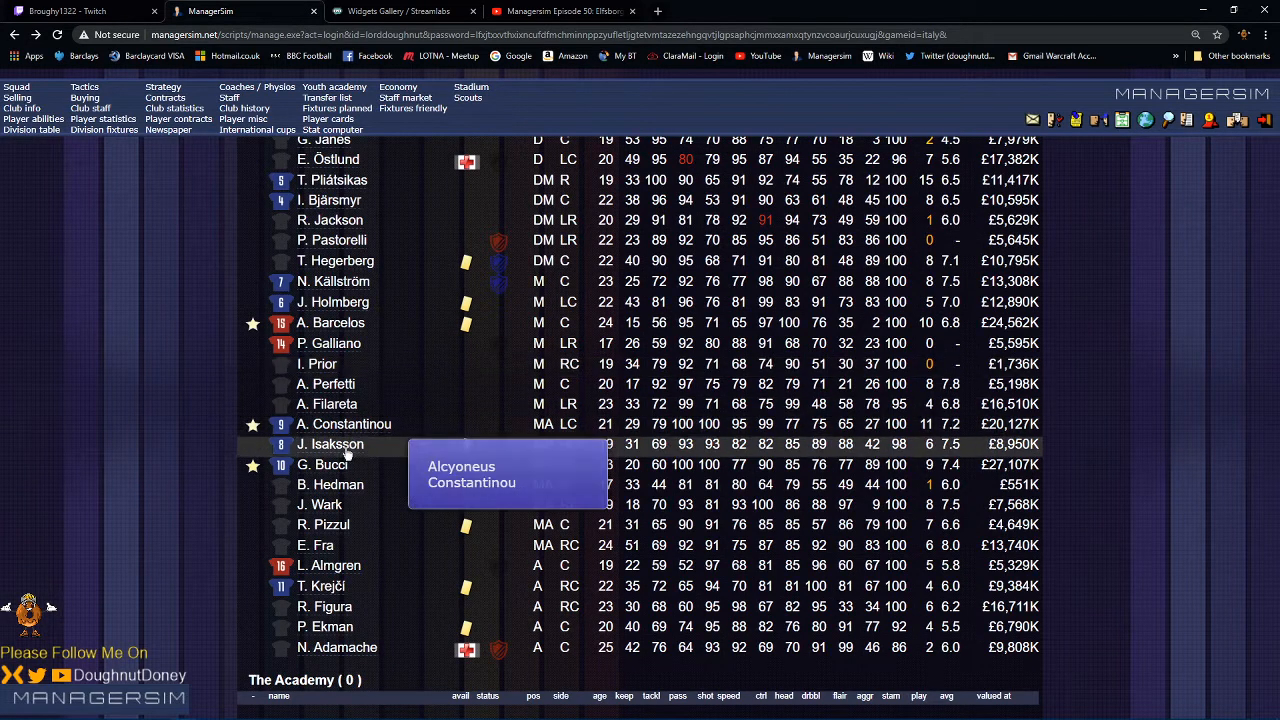
pyautogui.moveTo(360, 436)
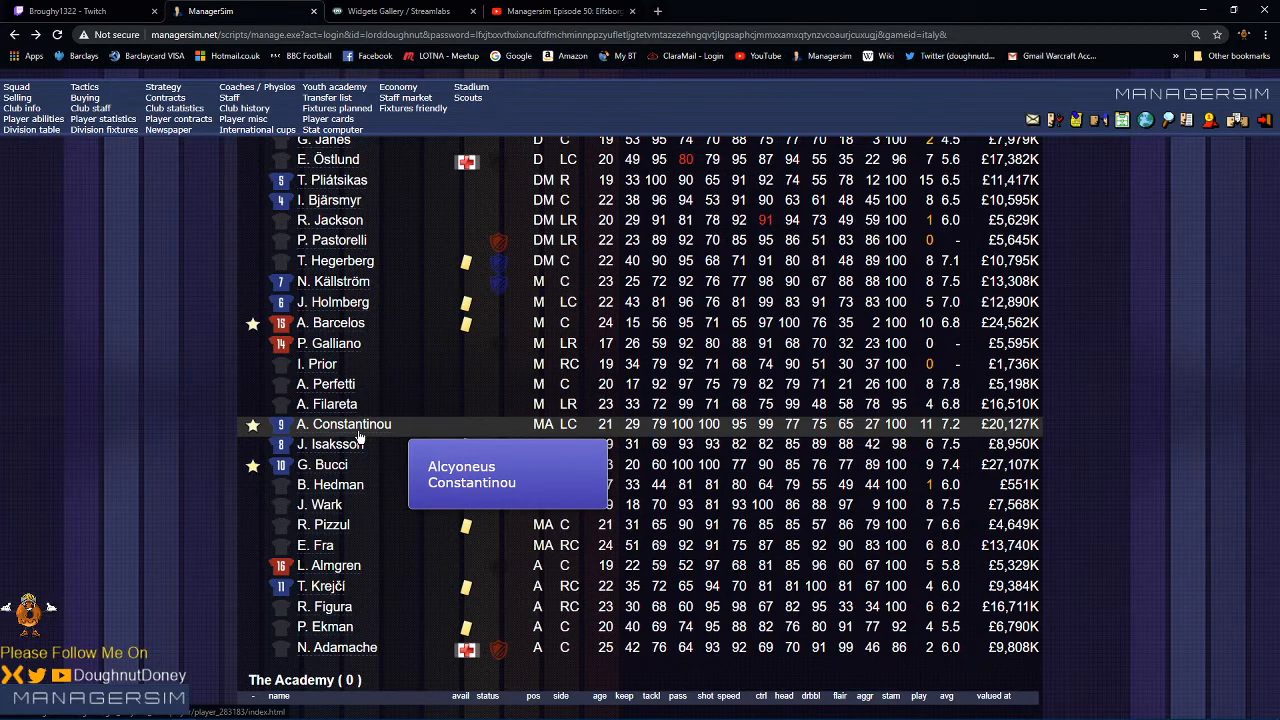
pyautogui.click(344, 424)
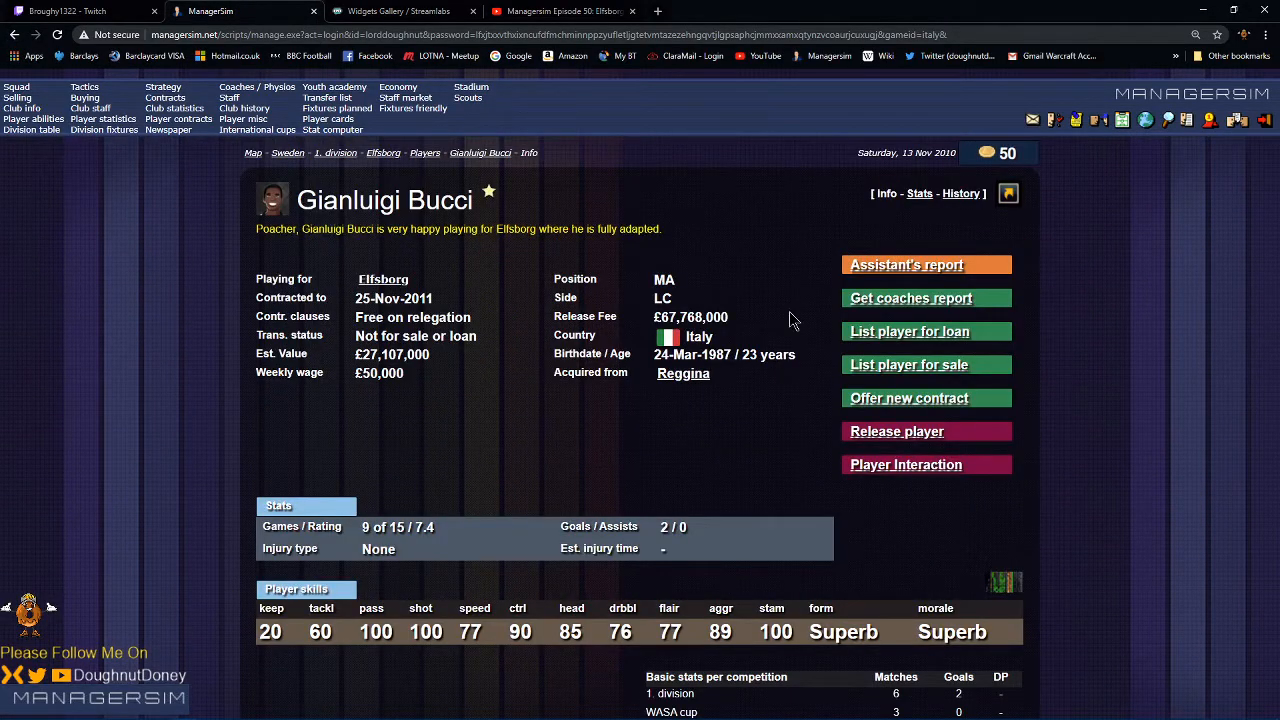
# Step: View Bucci's and Källström's career histories, then return to the 1. division table
pyautogui.click(960, 192)
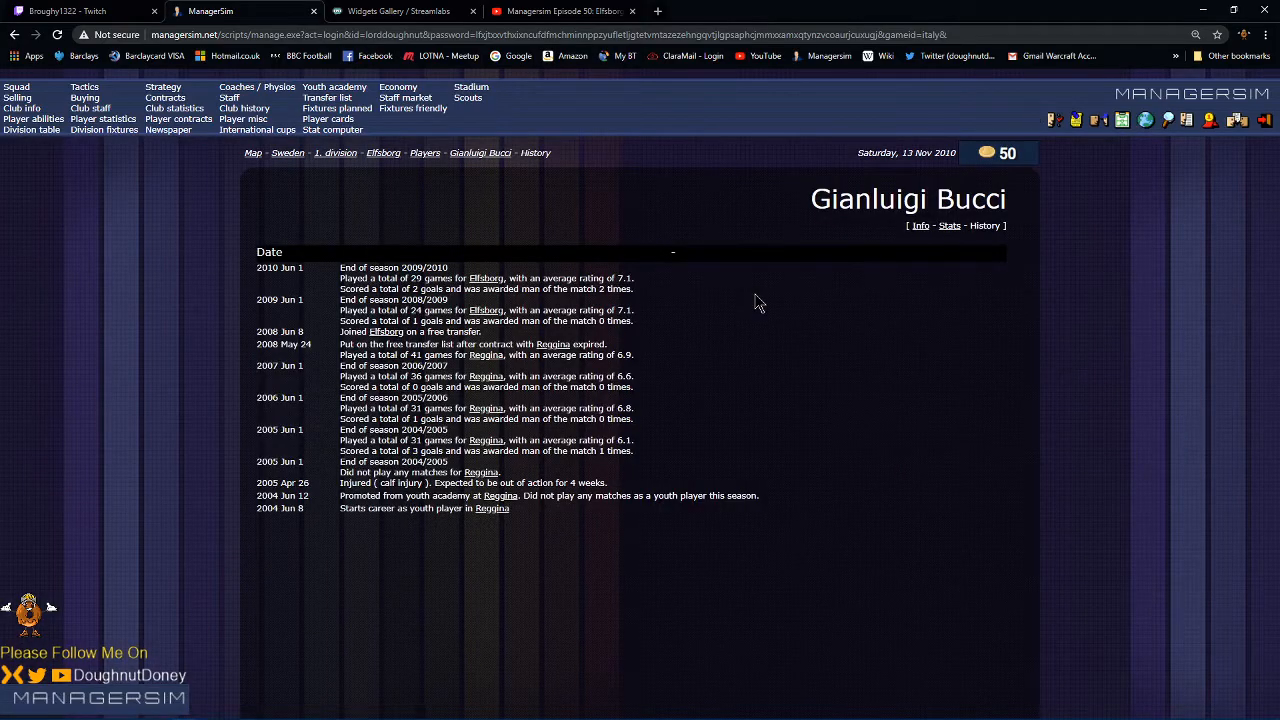
pyautogui.moveTo(476, 376)
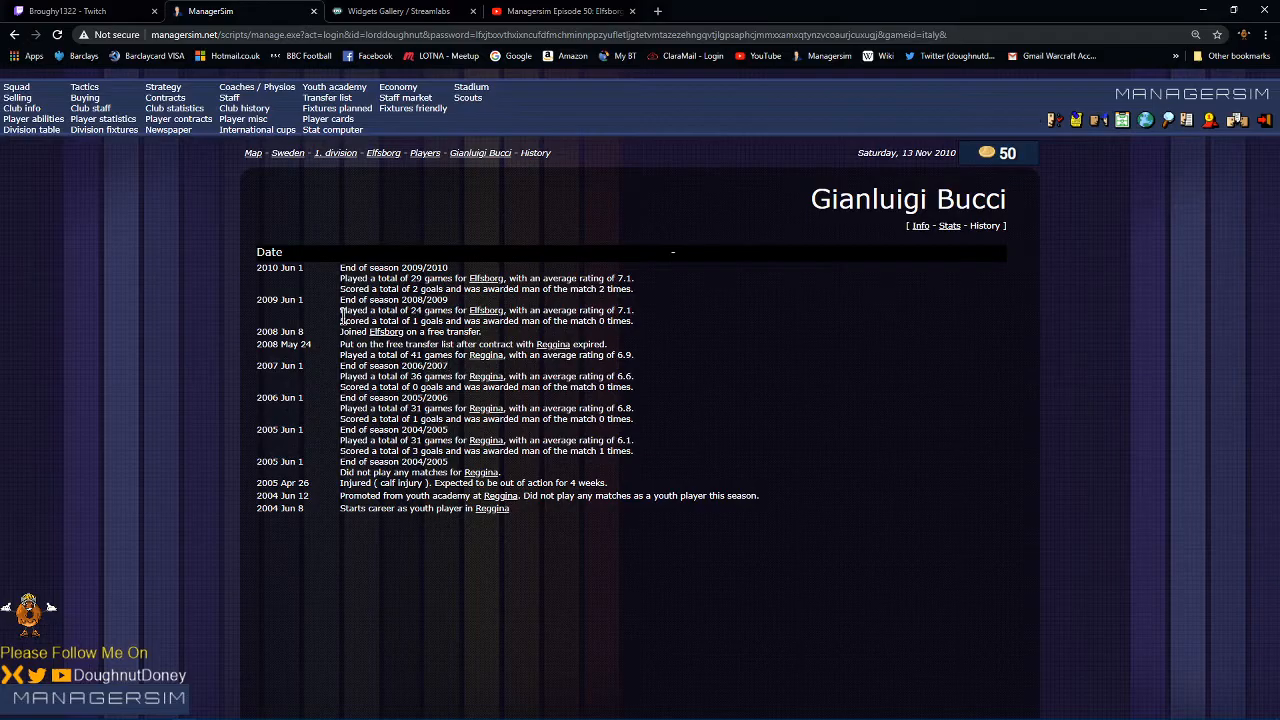
pyautogui.click(920, 224)
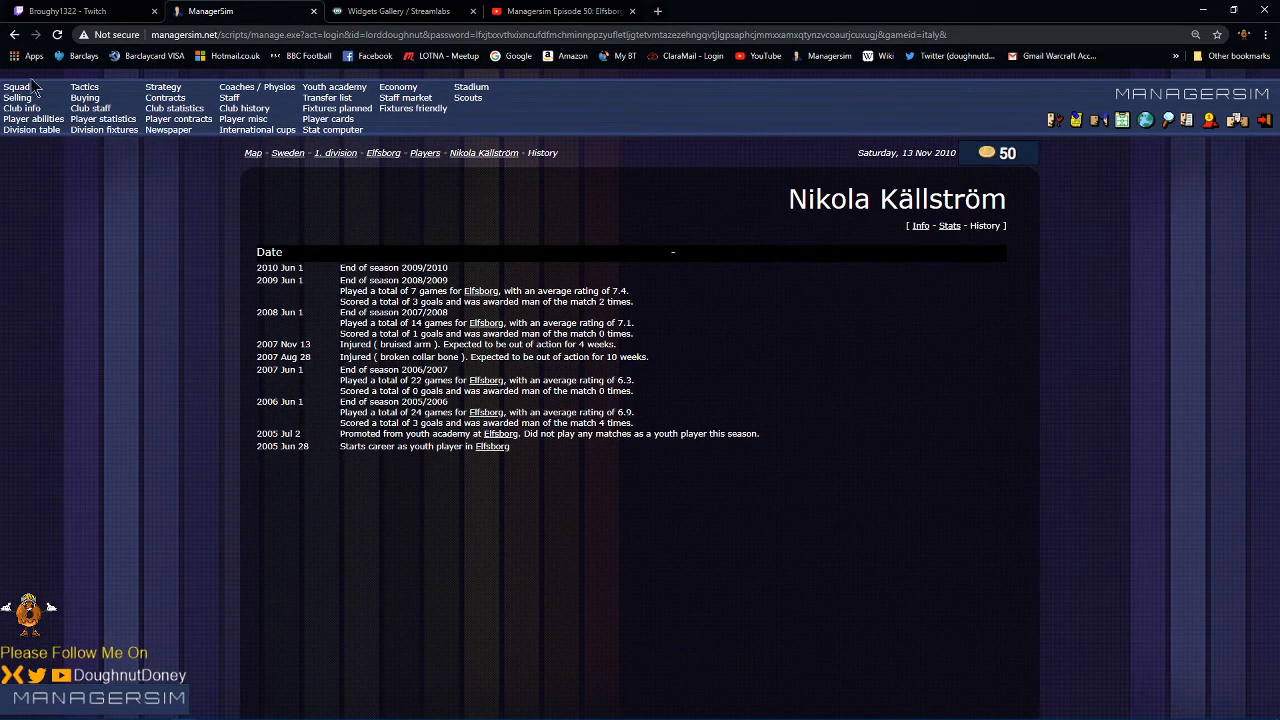
pyautogui.click(920, 224)
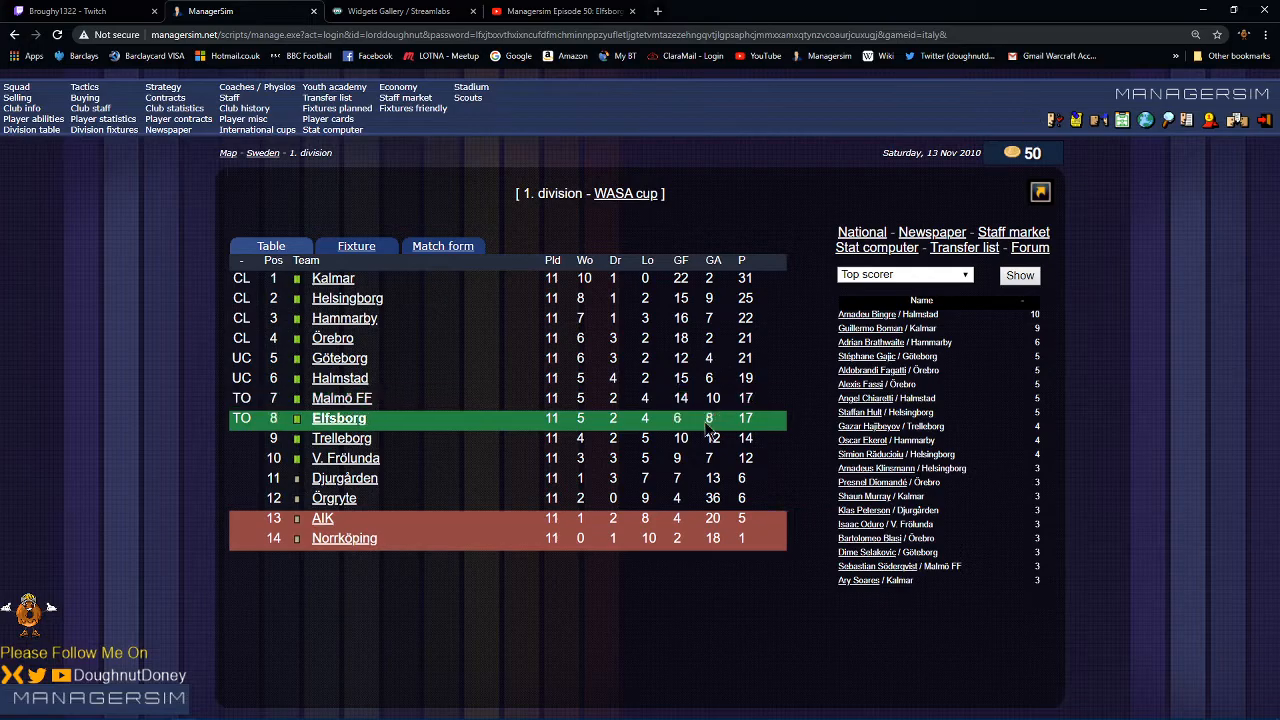
pyautogui.moveTo(680, 568)
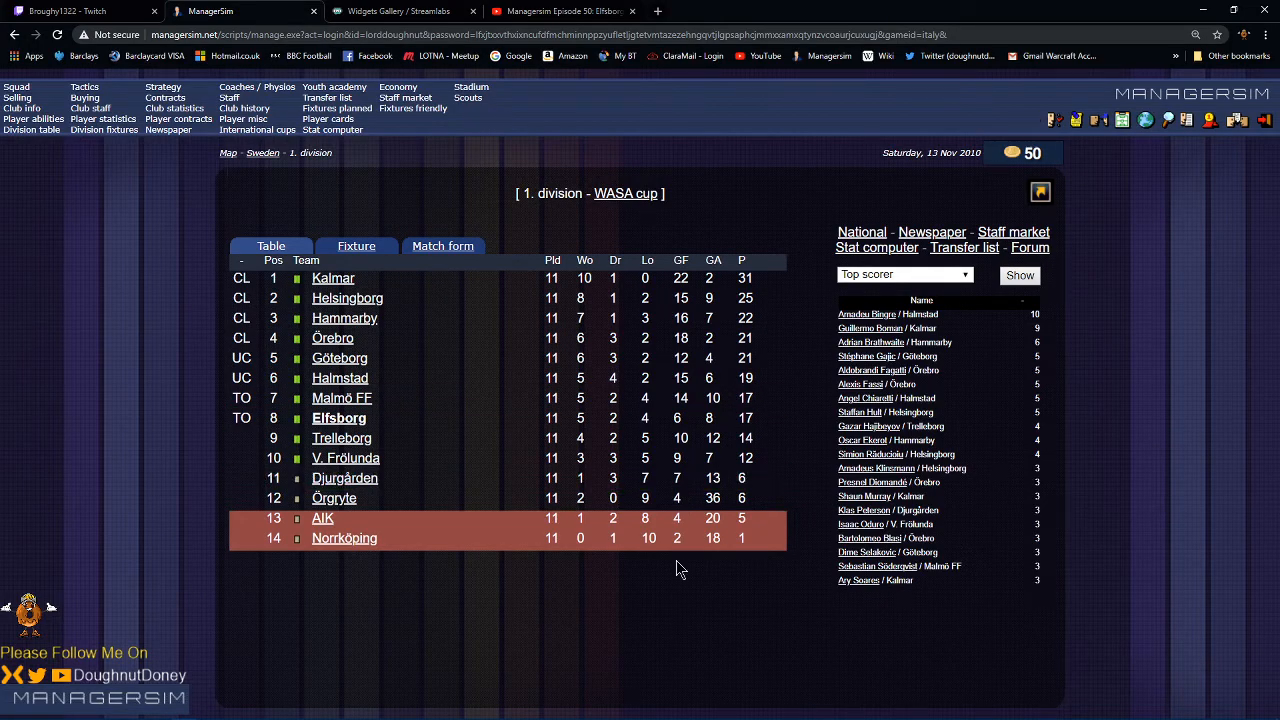